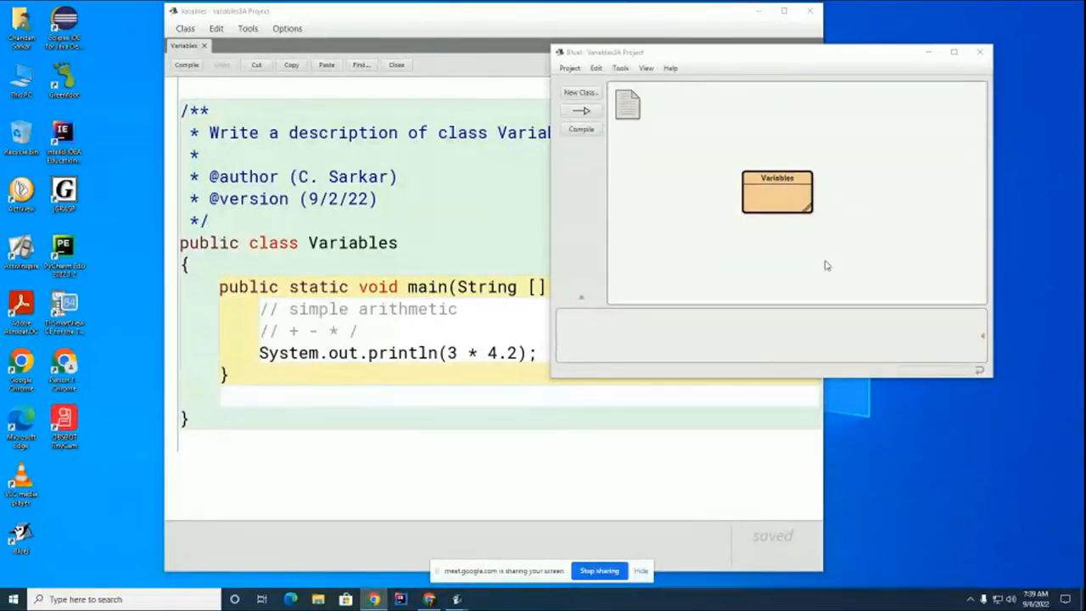
mouse_move(762, 363)
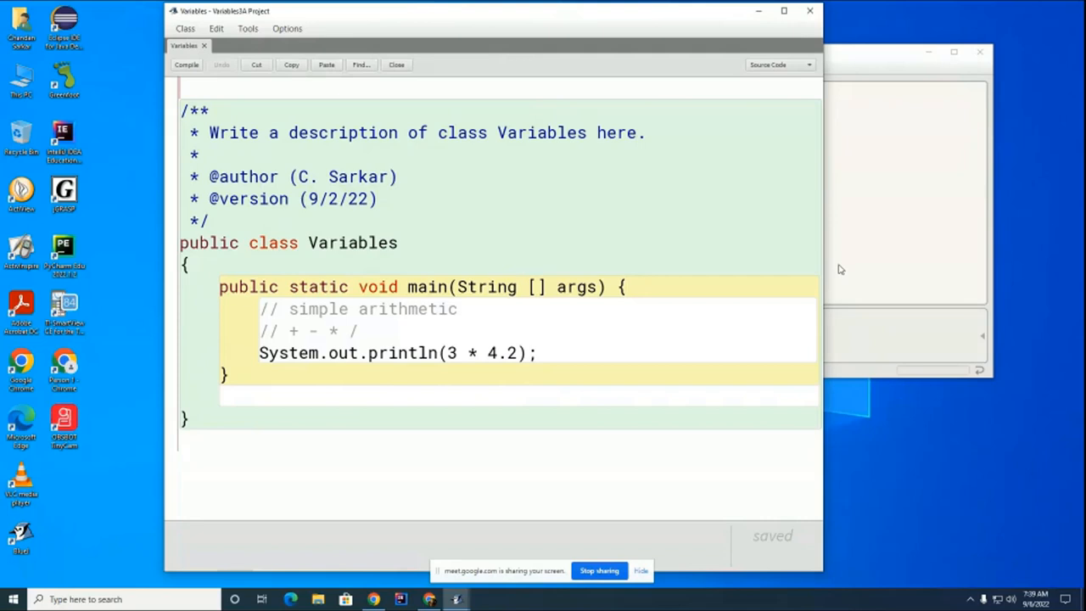
mouse_move(699, 300)
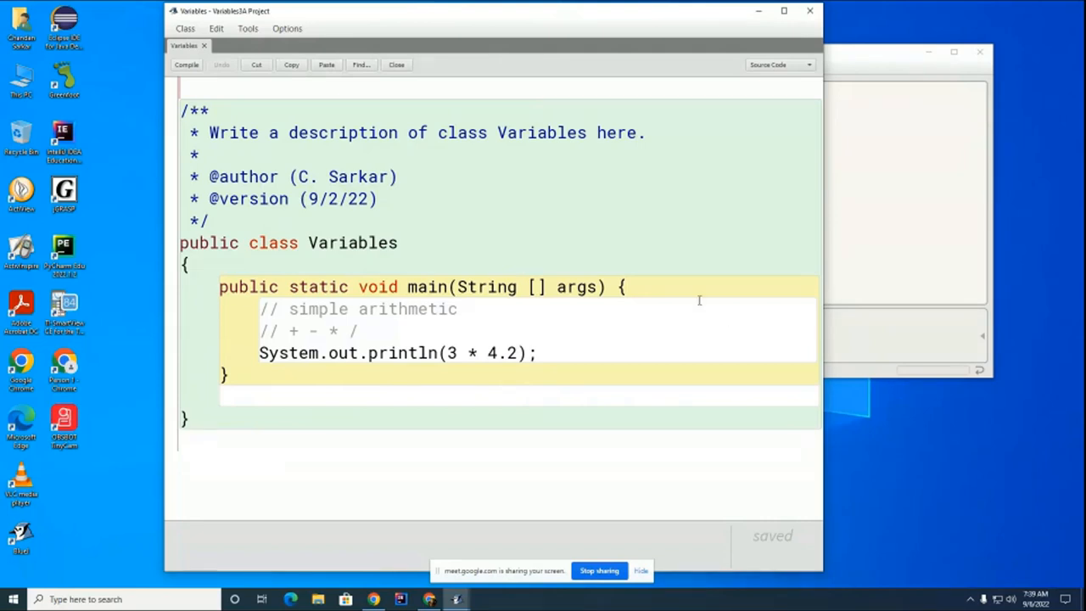
mouse_move(636, 550)
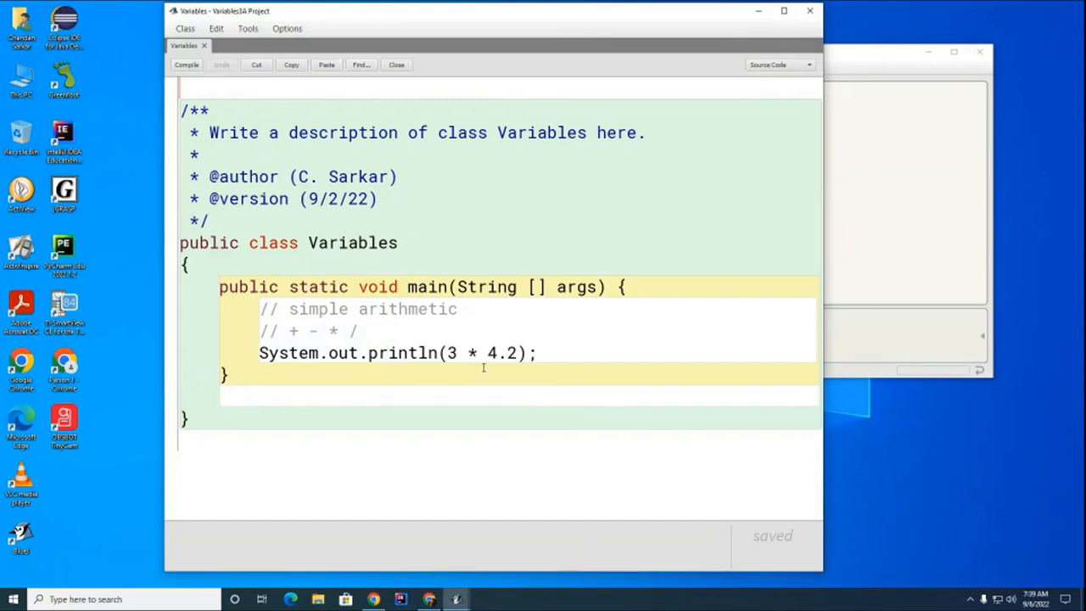
Replace 3 * 4.2 in the println with "The sum is: " + 5 + 4
double_click(295, 329)
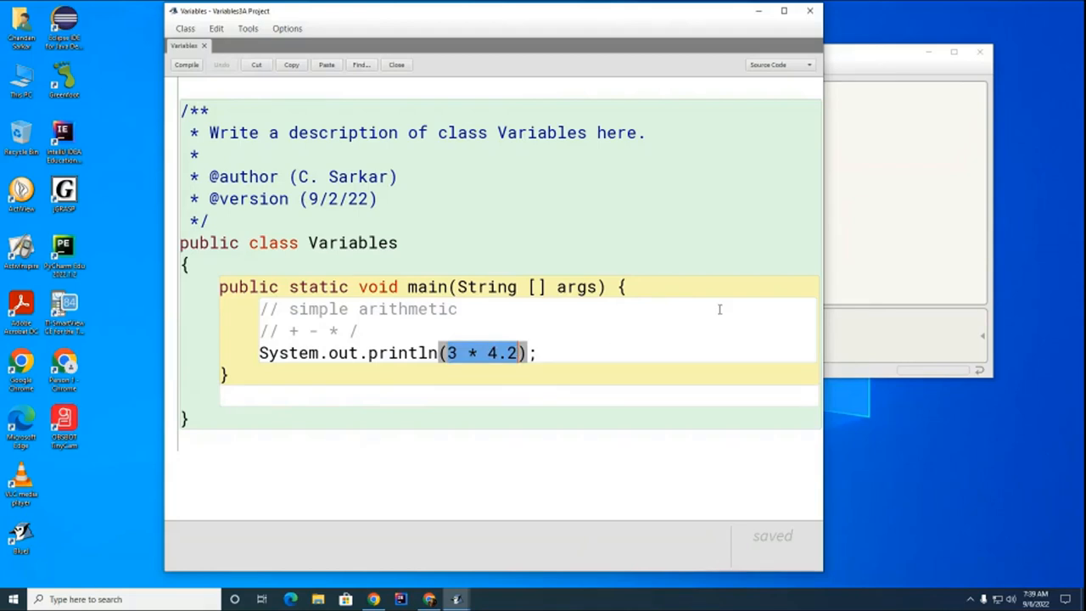
text(")
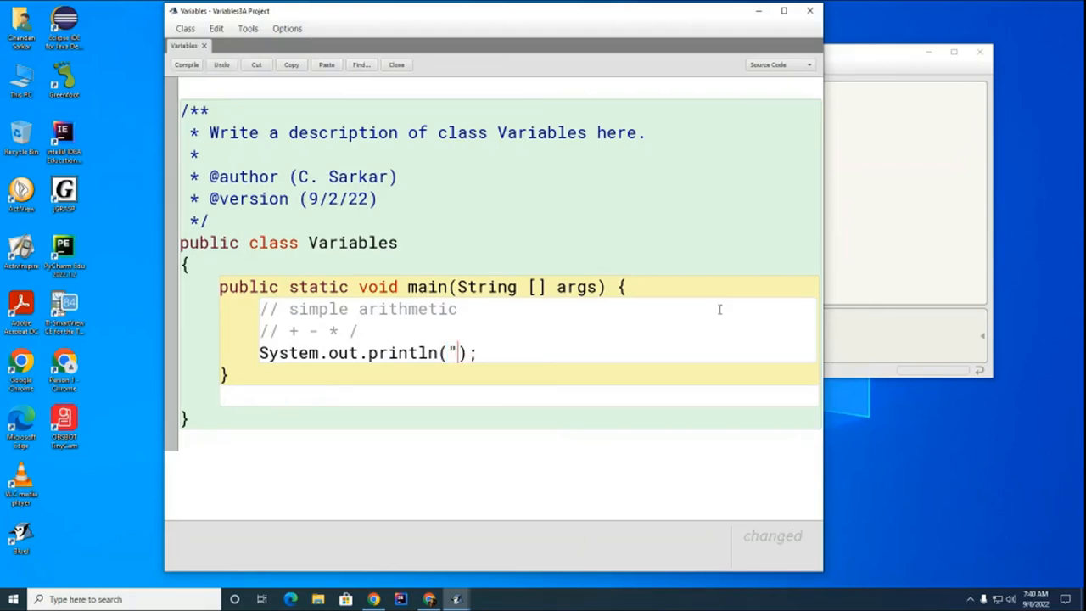
text(The sum is)
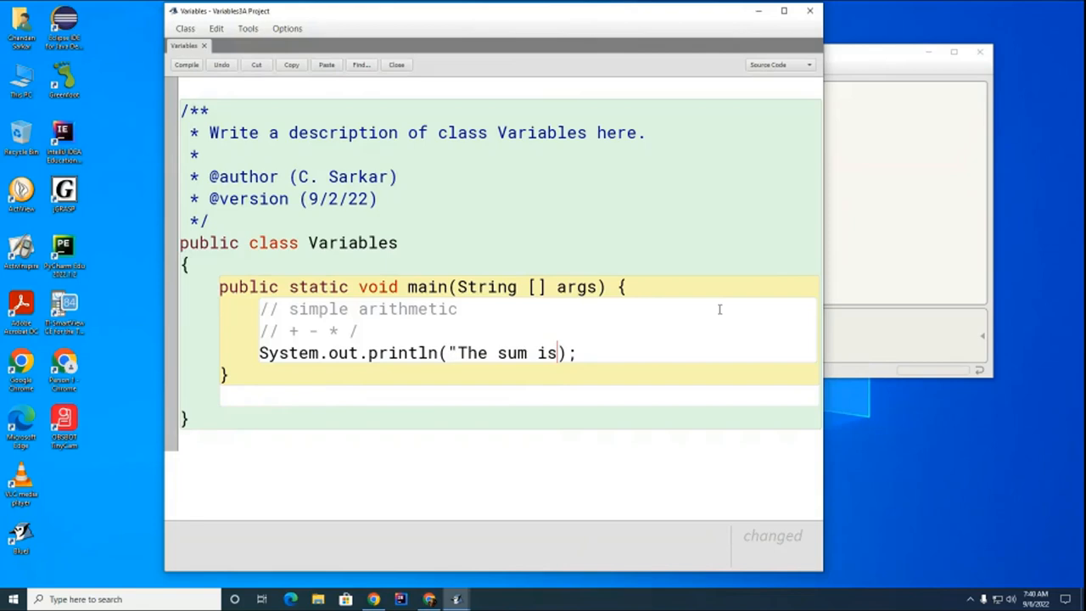
text(: " +)
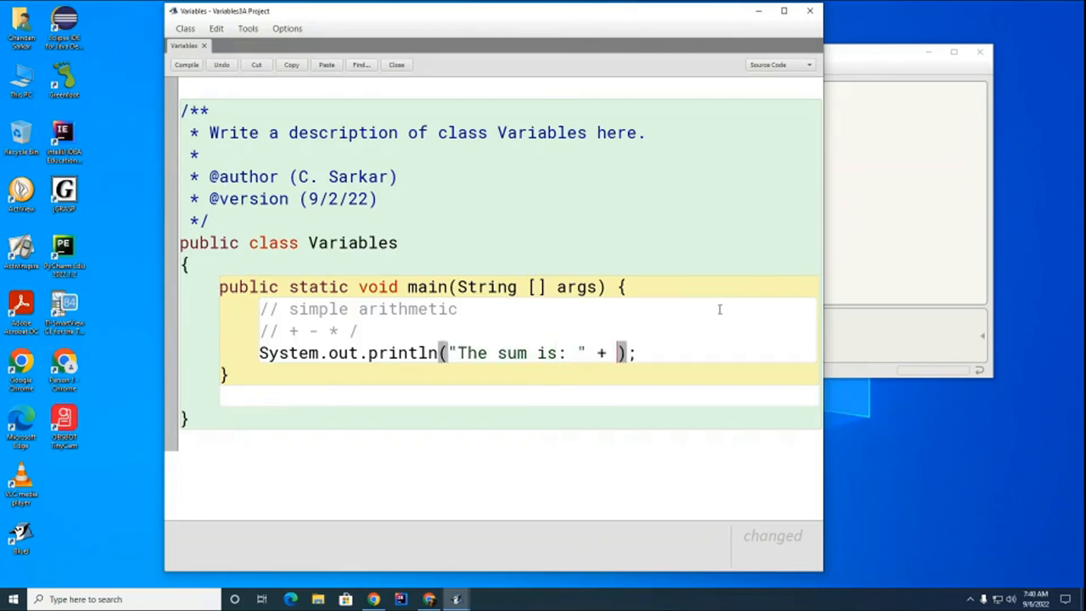
text(5 + 4)
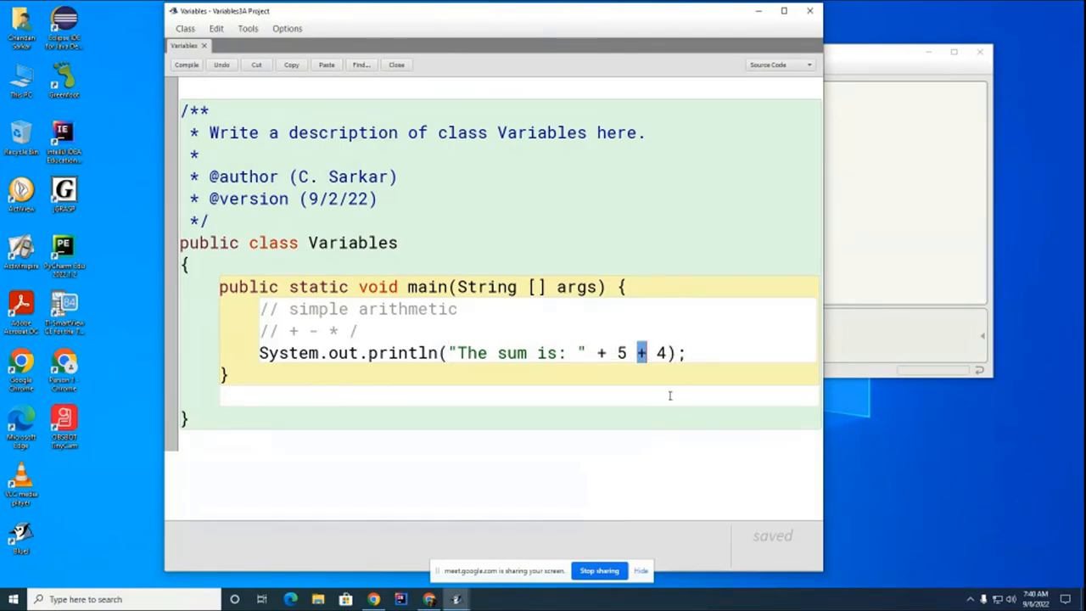
mouse_move(644, 370)
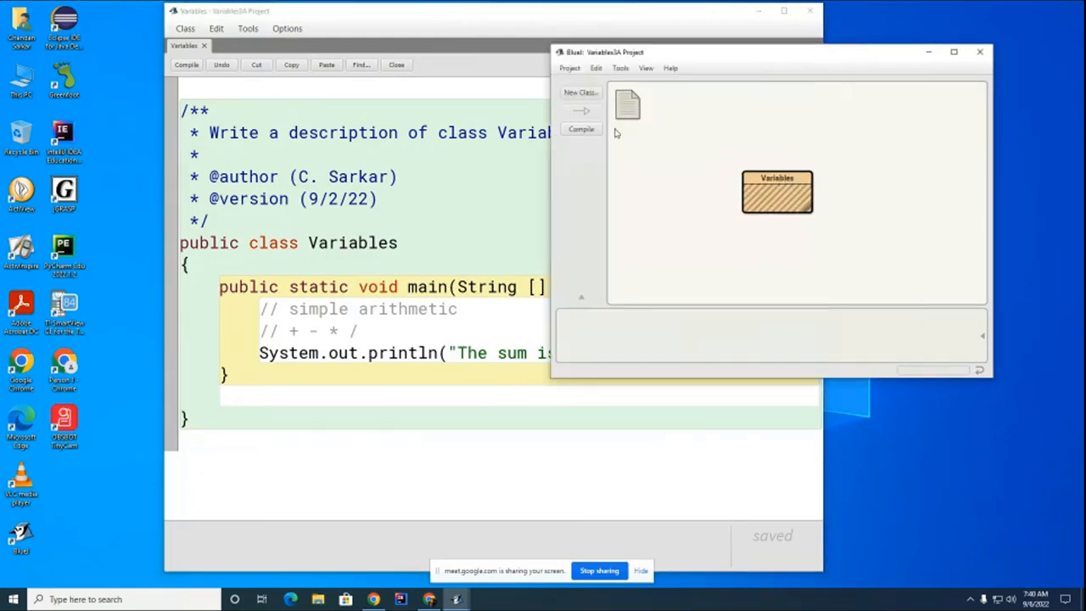
Compile Variables and call void main(String[] args) with no arguments
click(580, 129)
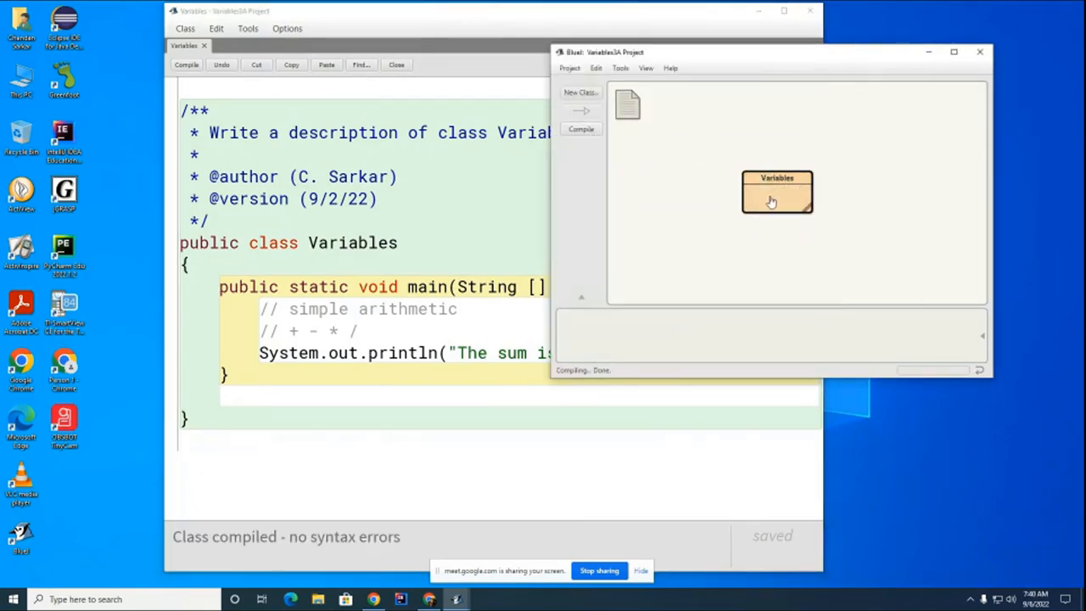
click(770, 202)
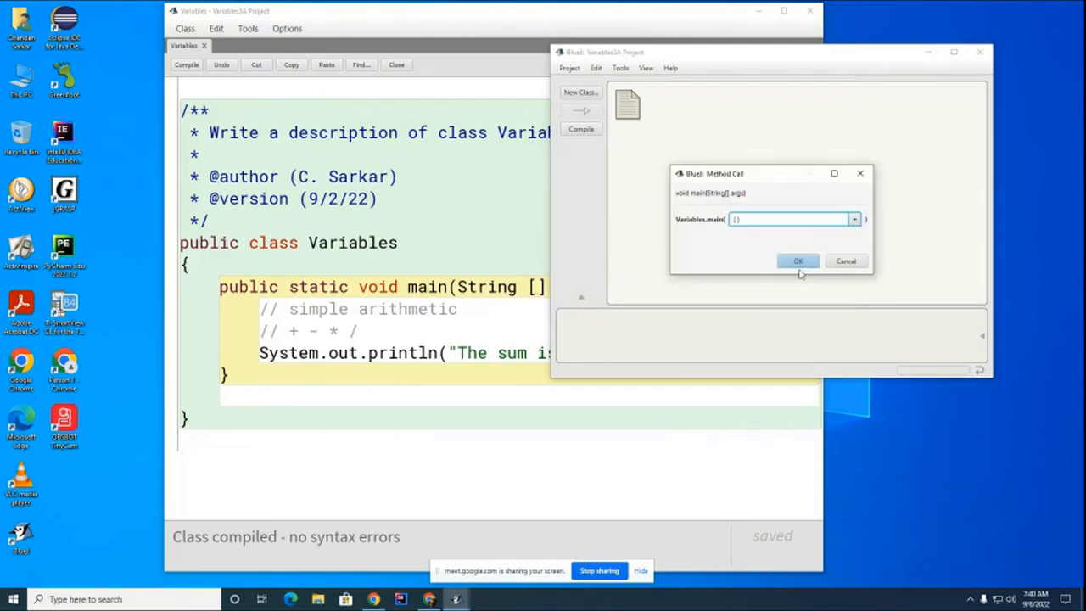
click(797, 261)
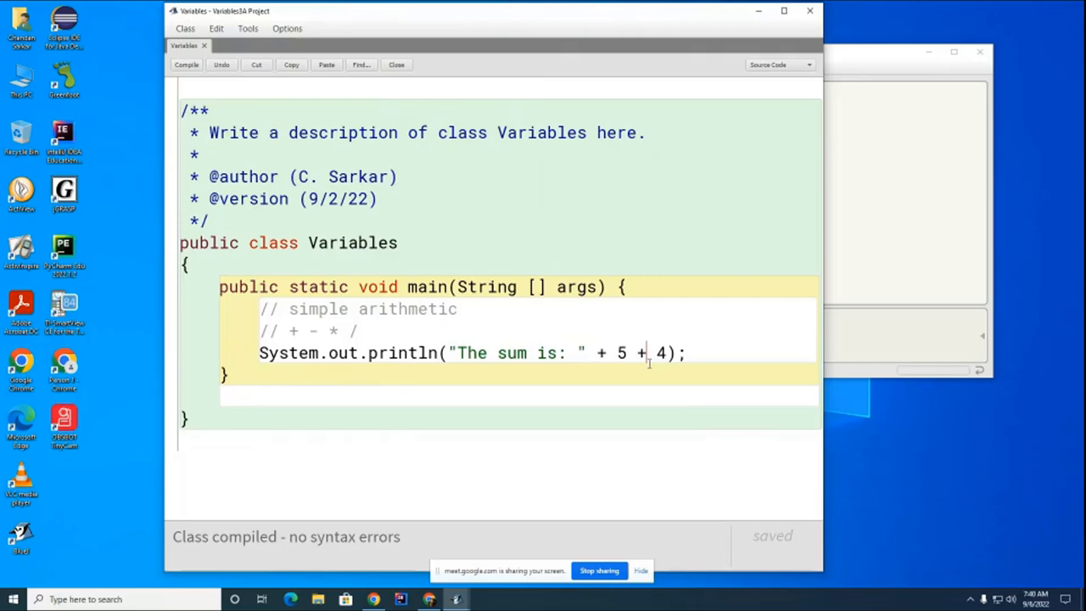
mouse_move(448, 547)
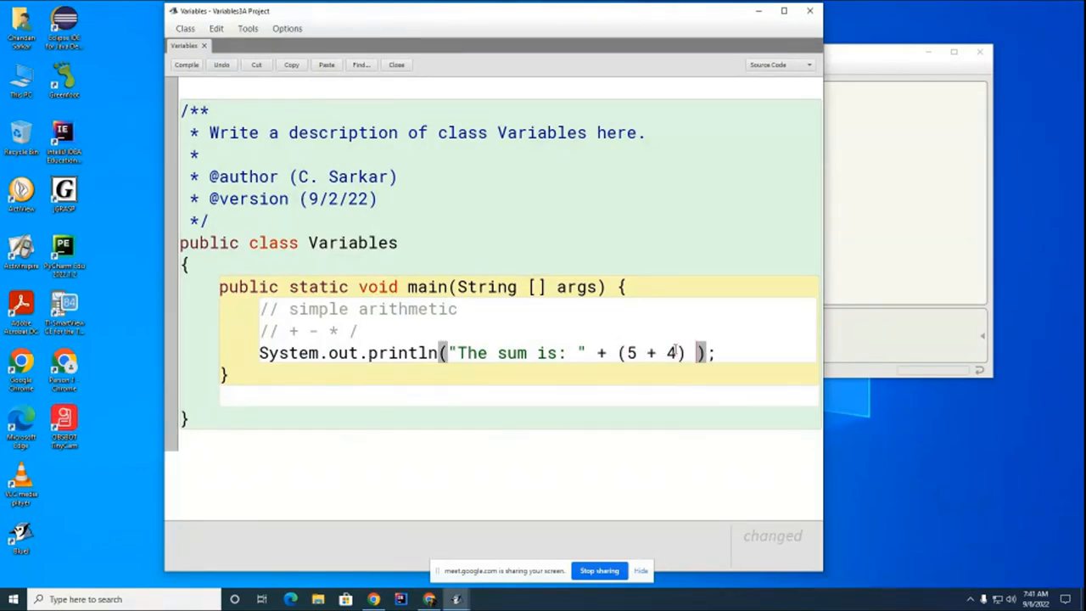
Recompile with (5 + 4) grouped and run main so the terminal prints The sum is: 9
click(186, 65)
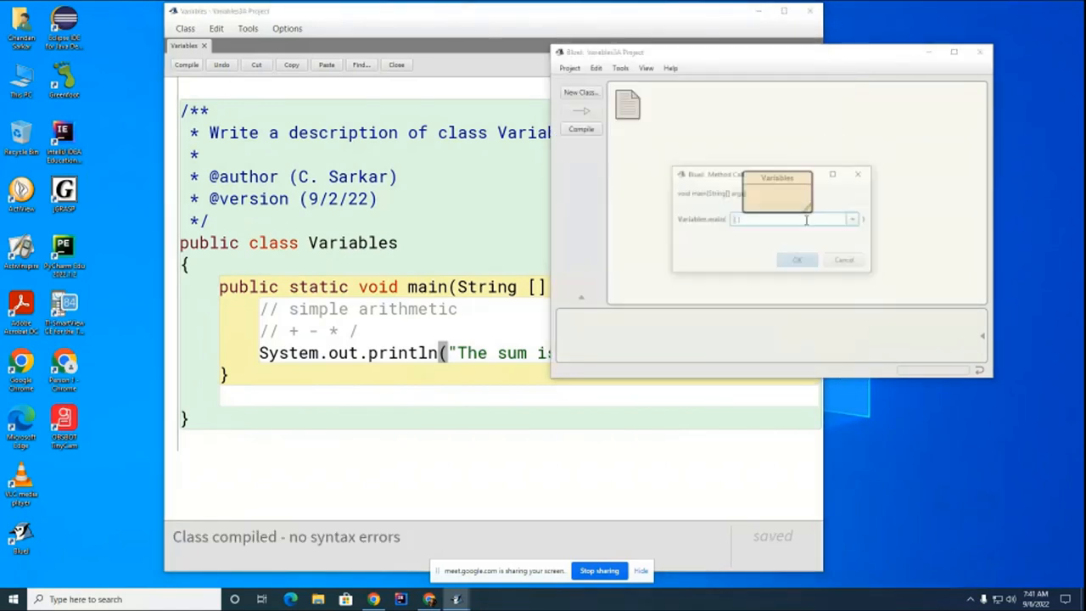
click(797, 259)
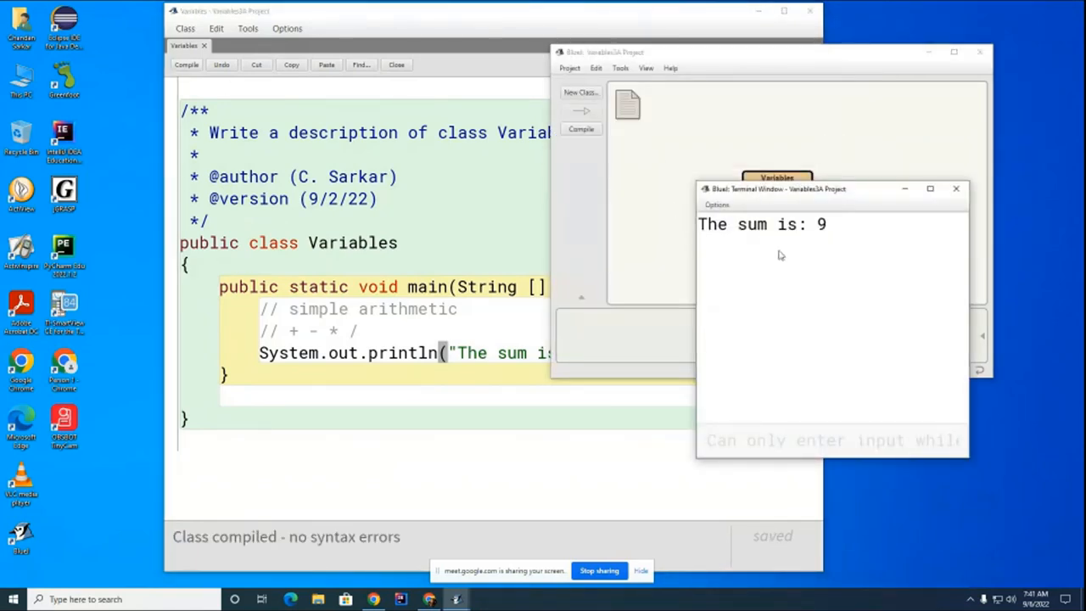
mouse_move(821, 275)
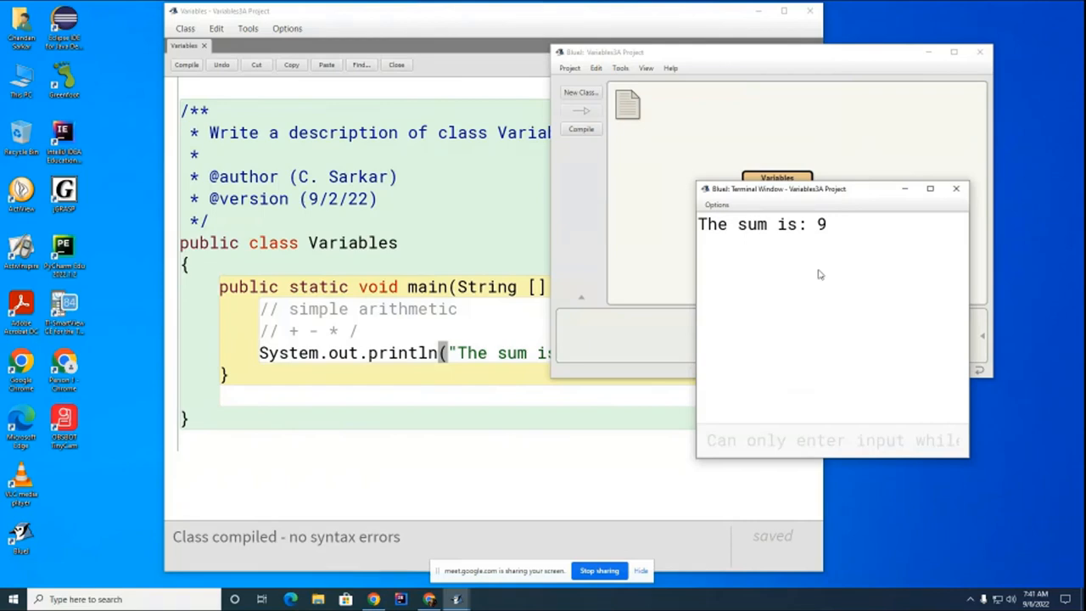
mouse_move(824, 240)
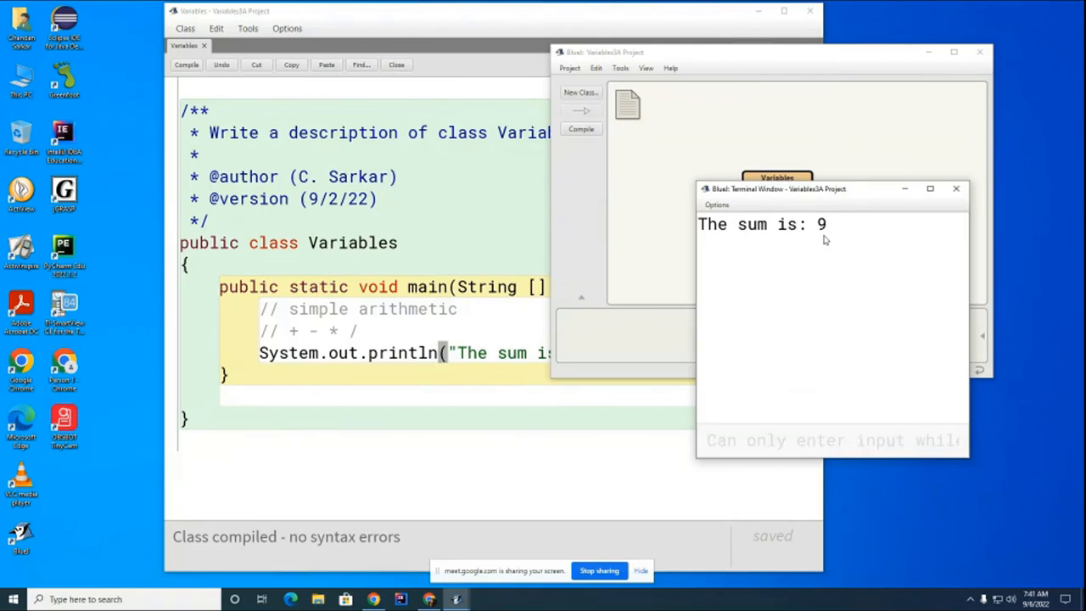
mouse_move(831, 248)
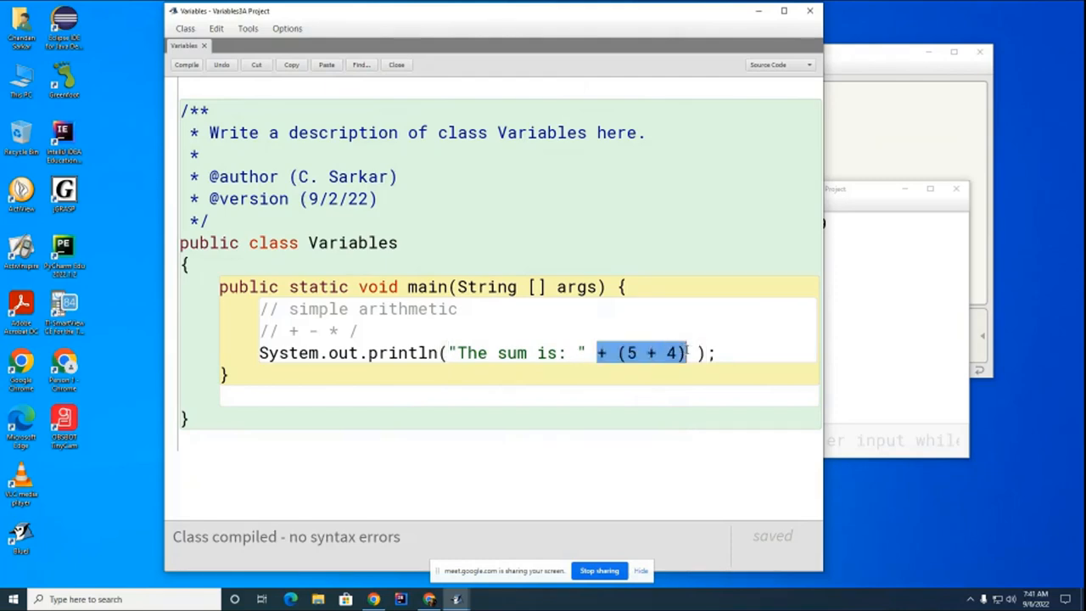
Try "The sum is: " - "abc", compile to one error, and start the + - * / operators comment
text(-)
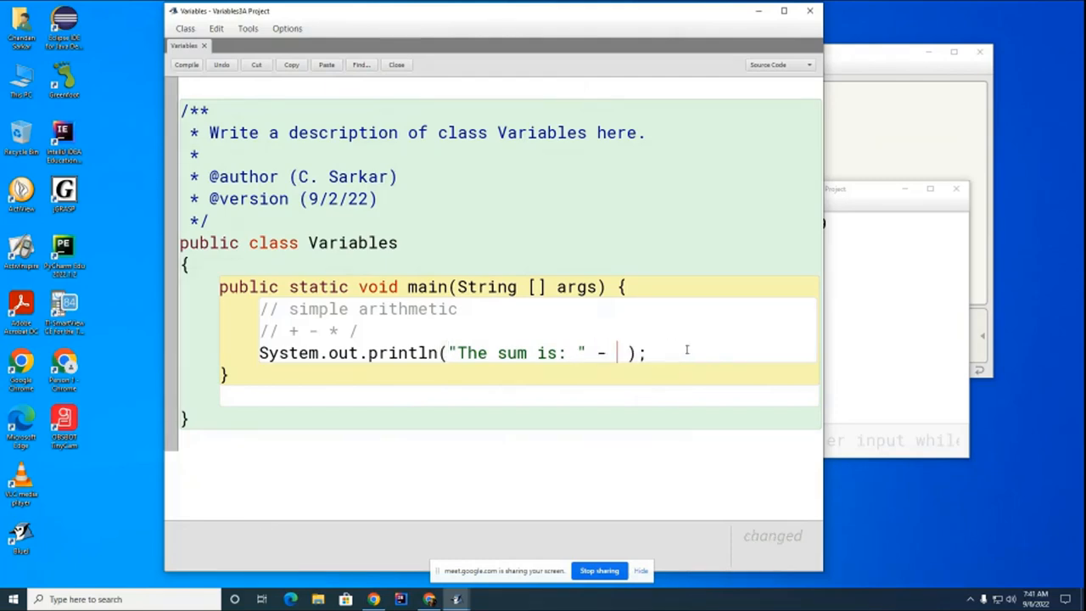
text("abc")
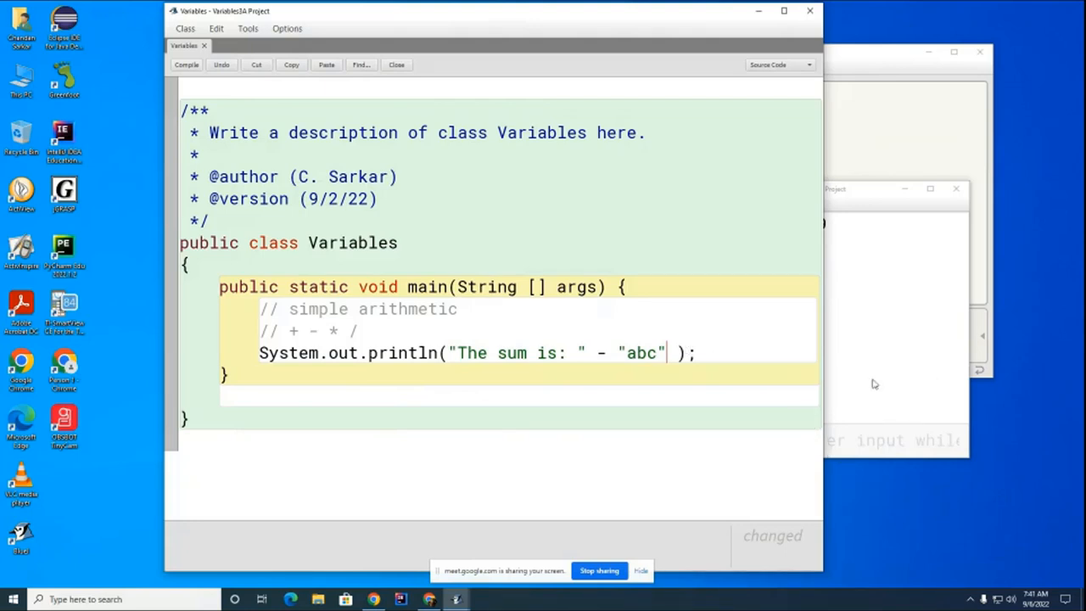
mouse_move(889, 383)
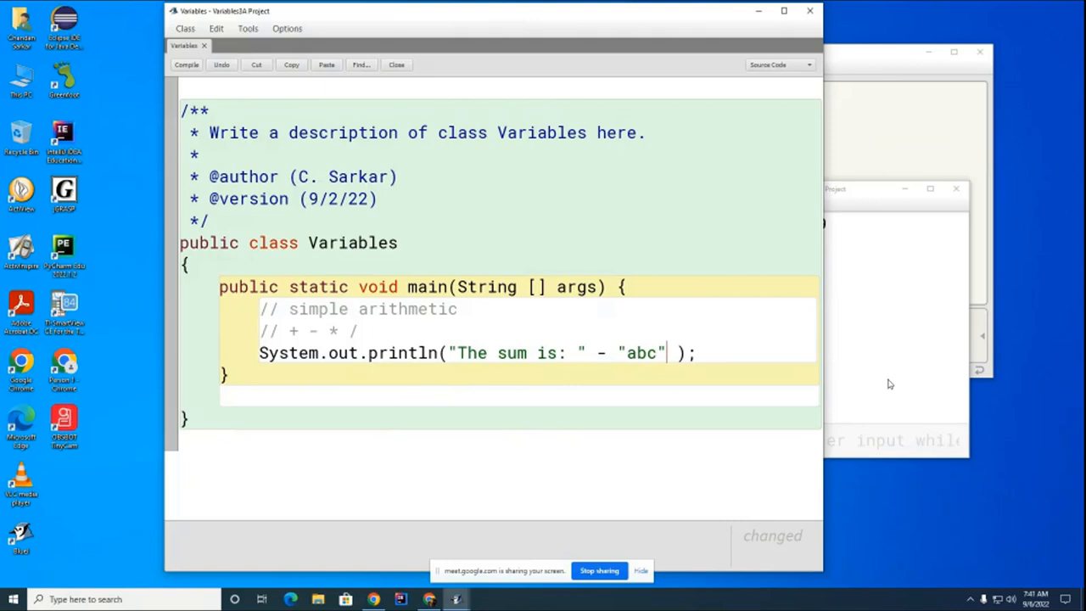
mouse_move(913, 394)
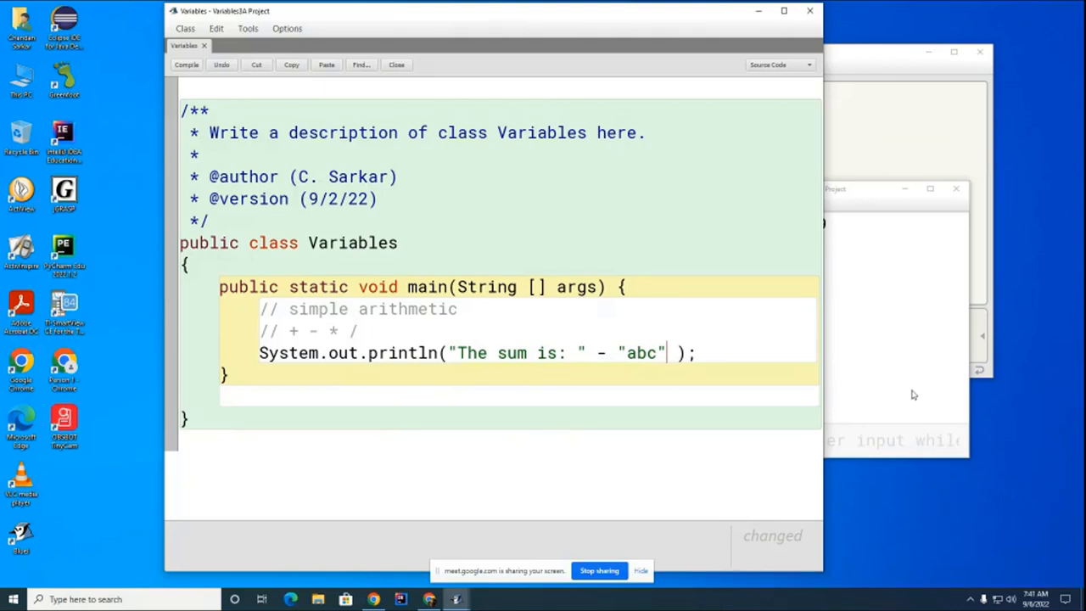
mouse_move(503, 285)
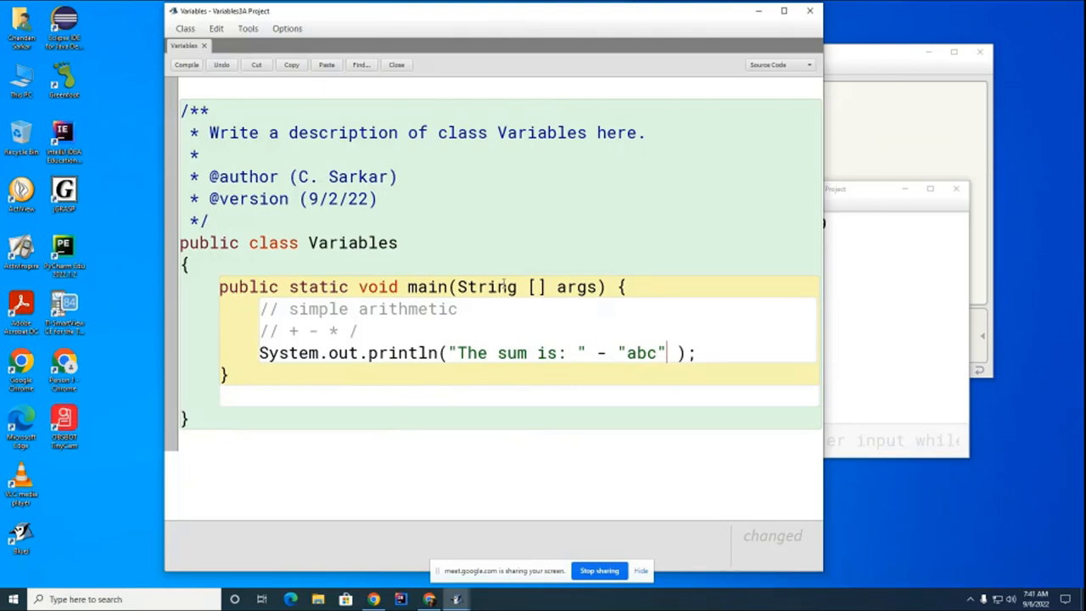
click(187, 65)
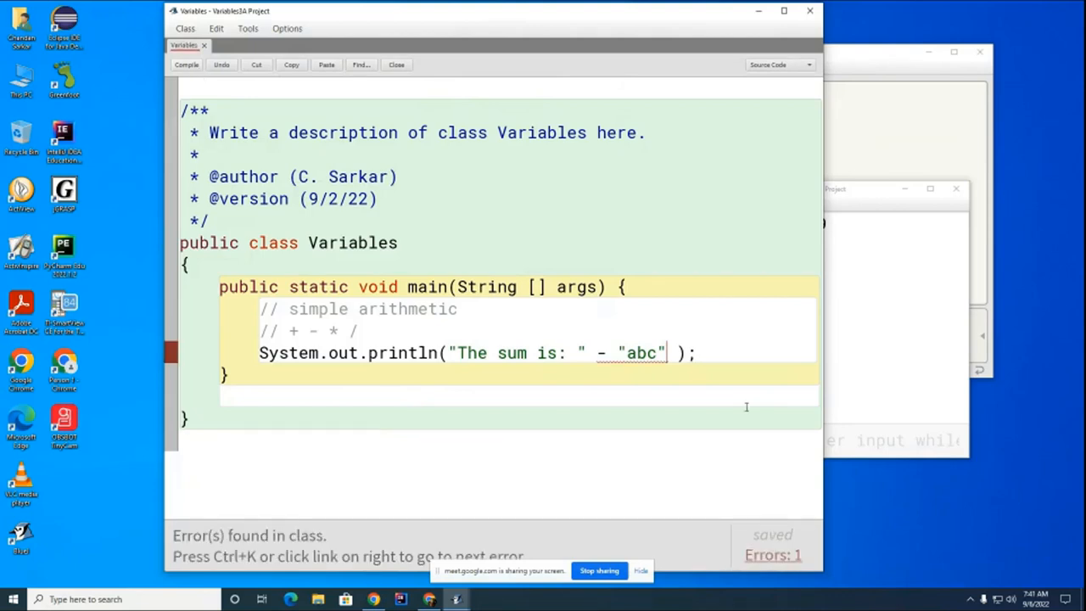
mouse_move(754, 427)
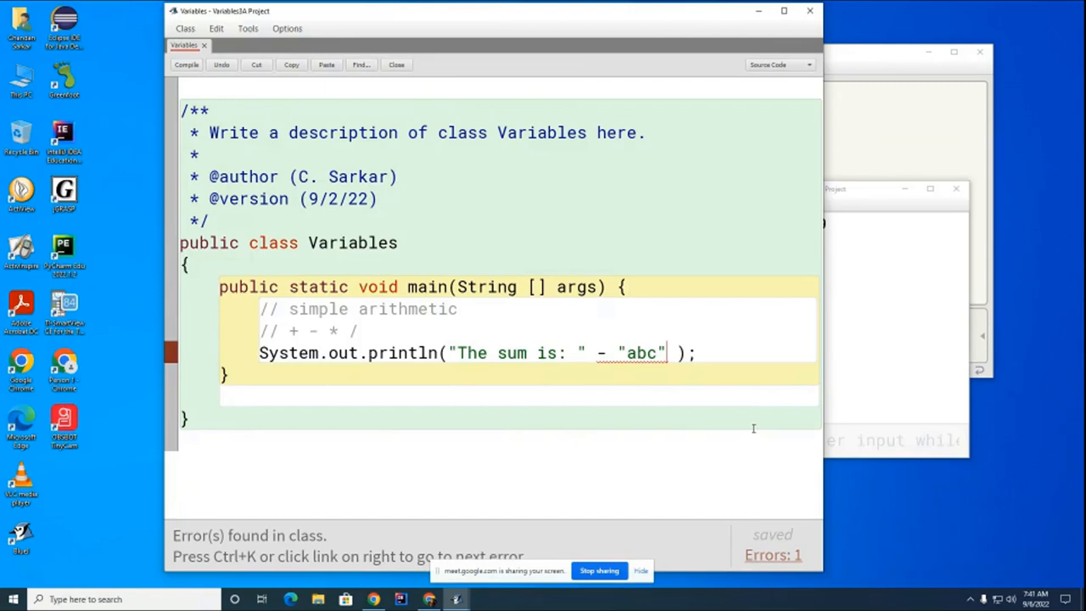
mouse_move(631, 392)
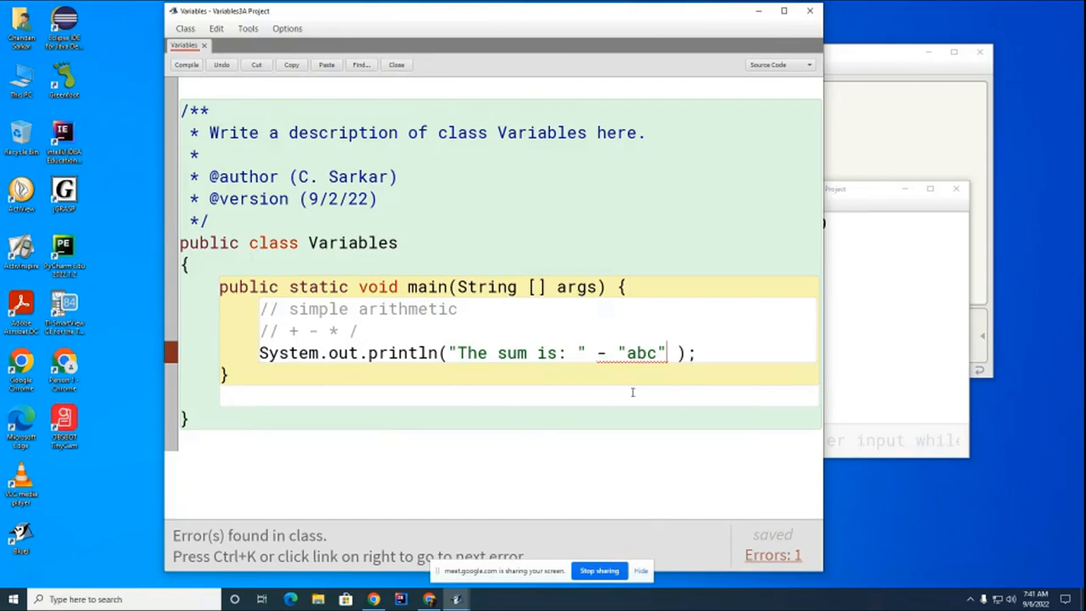
mouse_move(357, 364)
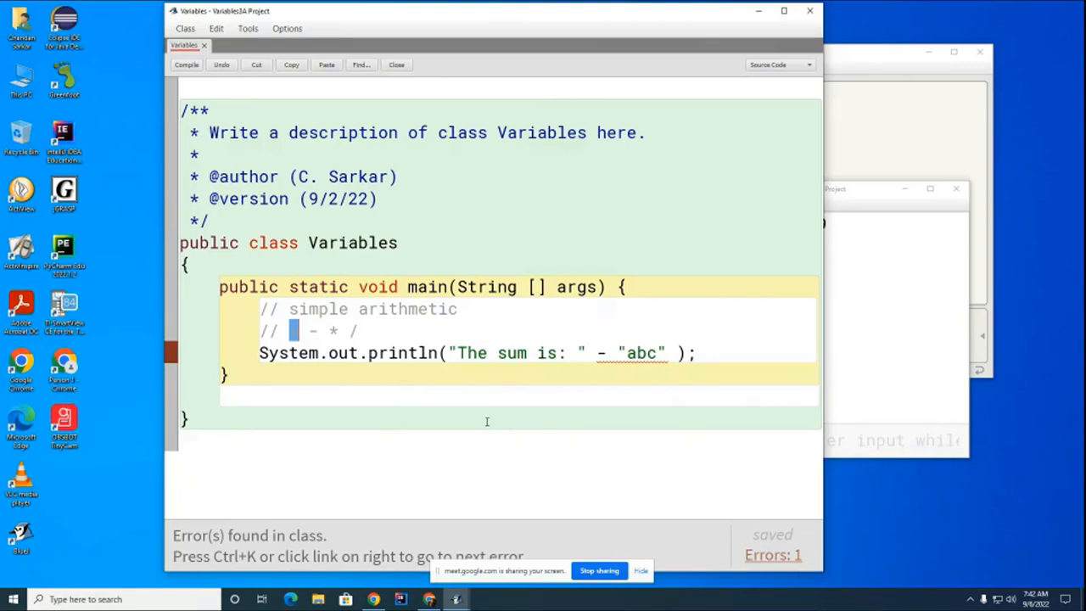
text(+)
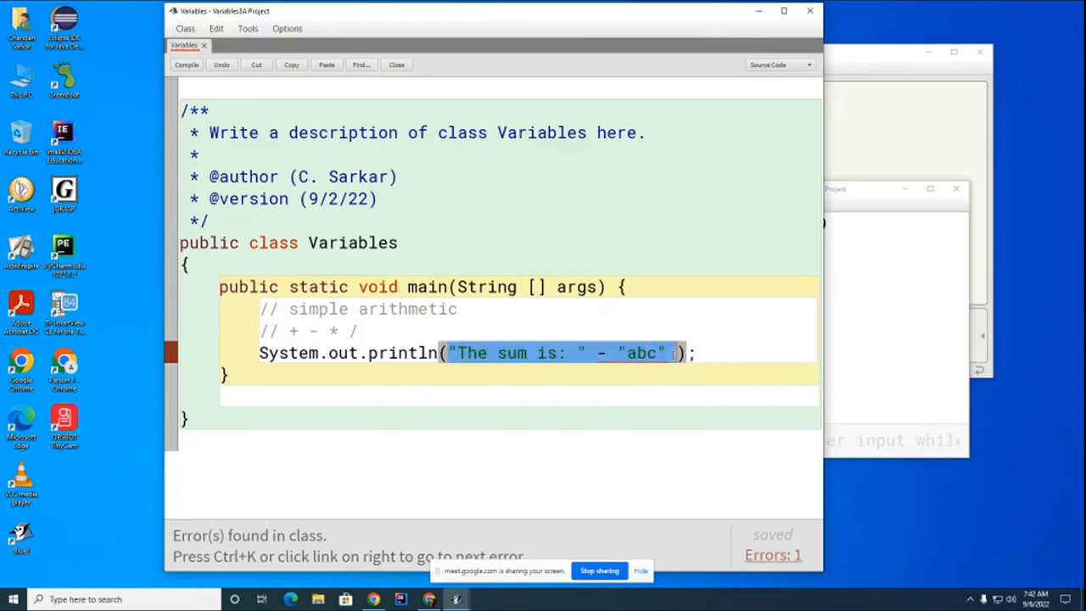
Print 5 - 7, compile it, then refine the expression to 5.5 - 7
text(5)
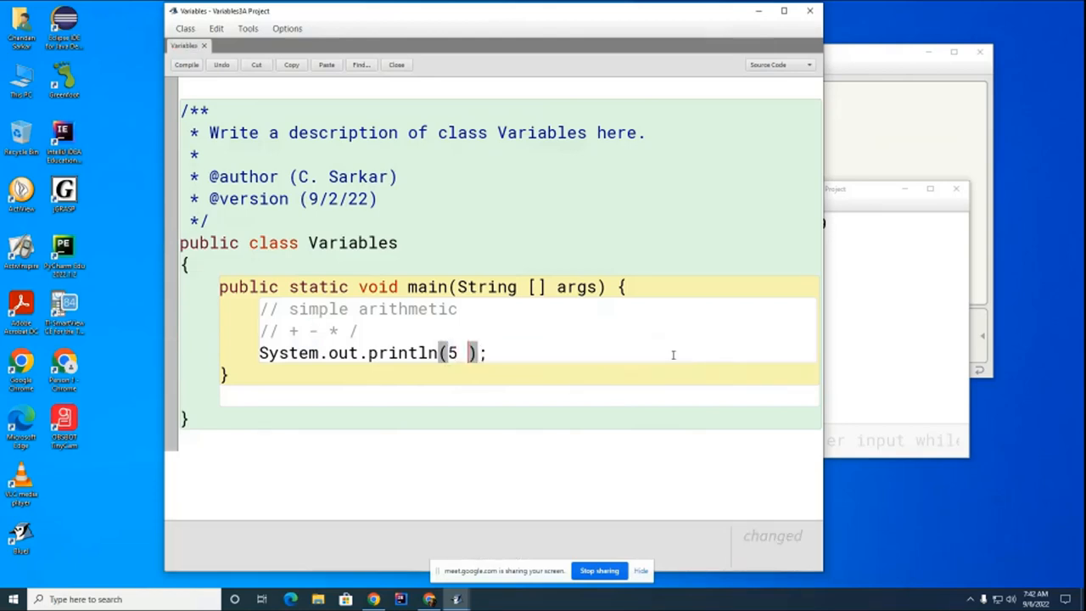
text(- 7)
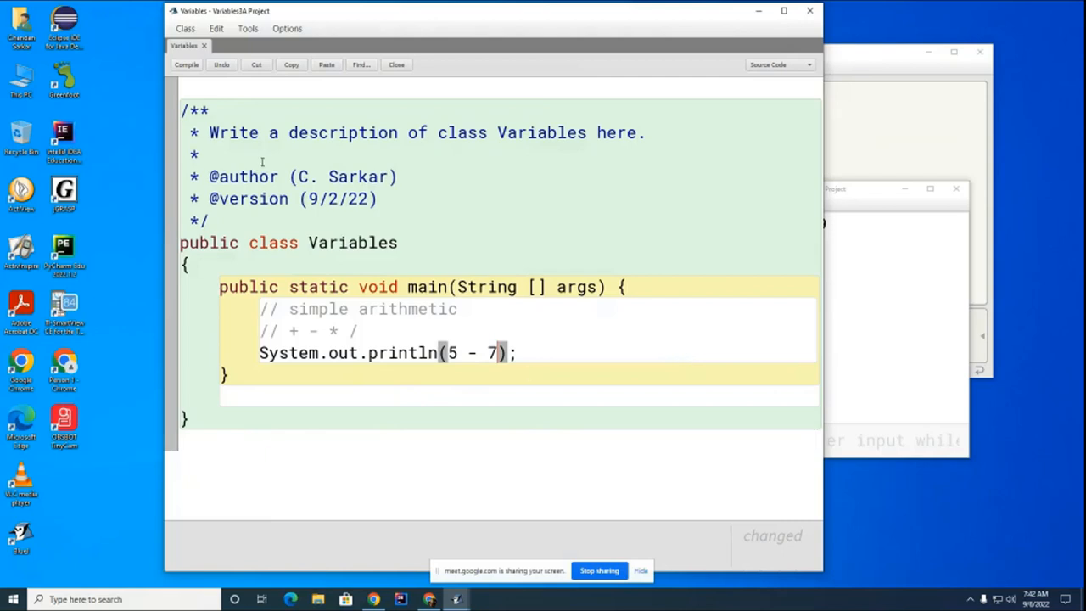
click(186, 64)
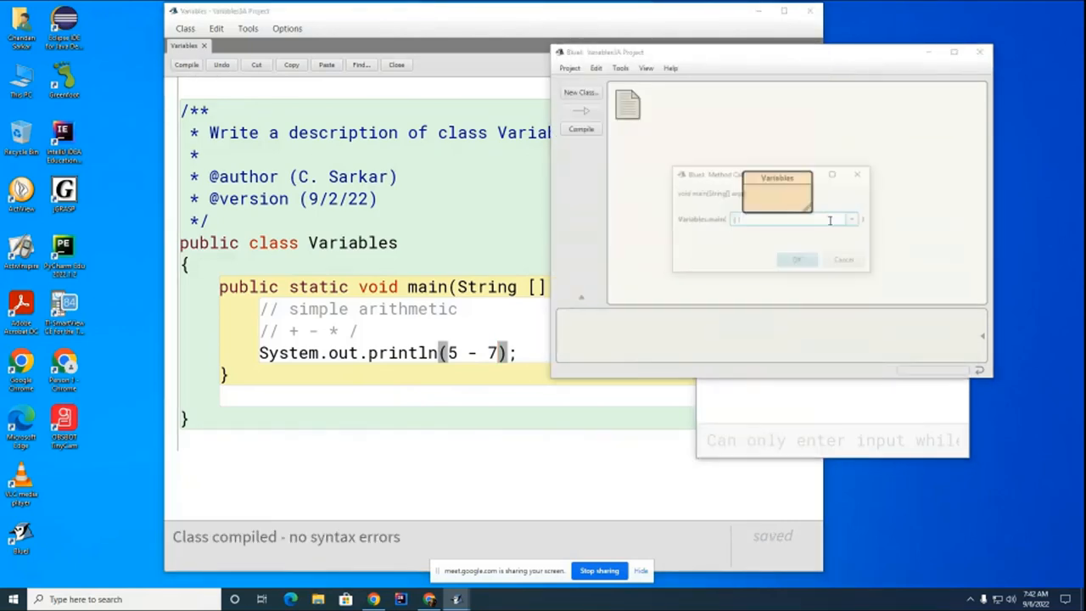
click(795, 258)
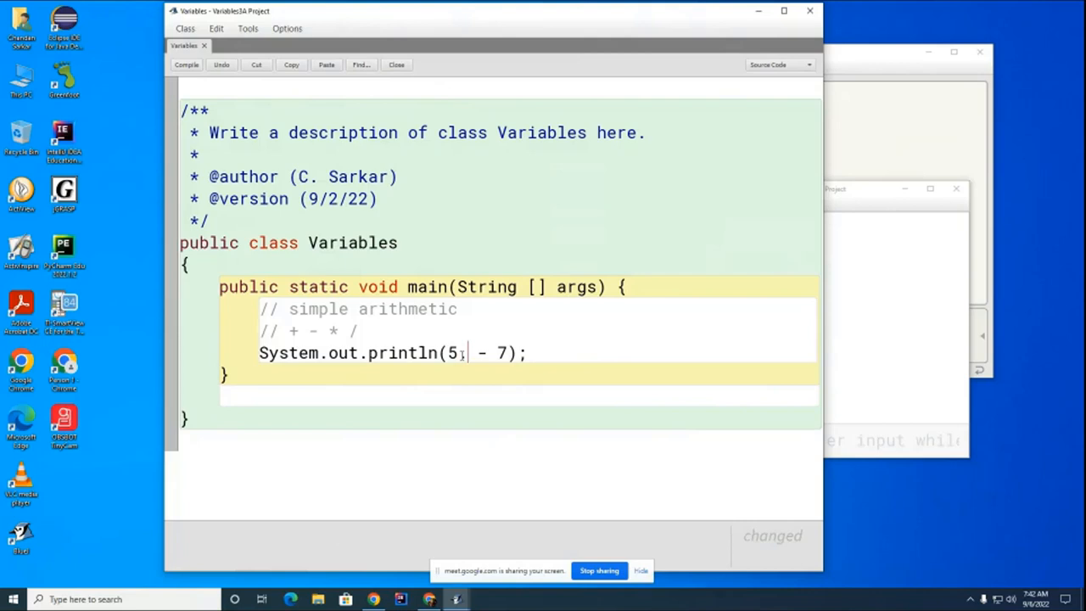
text(.5)
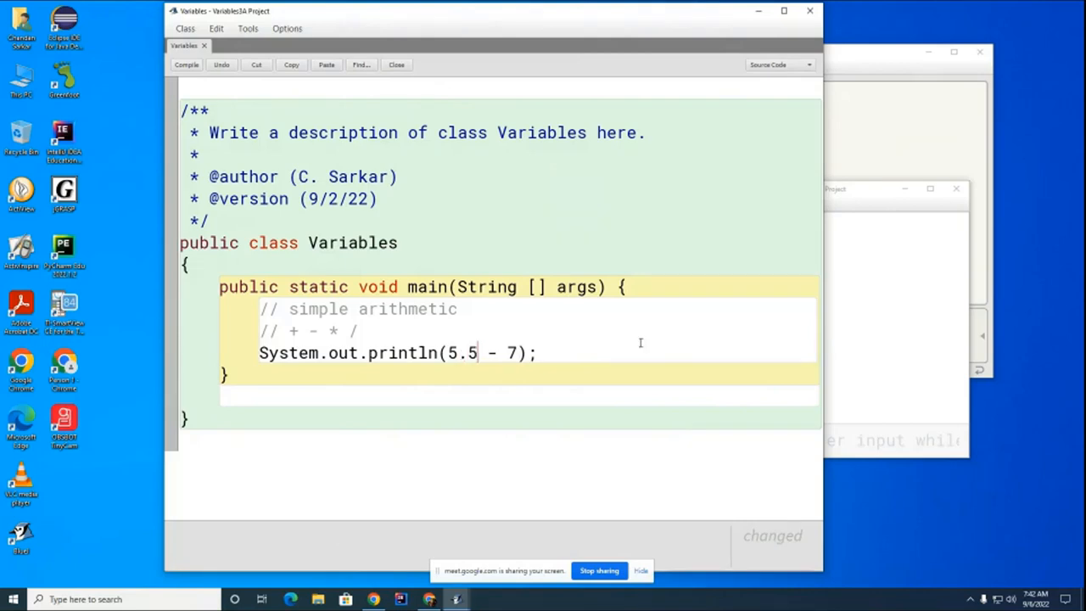
mouse_move(217, 112)
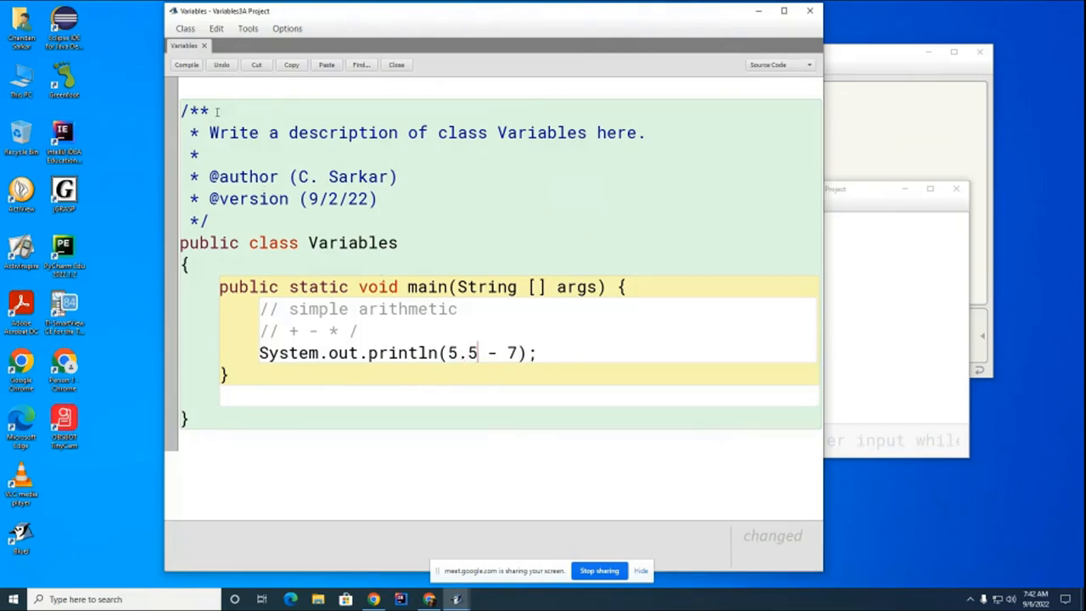
Compile 5.5 - 7 and run main from the Variables class menu, printing -1.5
click(187, 64)
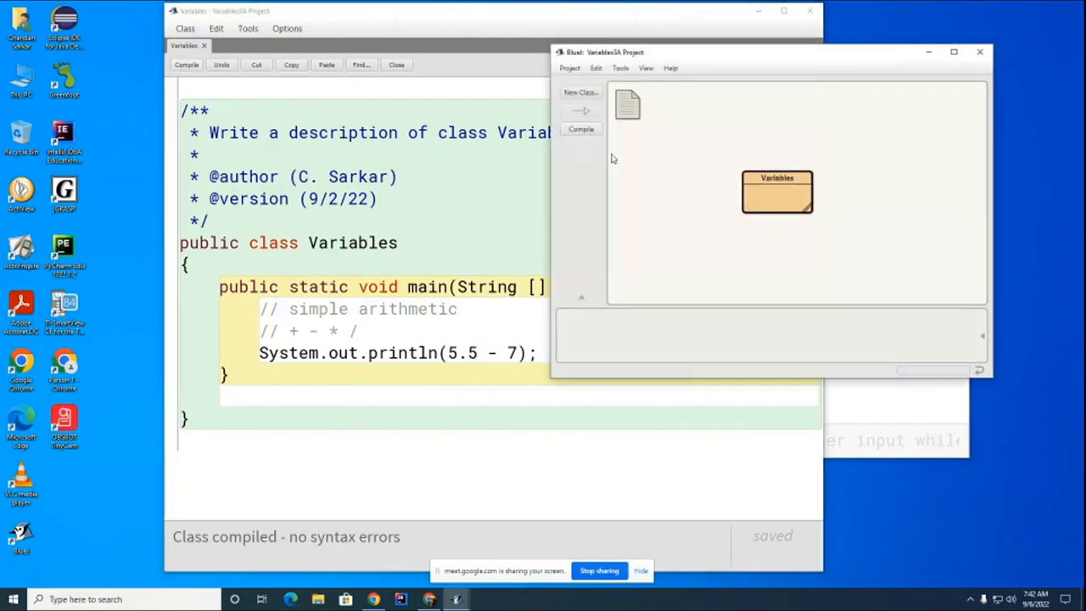
right_click(777, 190)
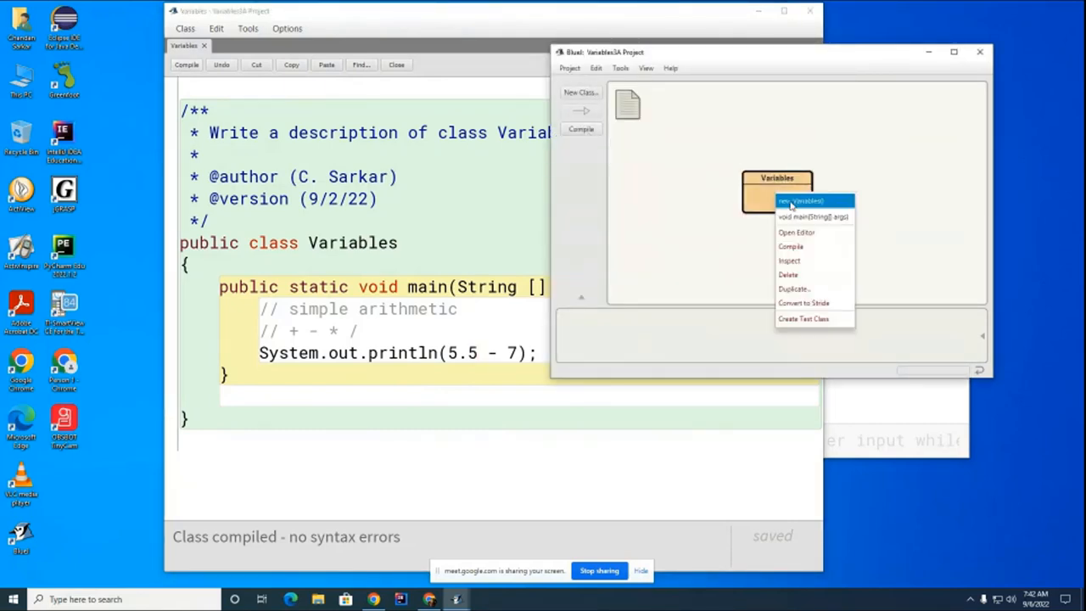
click(713, 220)
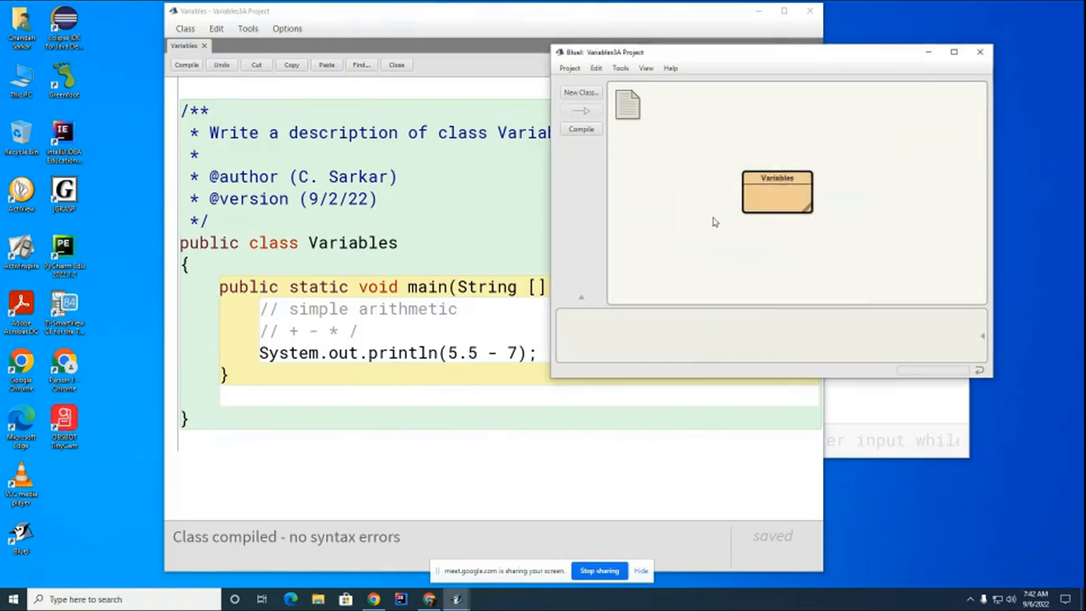
click(580, 129)
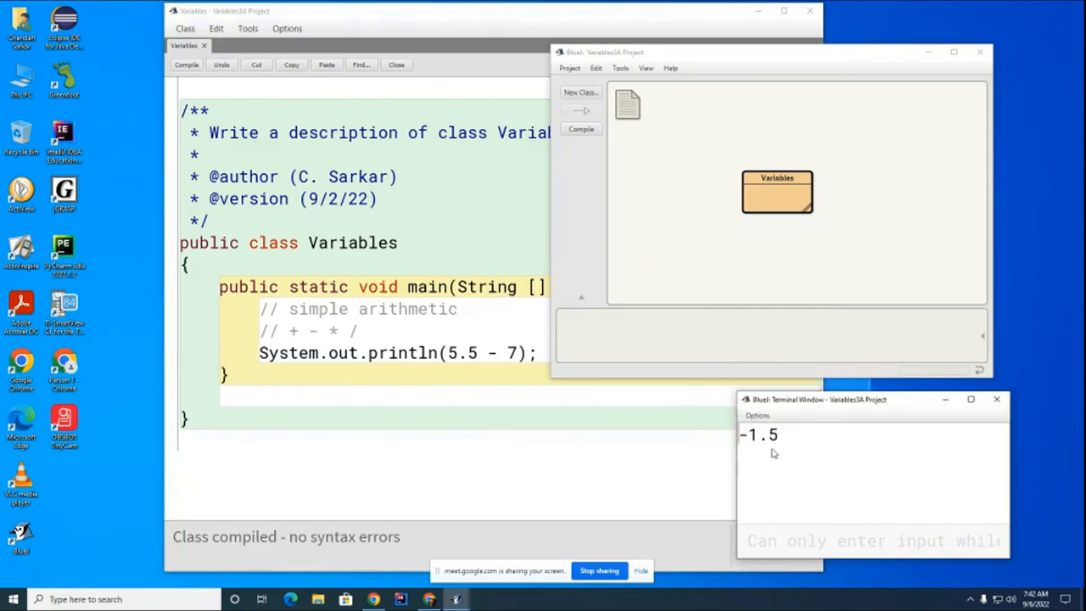
mouse_move(818, 462)
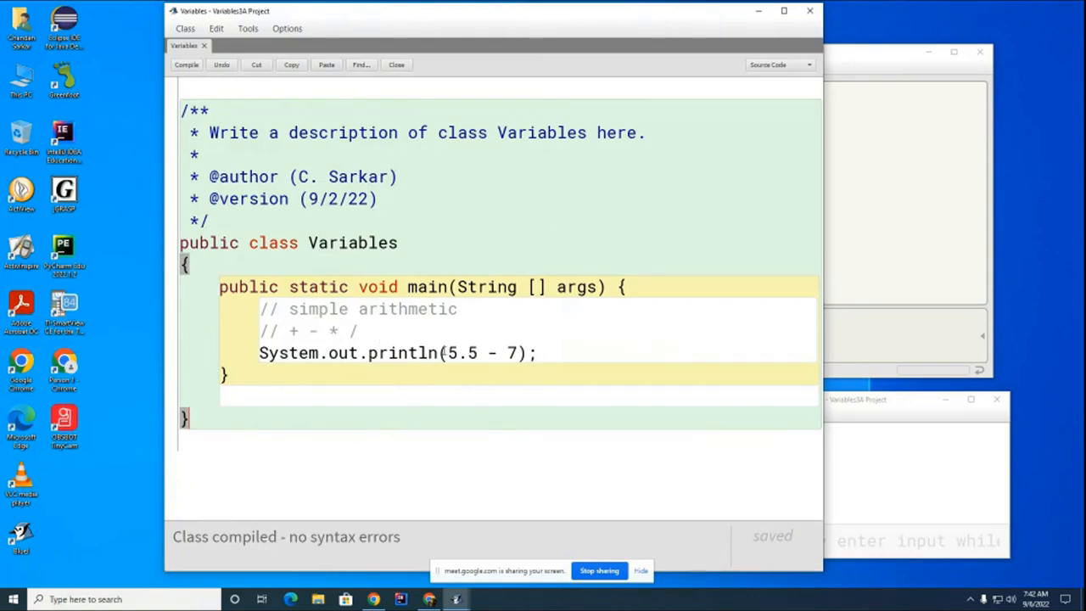
Replace the println argument 5.5 - 7 with "abc" * "DEF"
drag(441, 353, 522, 353)
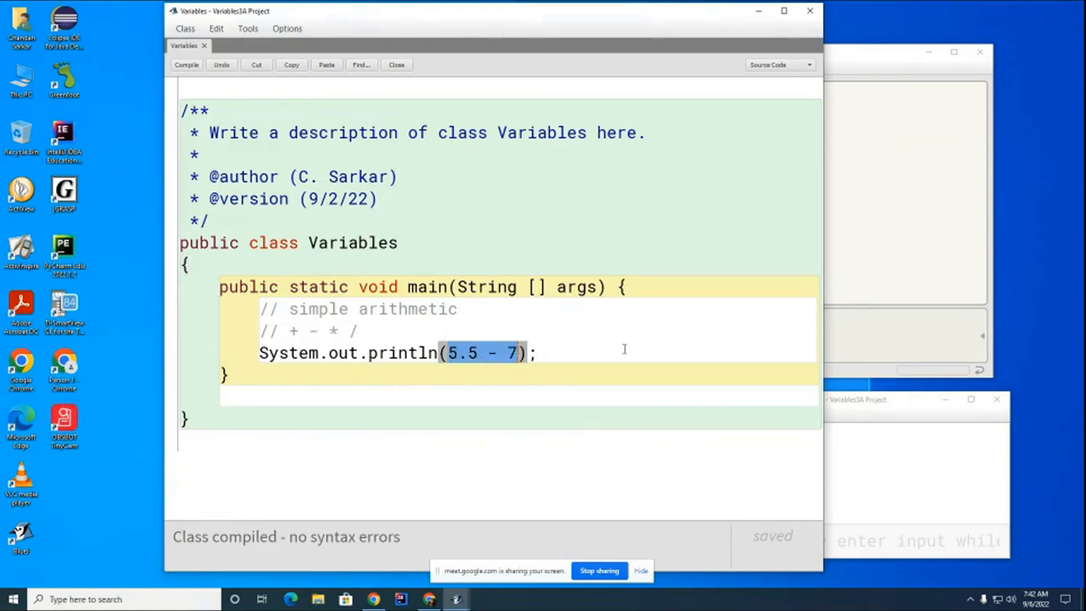
text(")
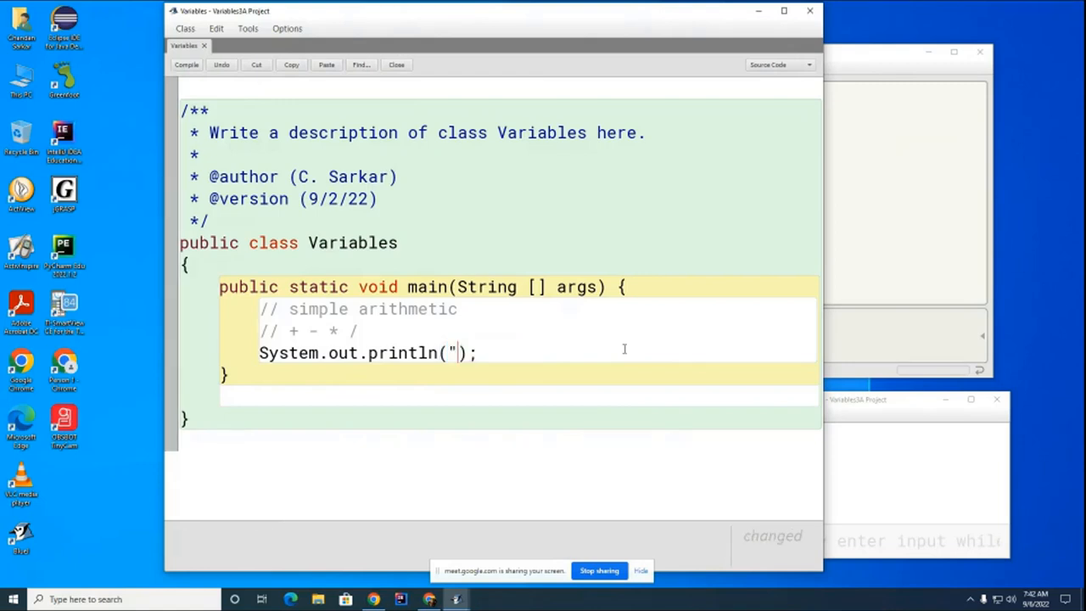
text(abc" * "D)
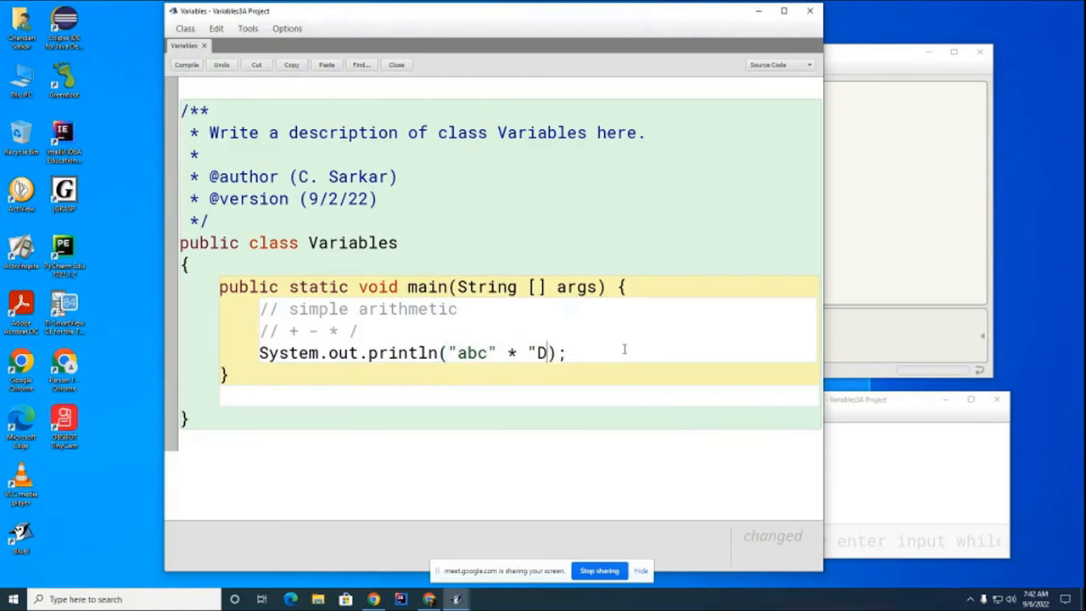
text(EF)
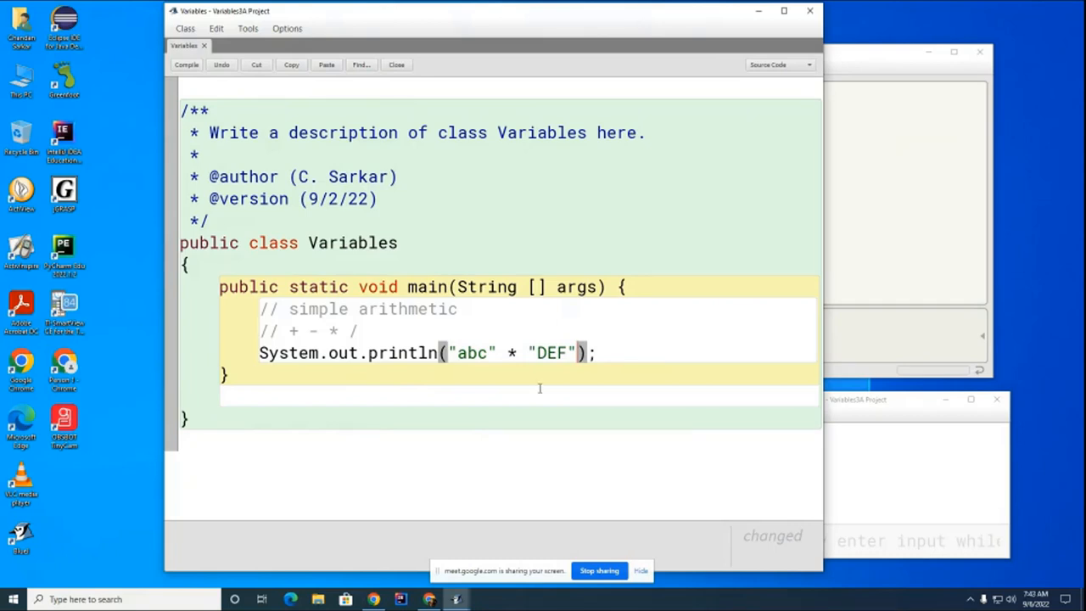
mouse_move(594, 399)
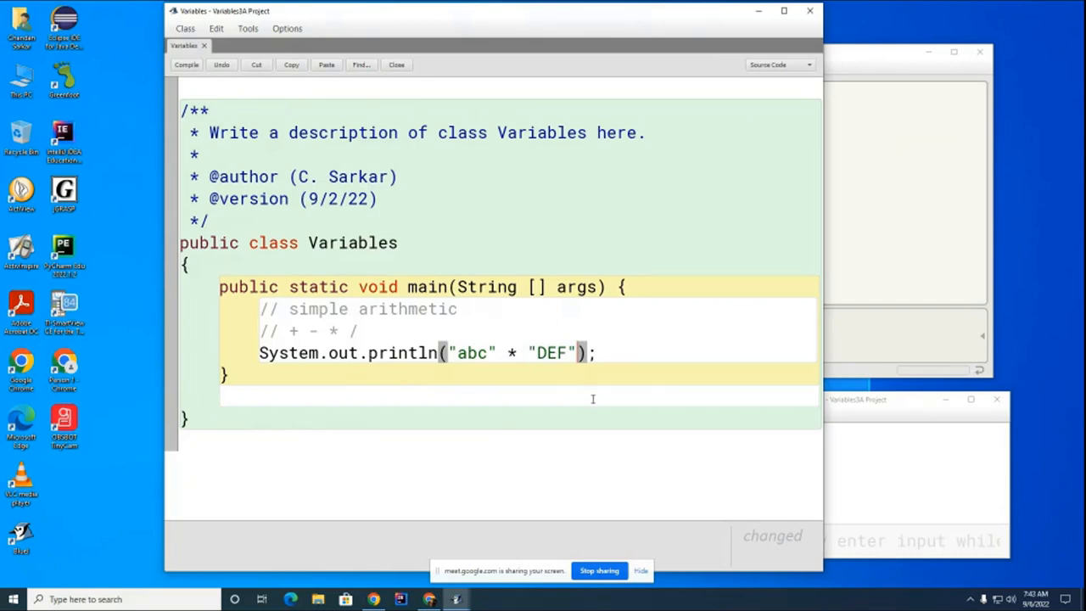
mouse_move(112, 61)
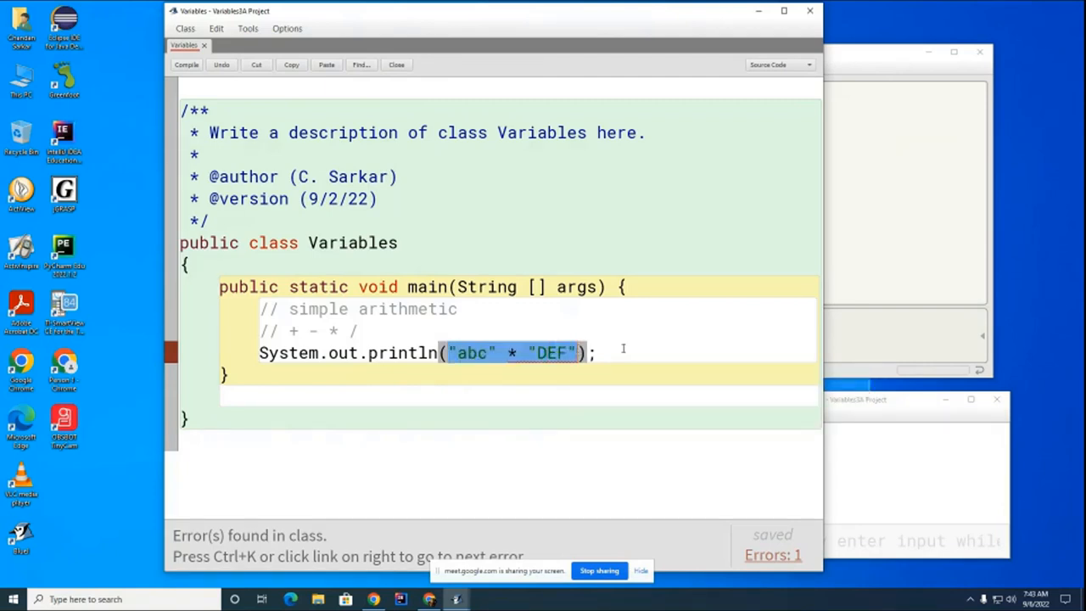
Replace the failing string multiplication with 4 * 5 and compile without errors
text(4 * 5)
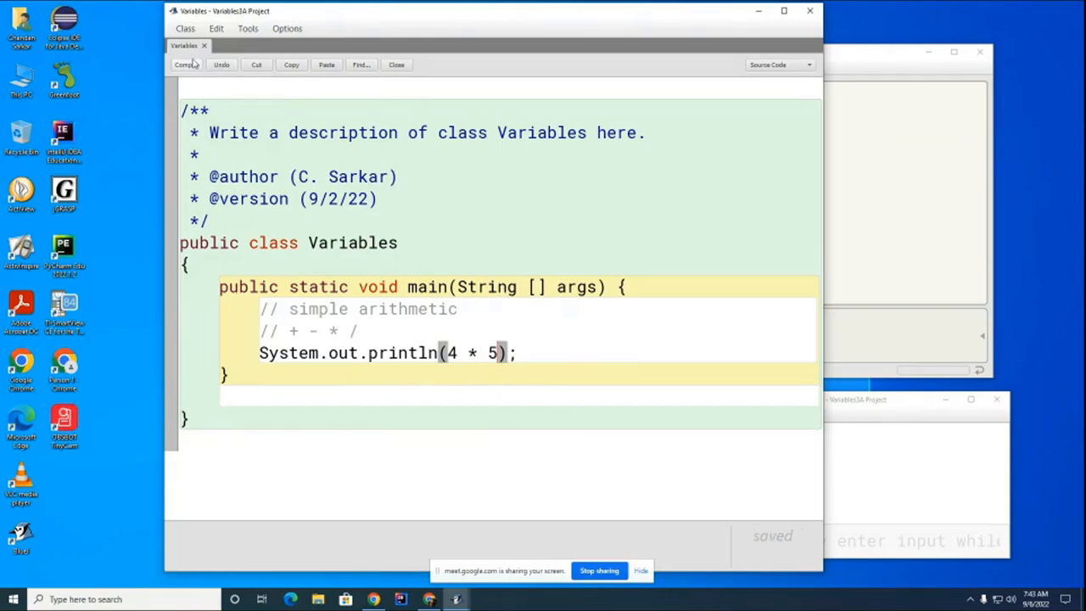
click(187, 65)
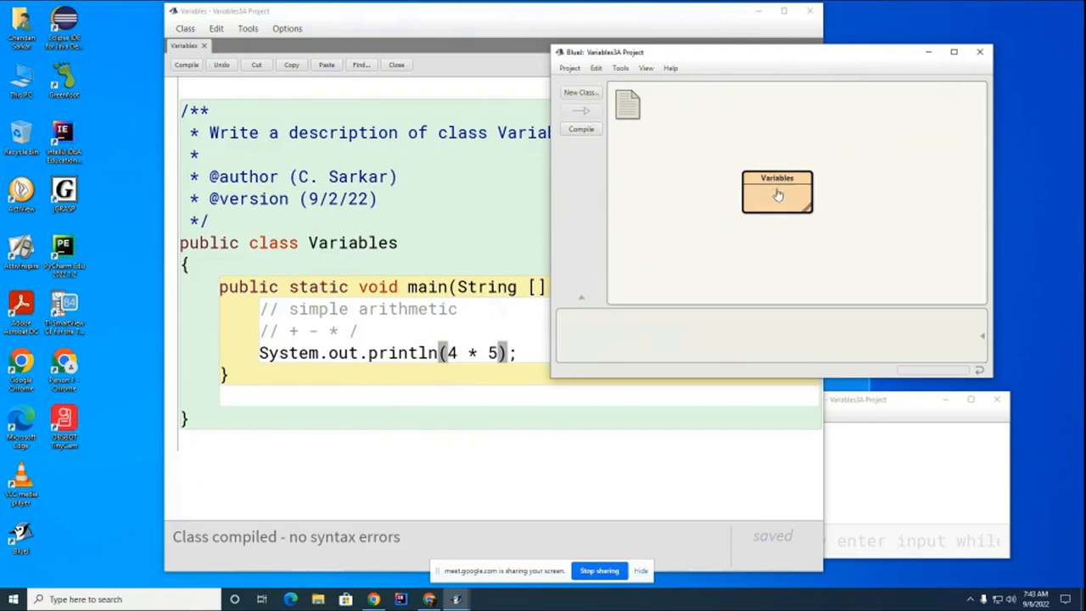
mouse_move(804, 268)
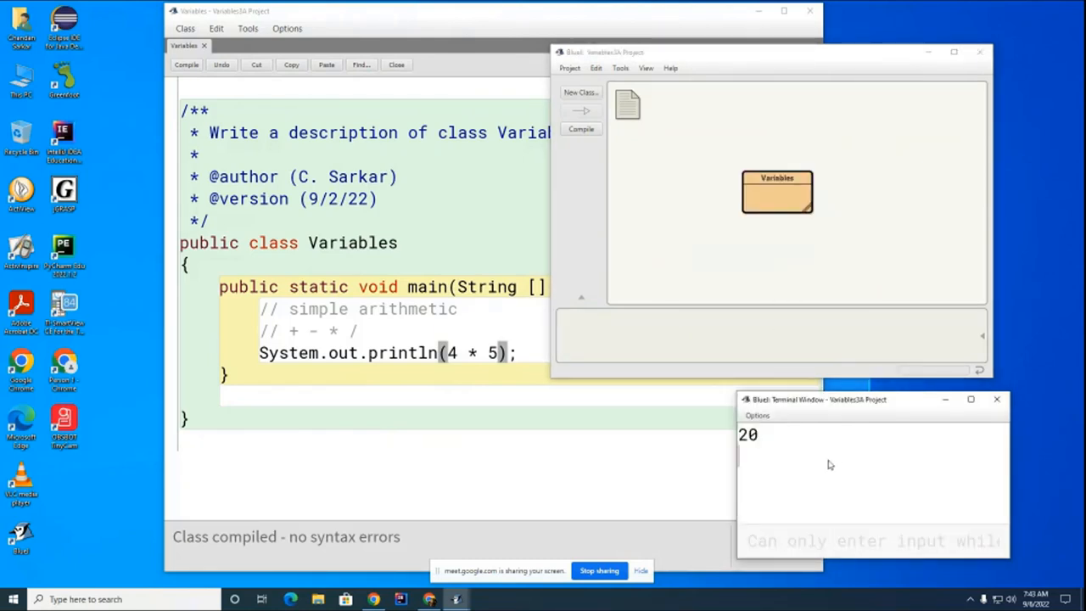
mouse_move(875, 496)
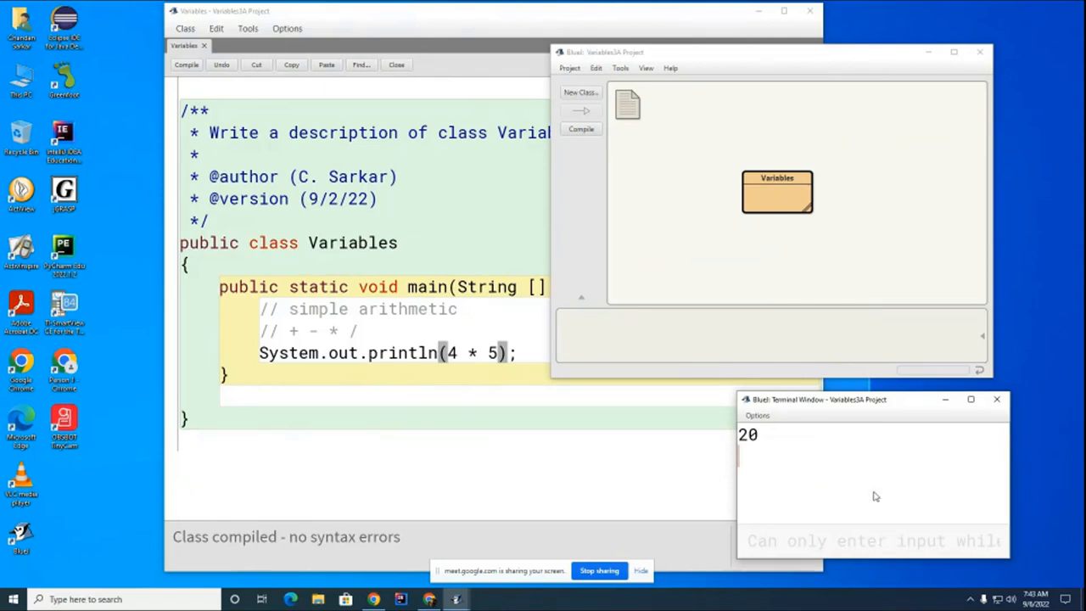
mouse_move(784, 447)
text( ()
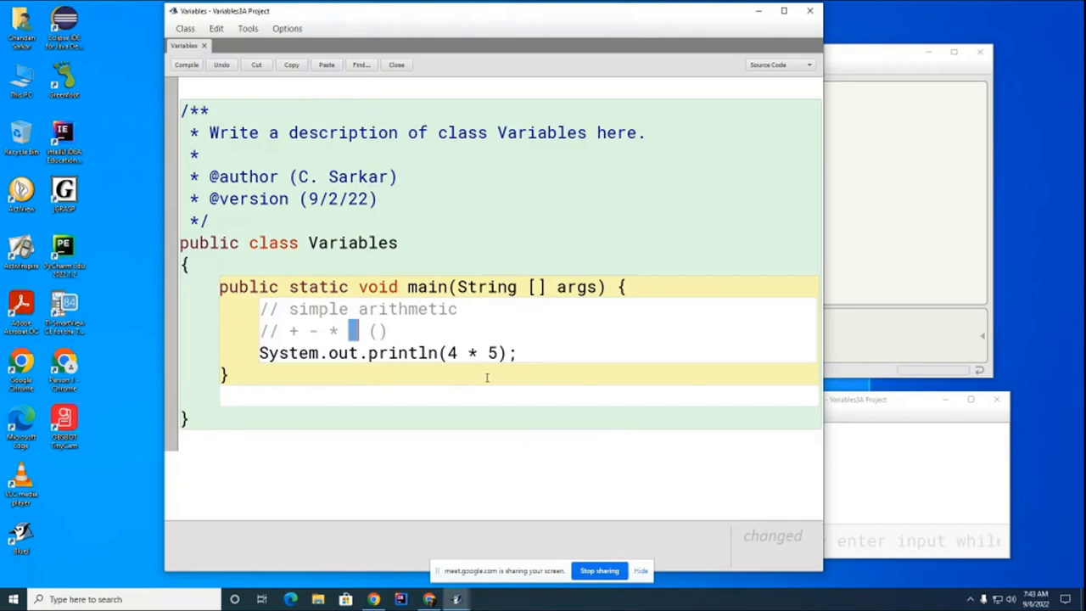
Change the printed expression to 6 / 2 and compile Variables from its class menu
text(/)
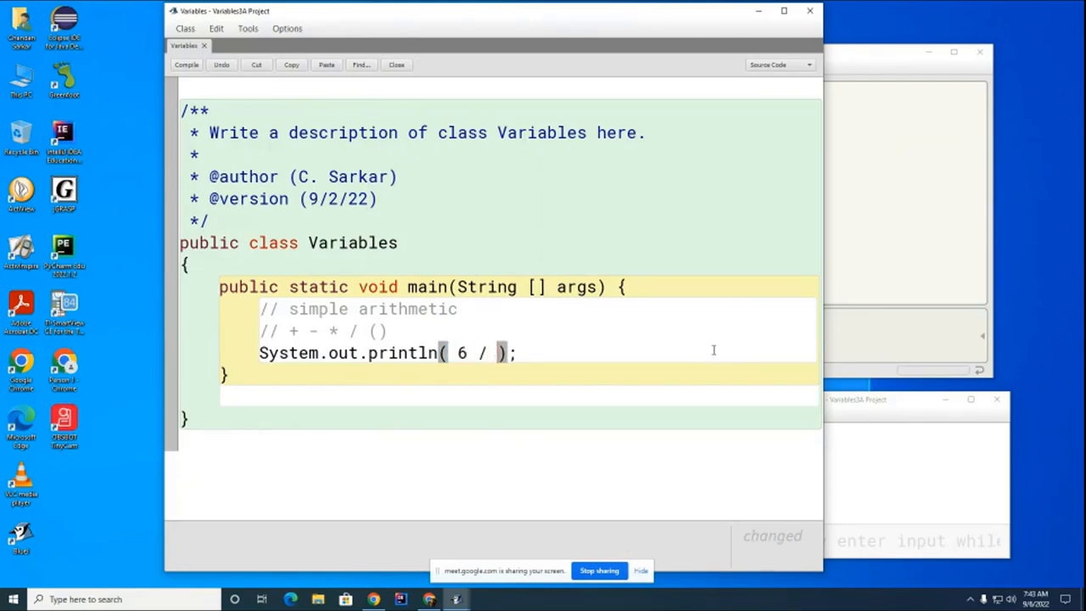
text(2)
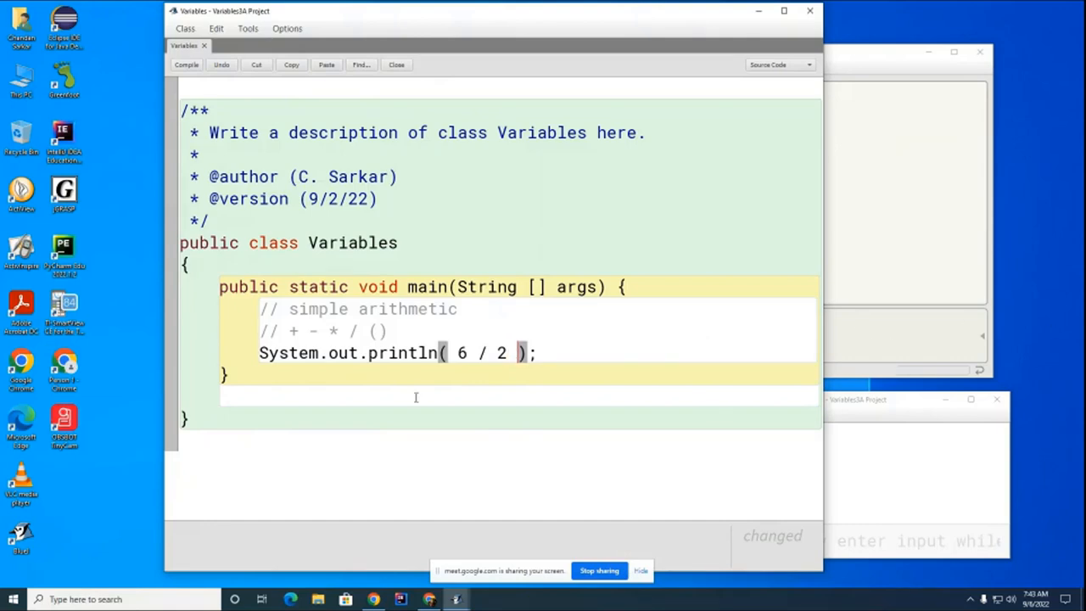
mouse_move(909, 247)
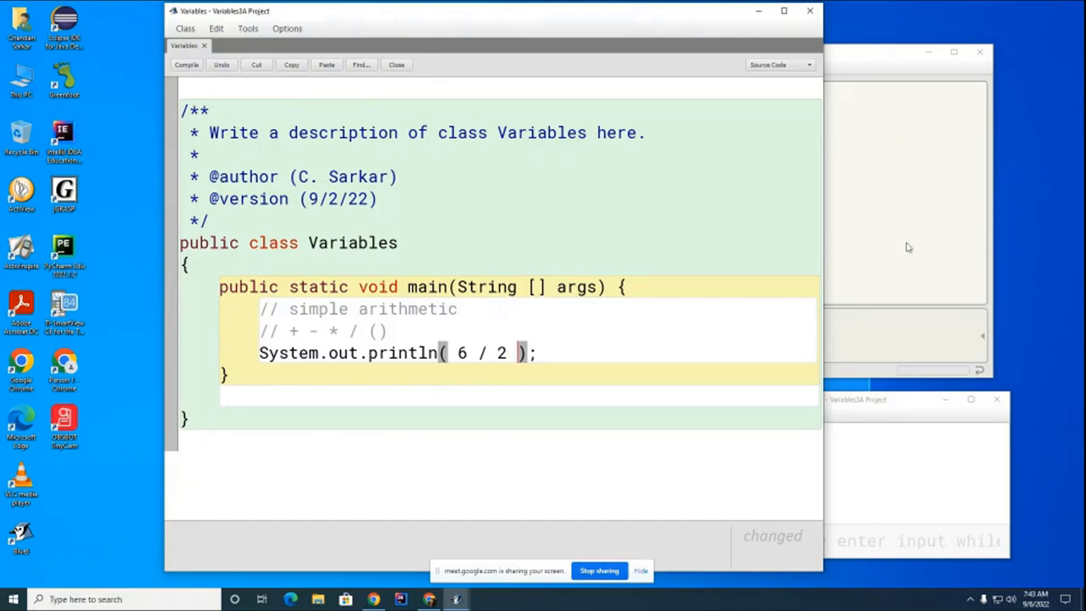
right_click(777, 190)
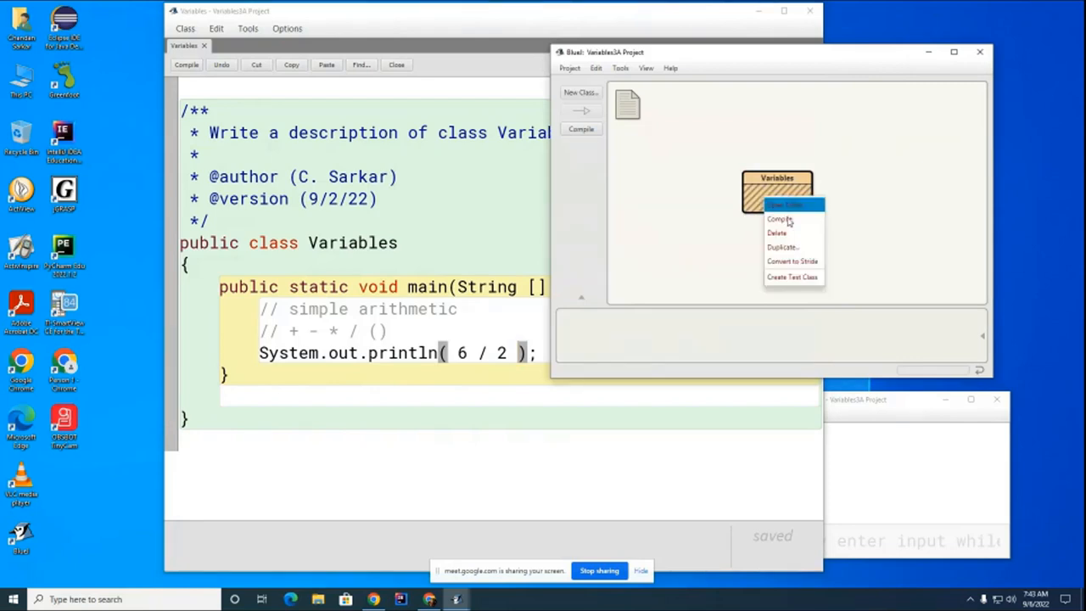
click(779, 218)
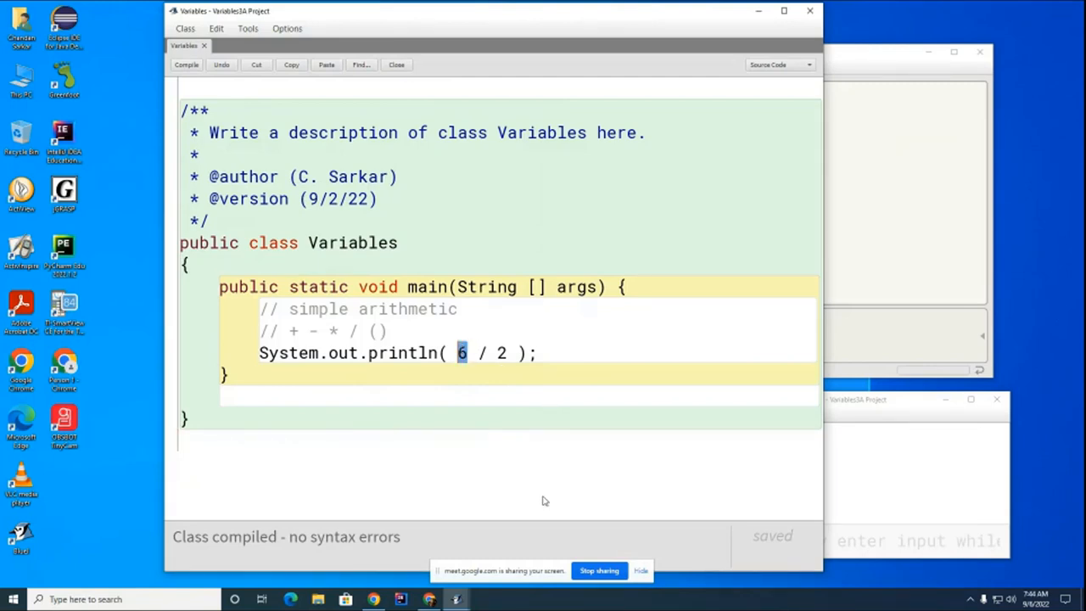
Print 3 / 4 and run main, which outputs 0 from integer division
text(3 / 4)
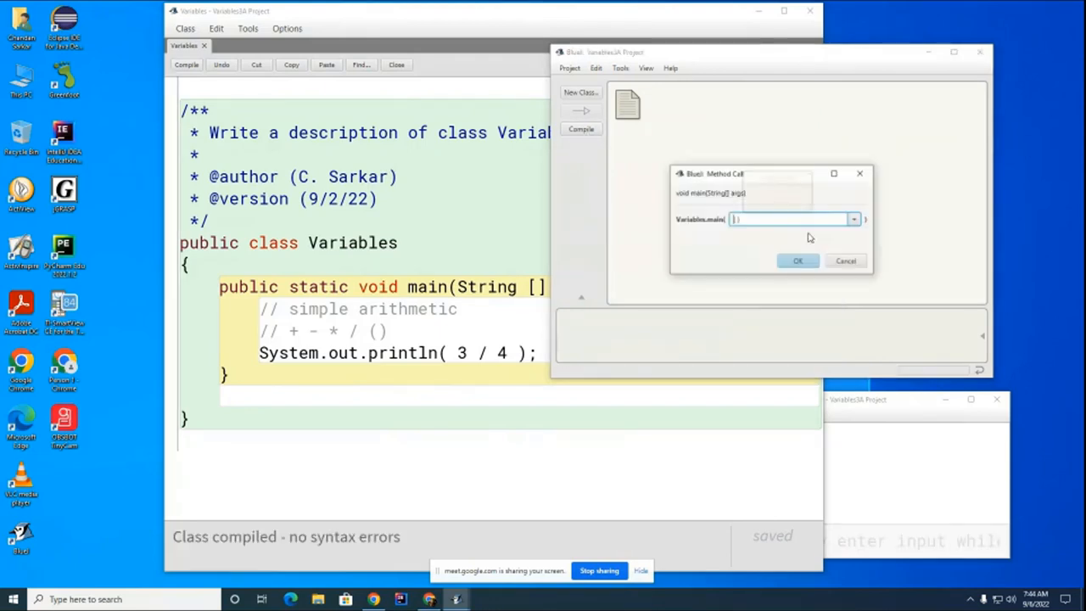
click(797, 261)
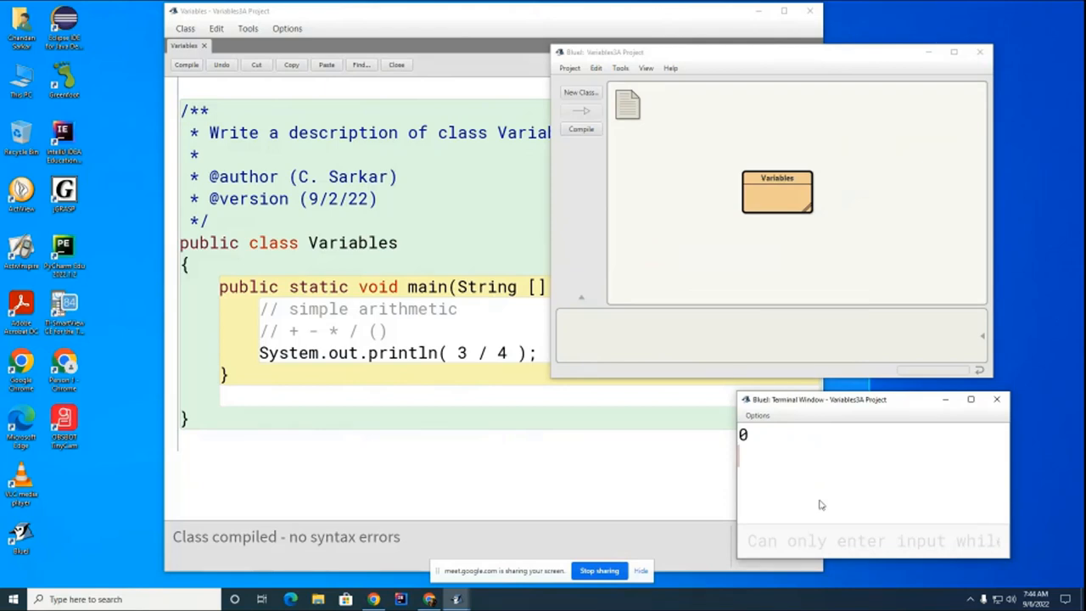
mouse_move(740, 465)
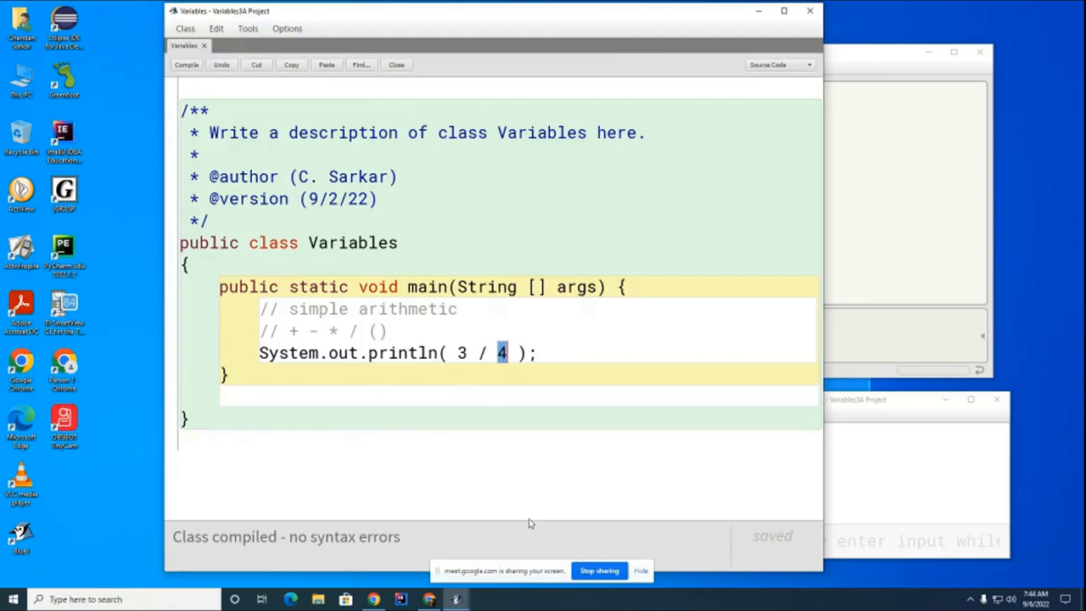
mouse_move(536, 505)
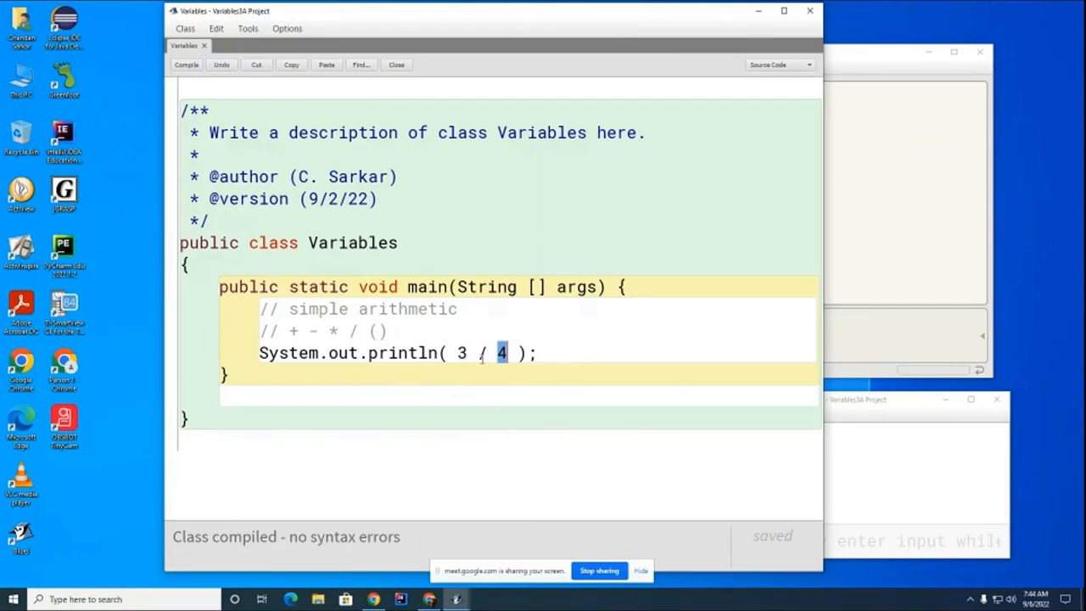
mouse_move(461, 421)
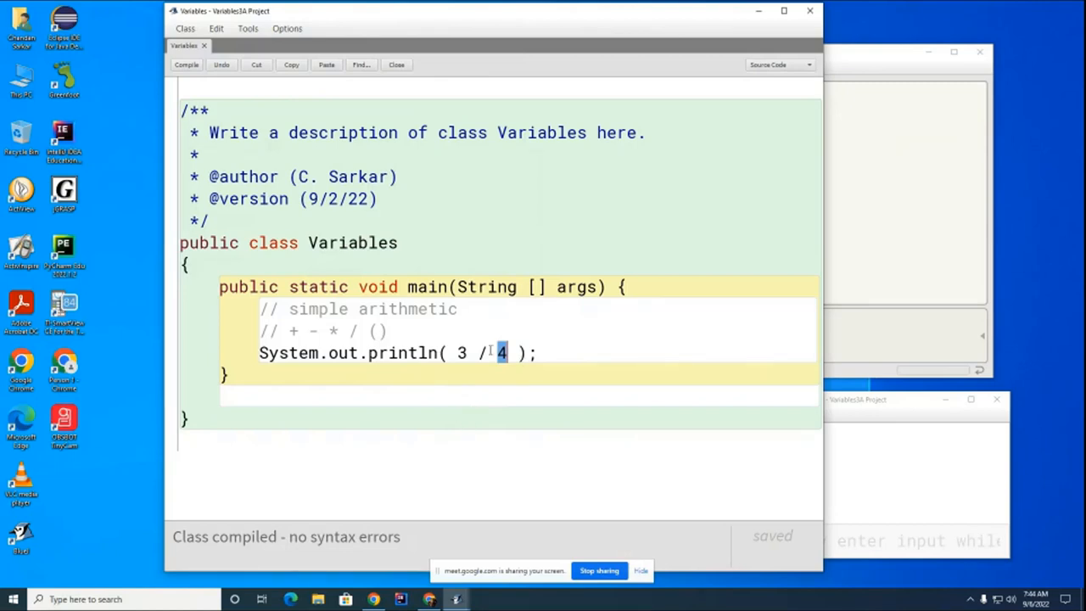
mouse_move(523, 323)
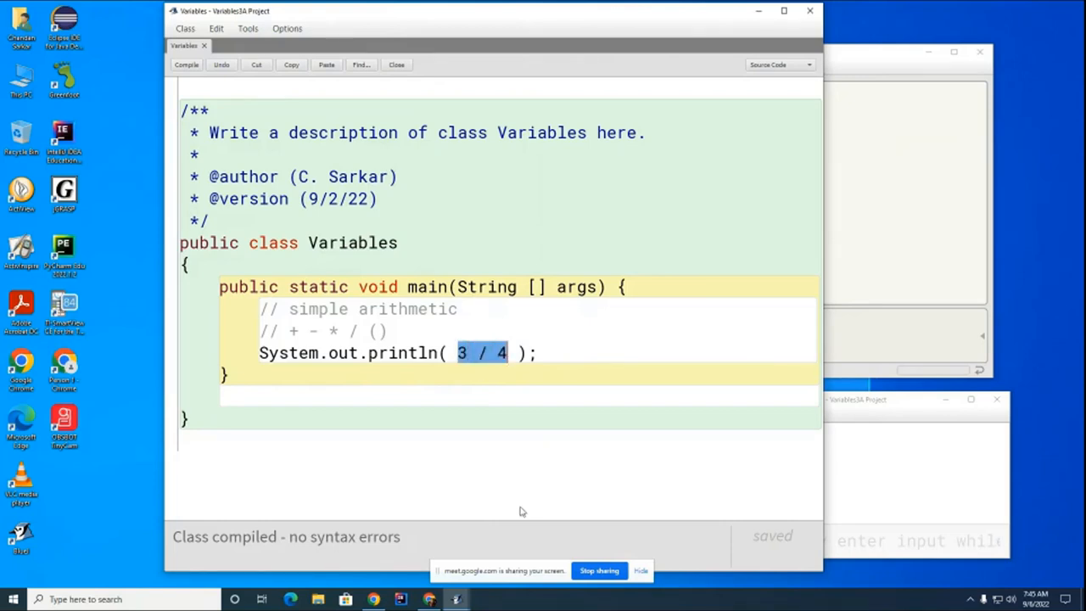
mouse_move(509, 529)
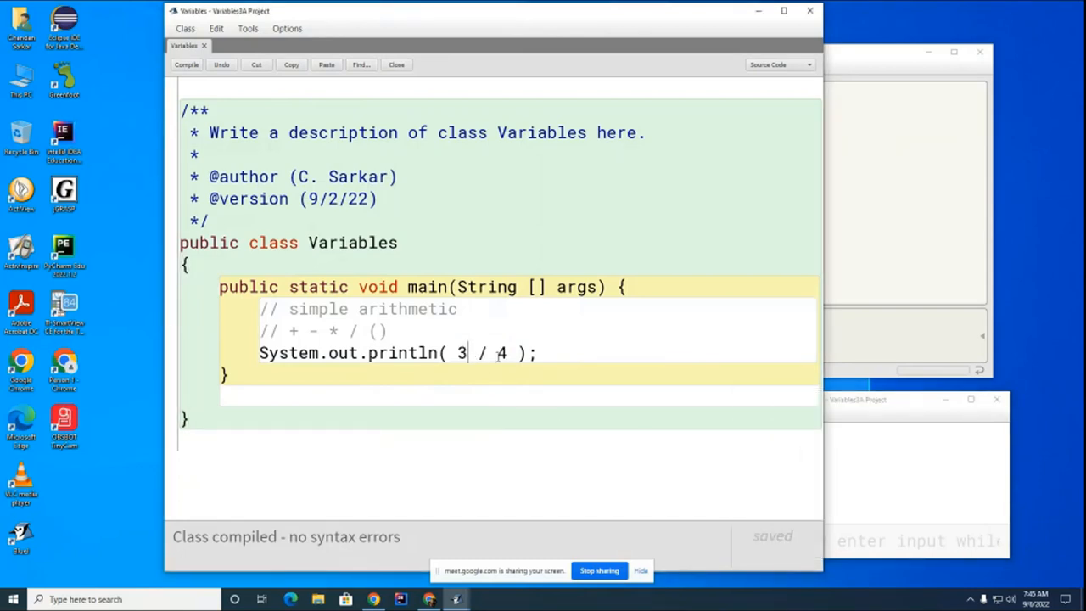
mouse_move(512, 471)
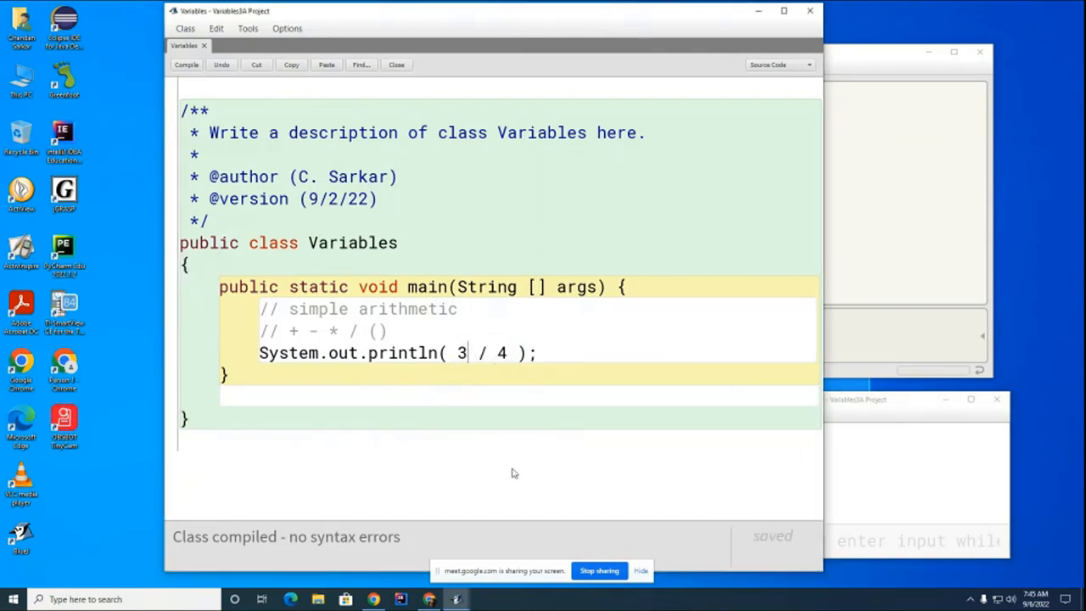
mouse_move(497, 532)
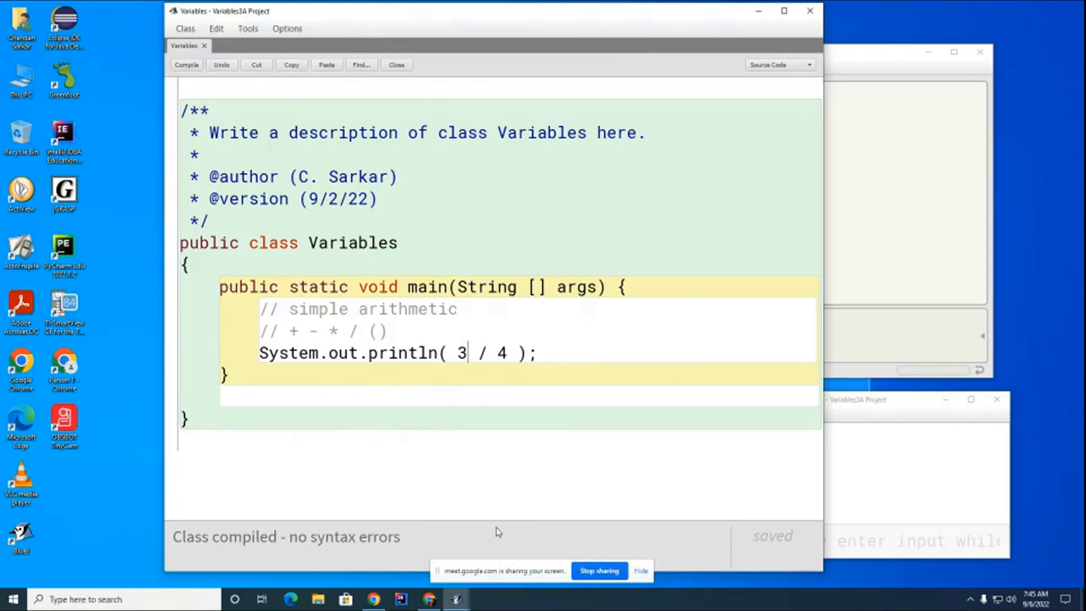
Try 3. / 4 then 3 / 4., compiling and running main to see floating-point division
text(.)
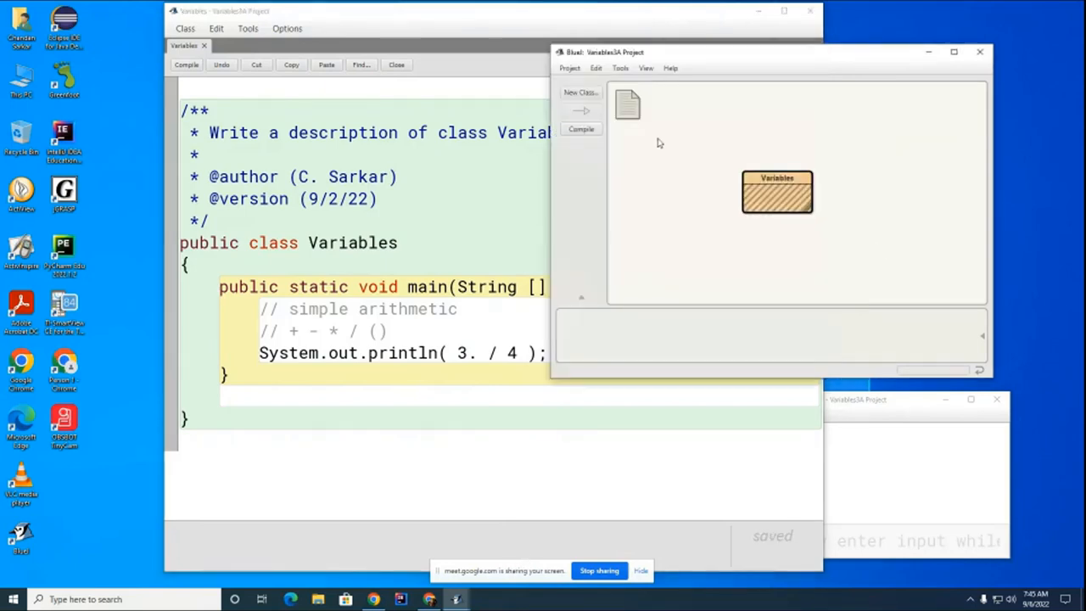
click(581, 129)
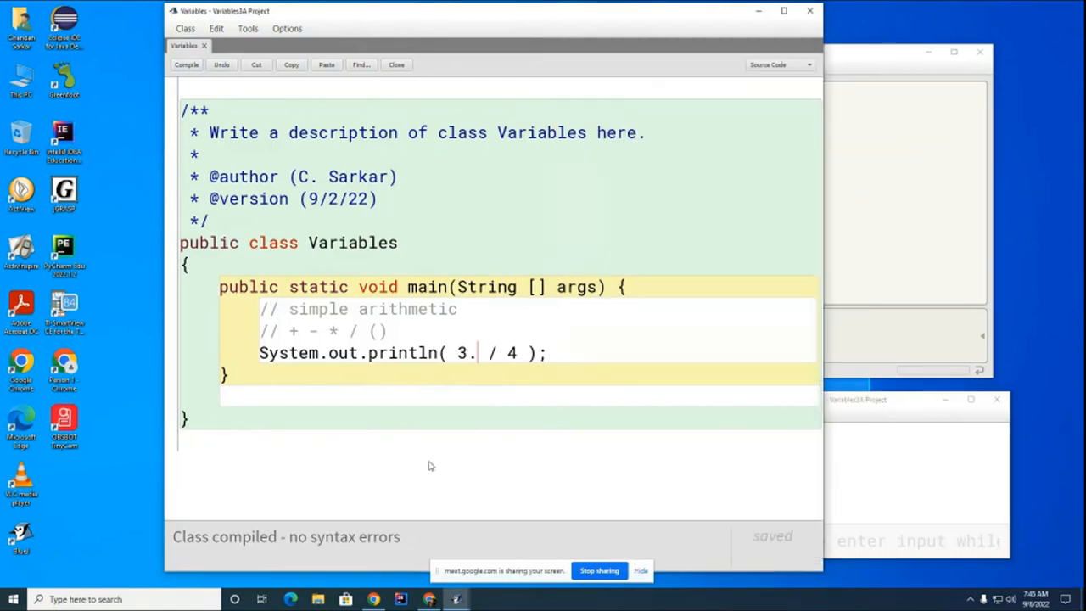
key(Backspace)
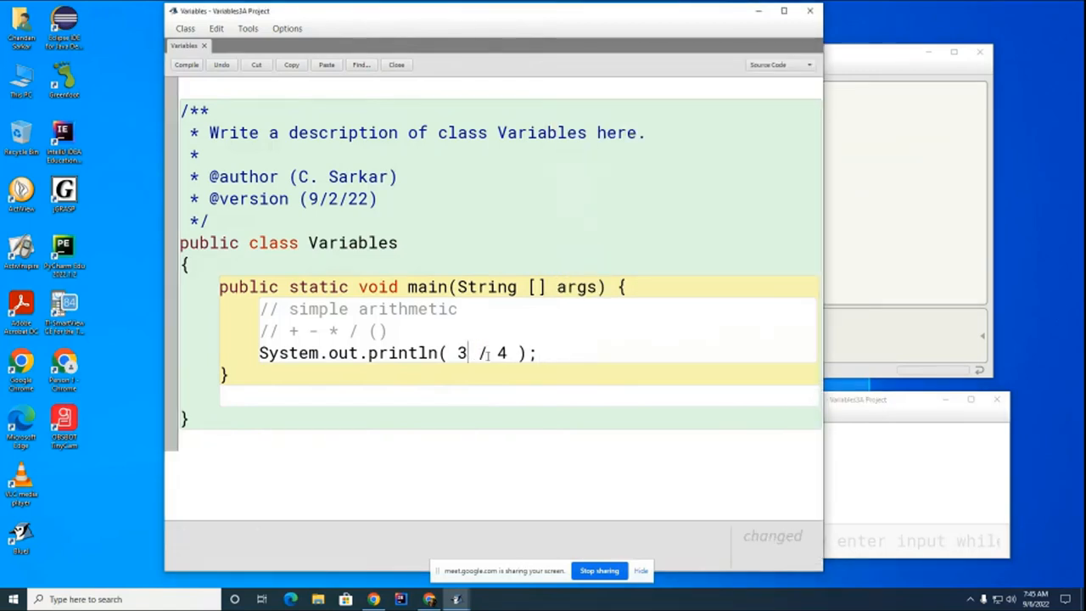
text(.)
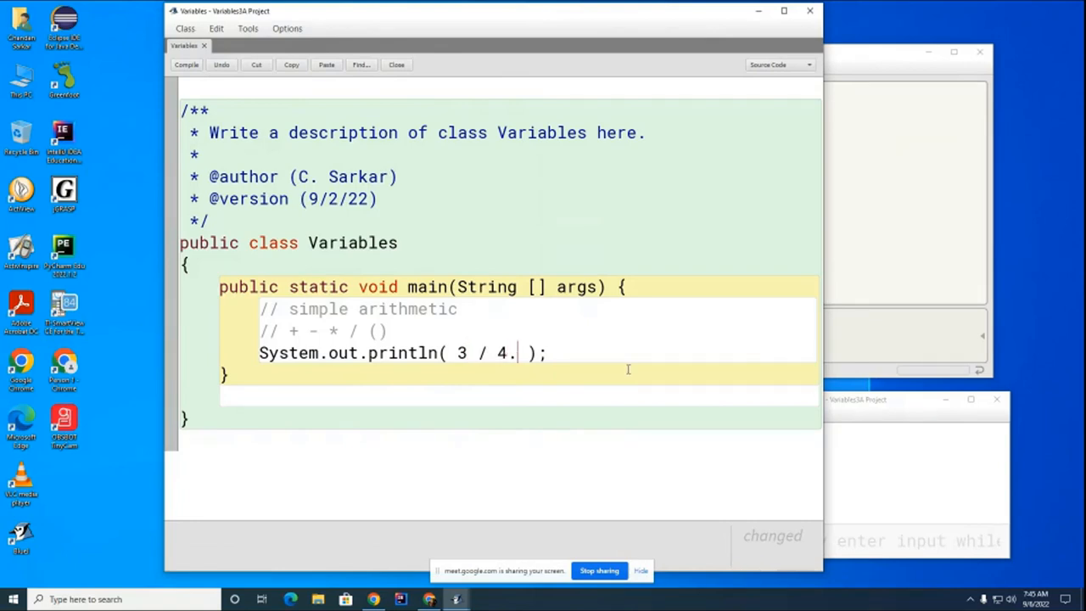
click(187, 65)
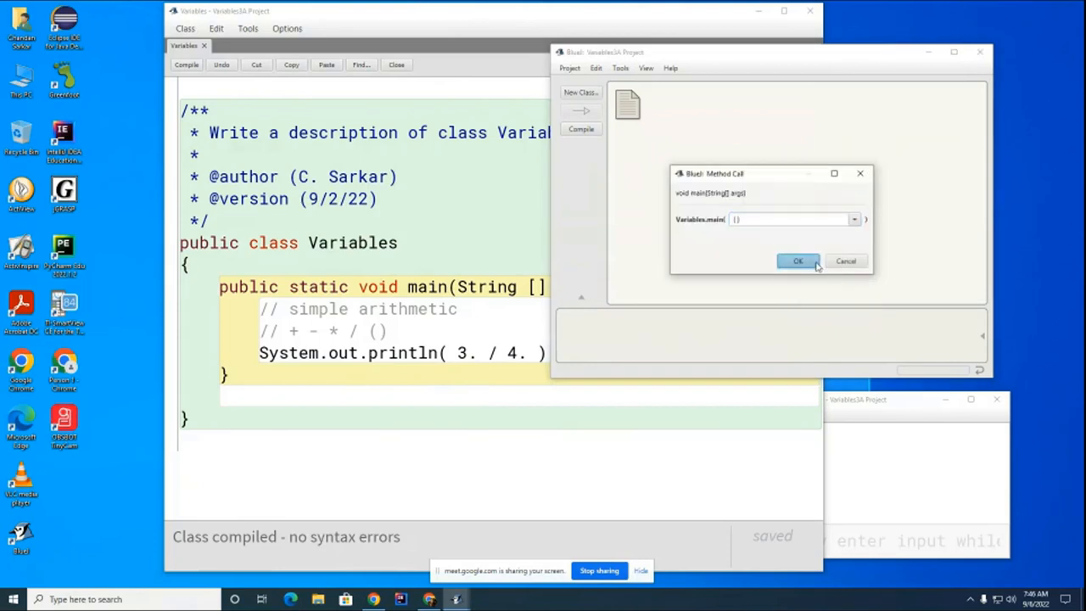
click(797, 261)
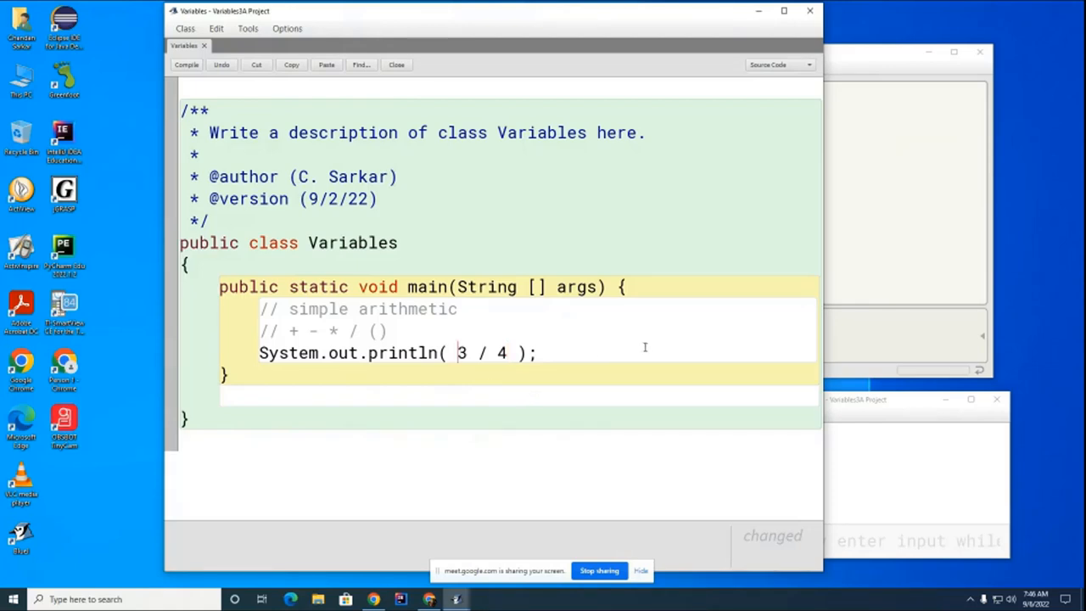
Cast 3 to double as (double)3 / 4 and run main to print 0.75
text(()
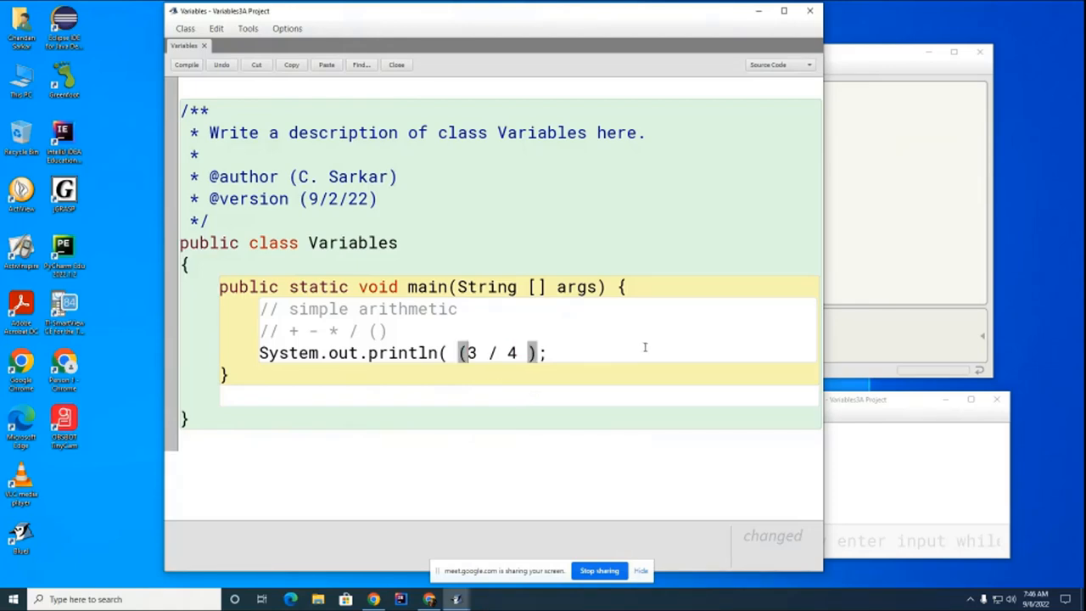
text(double)
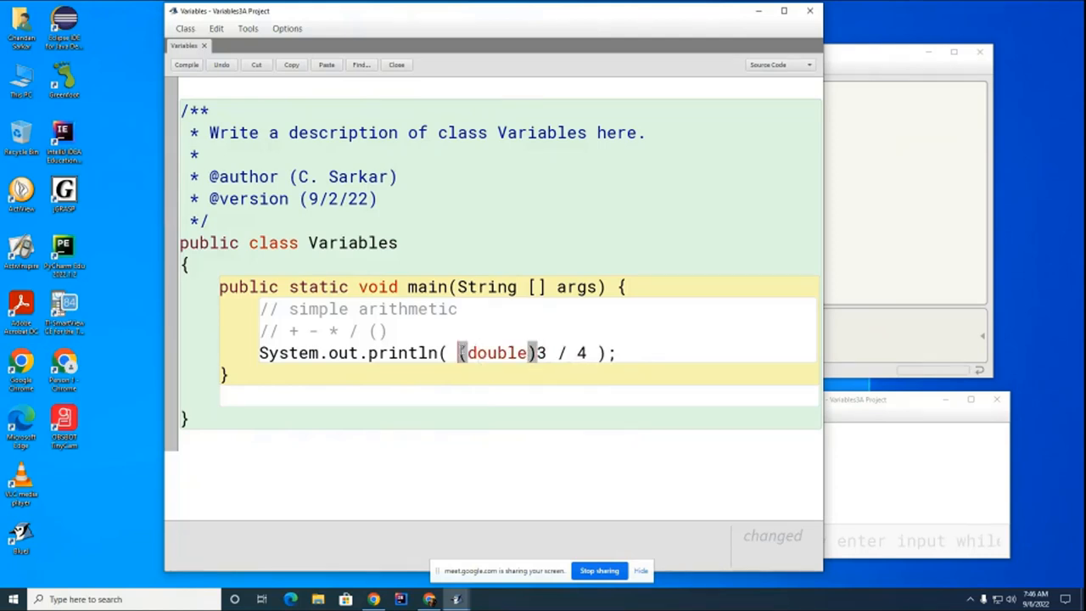
text(())
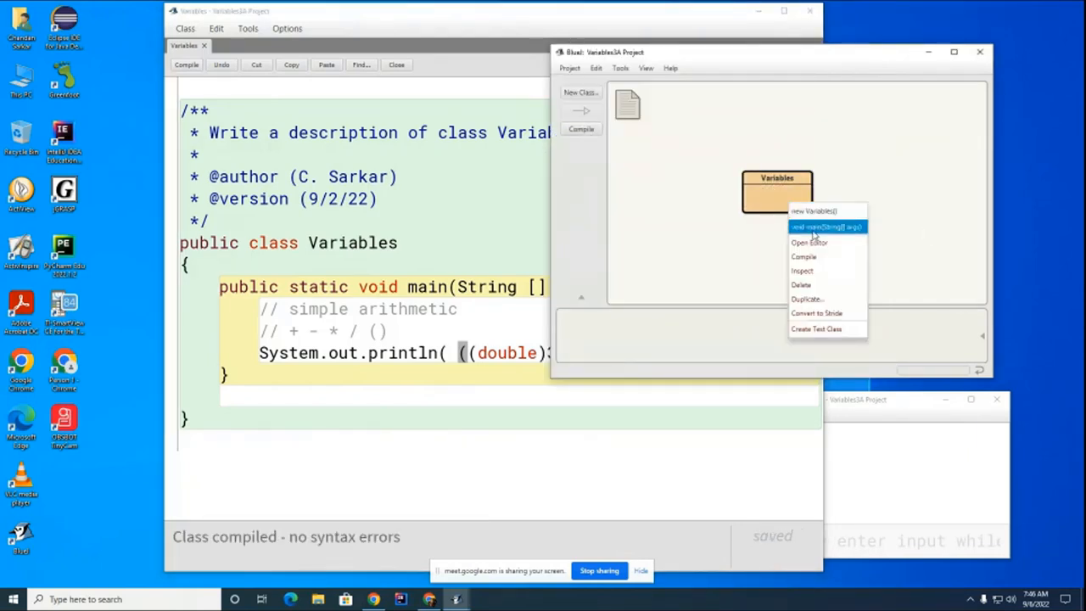
click(824, 228)
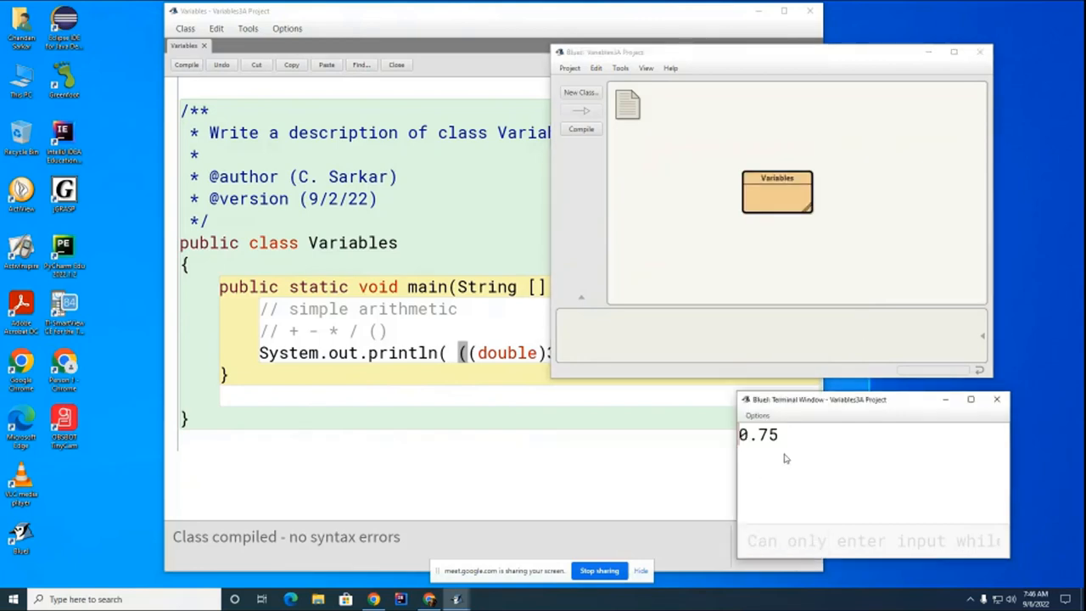
mouse_move(587, 470)
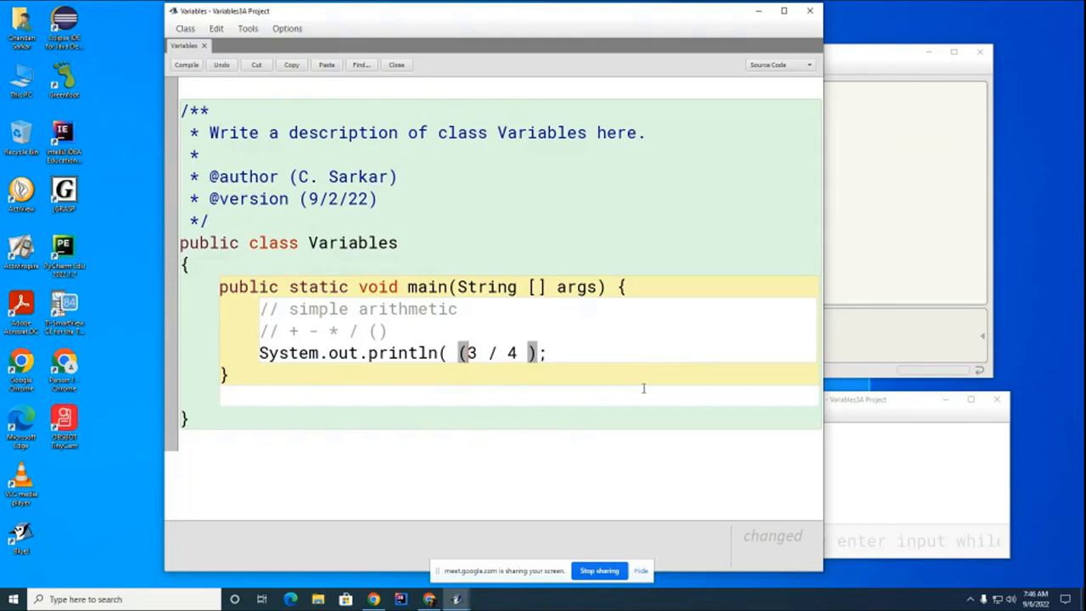
Cast the whole quotient as (double)(3 / 4), run main printing 0.0, and return to the source
text(oubl)
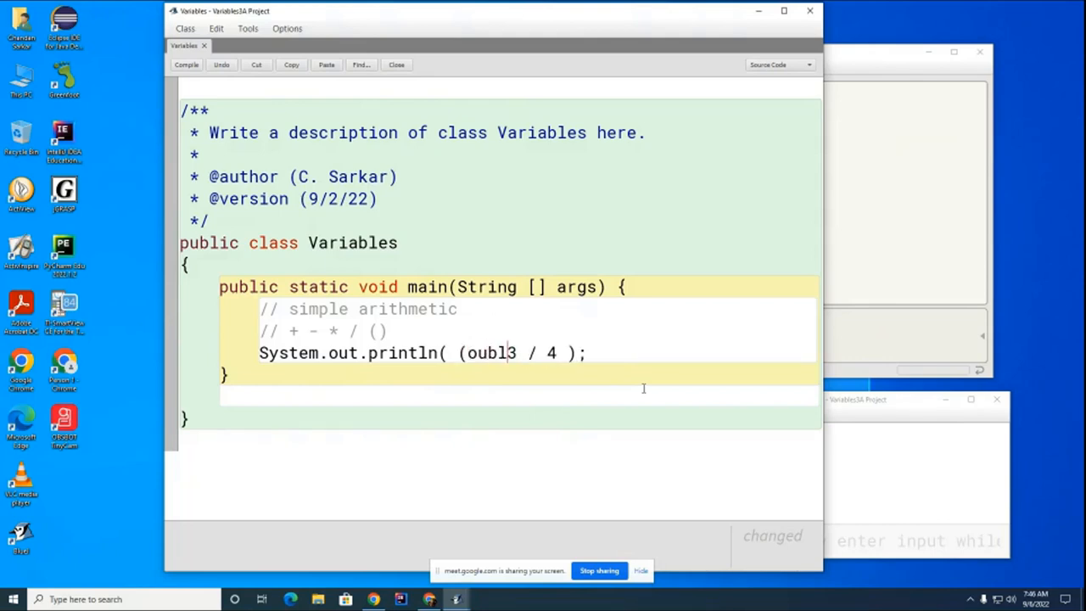
text(double)()
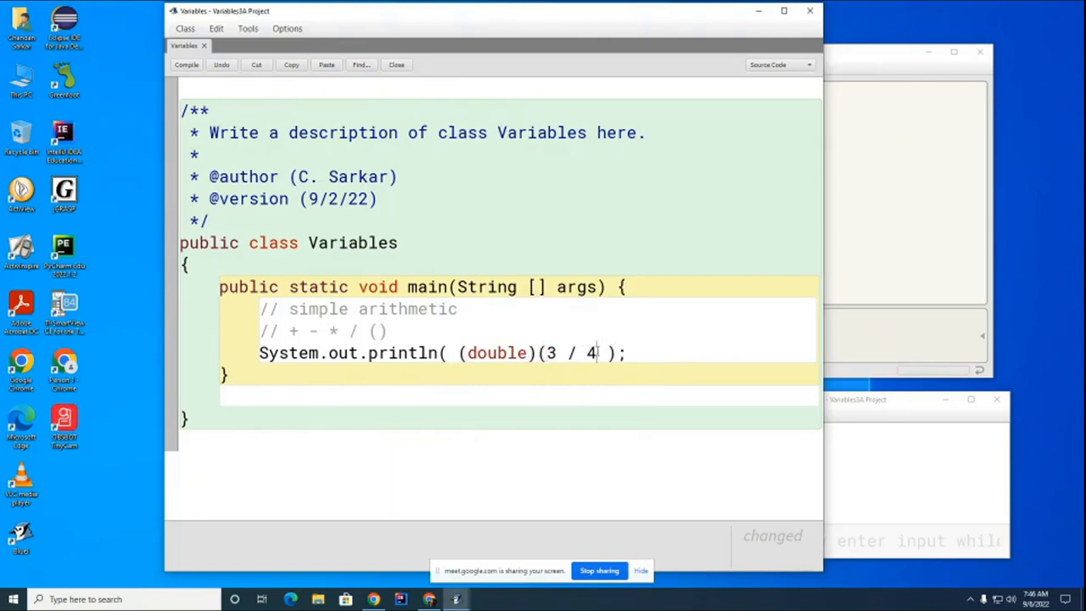
text())
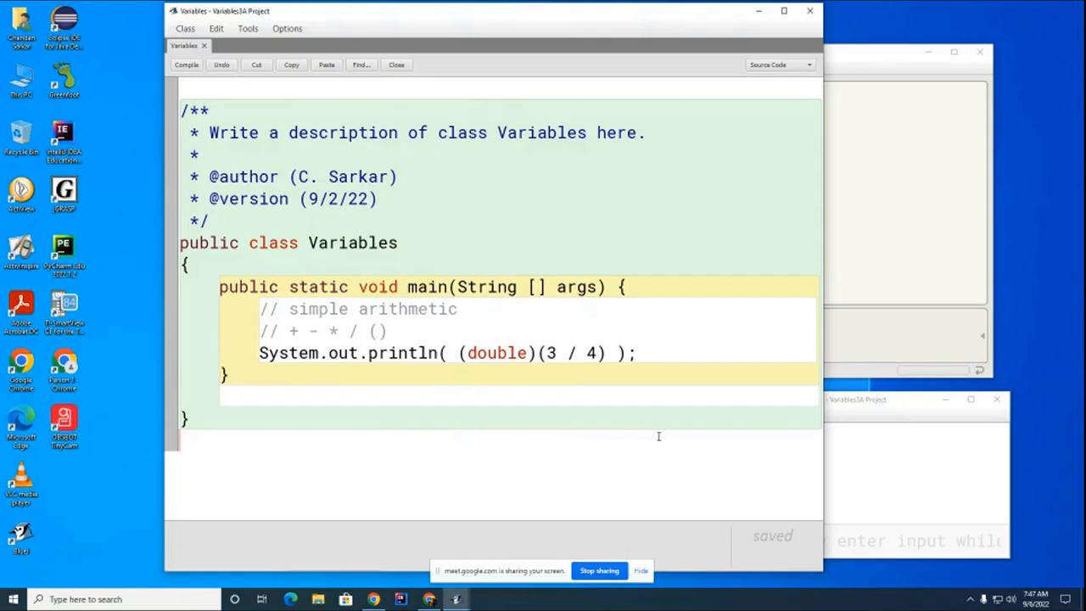
mouse_move(860, 444)
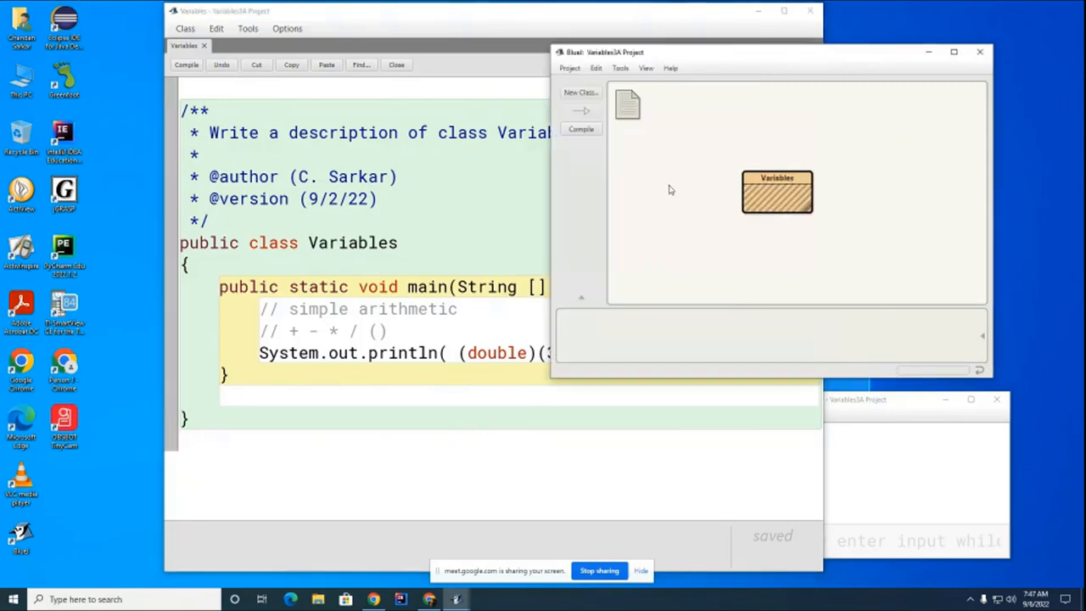
right_click(777, 190)
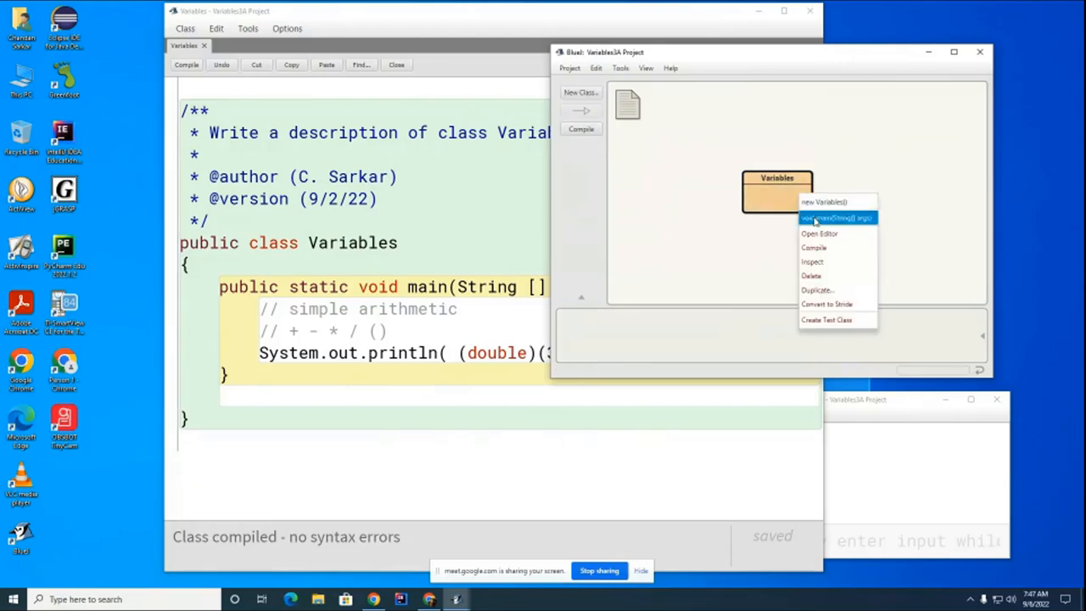
click(835, 218)
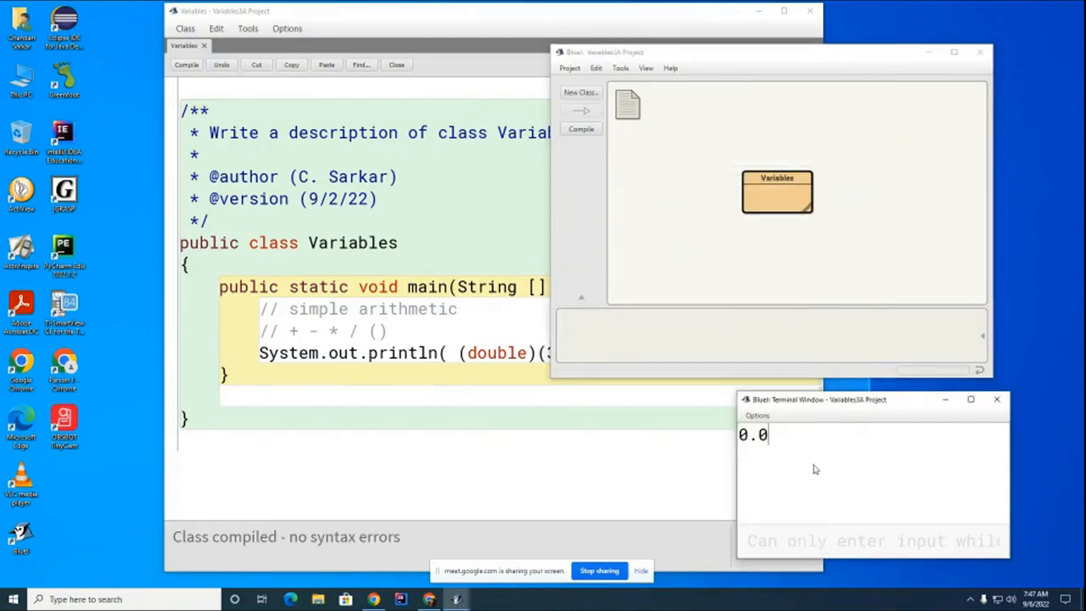
mouse_move(779, 453)
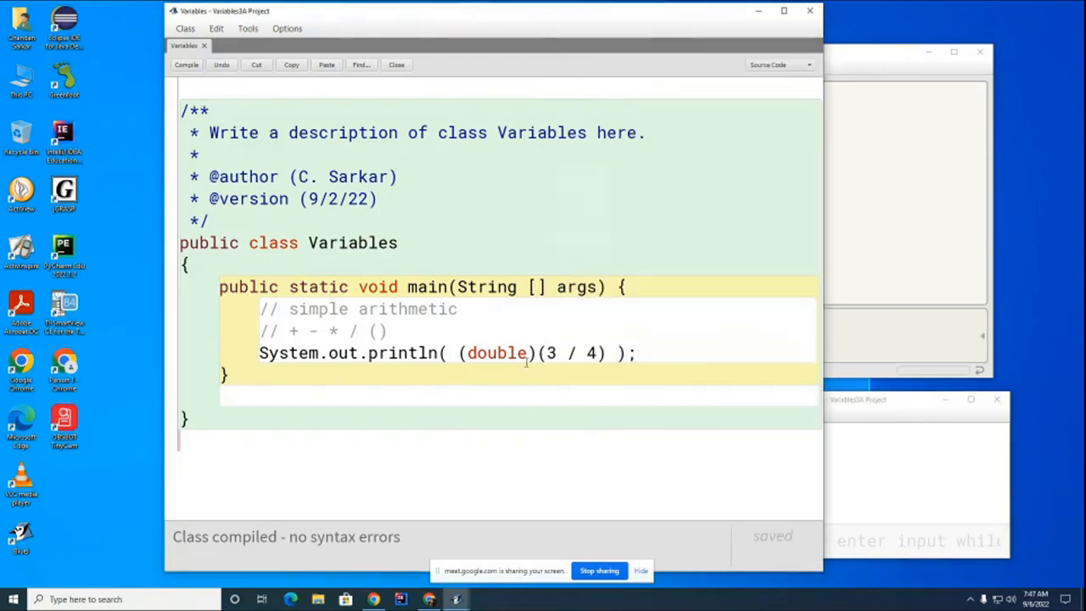
mouse_move(617, 502)
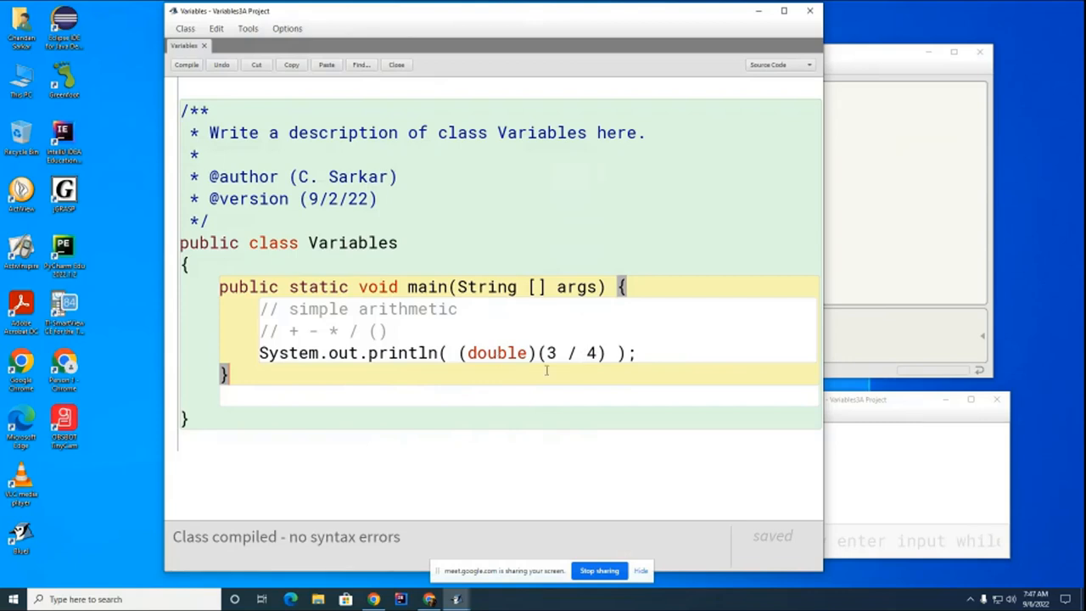
mouse_move(503, 375)
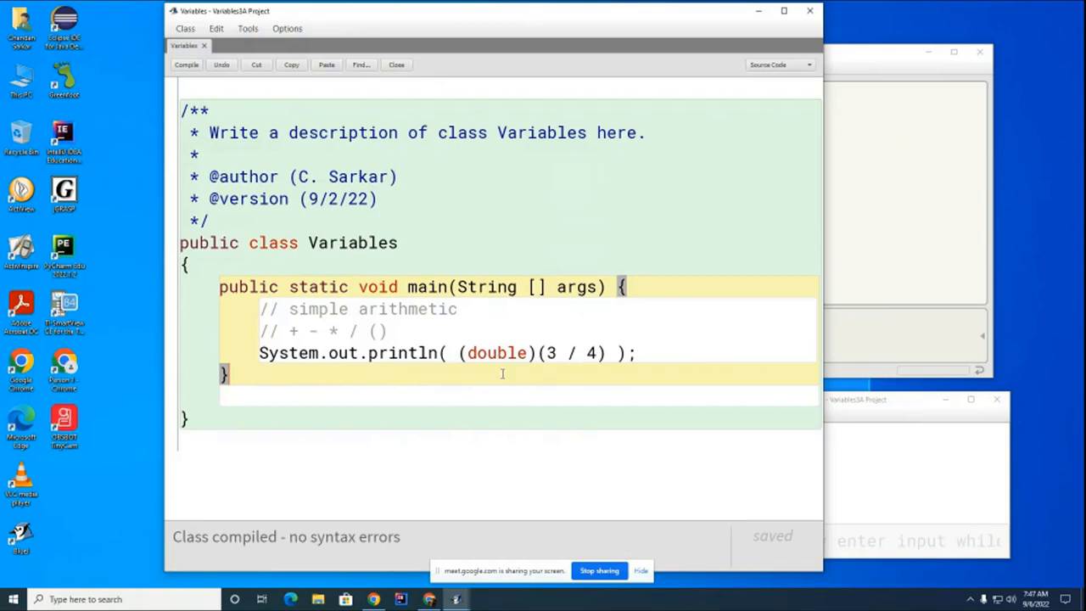
mouse_move(614, 392)
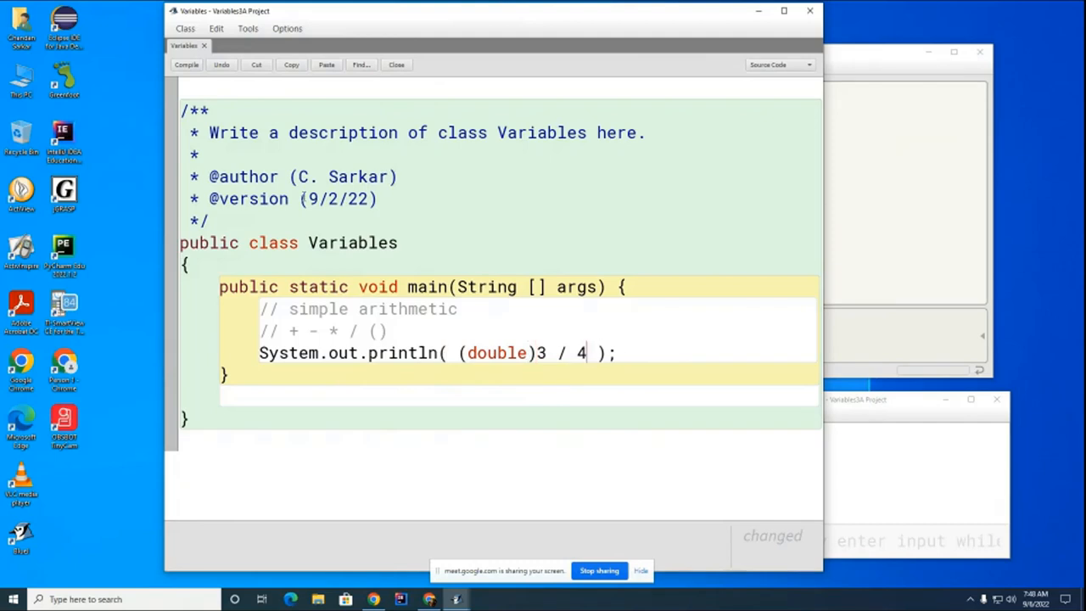
Compile, then rewrite the expression as ((double)3) / 4 and compile again
click(187, 64)
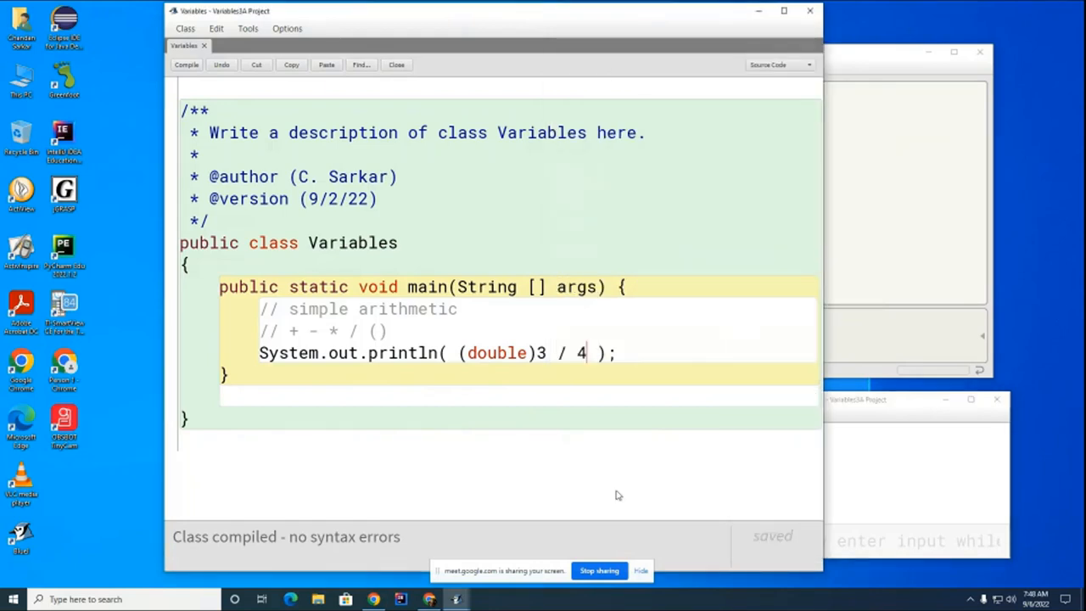
mouse_move(486, 403)
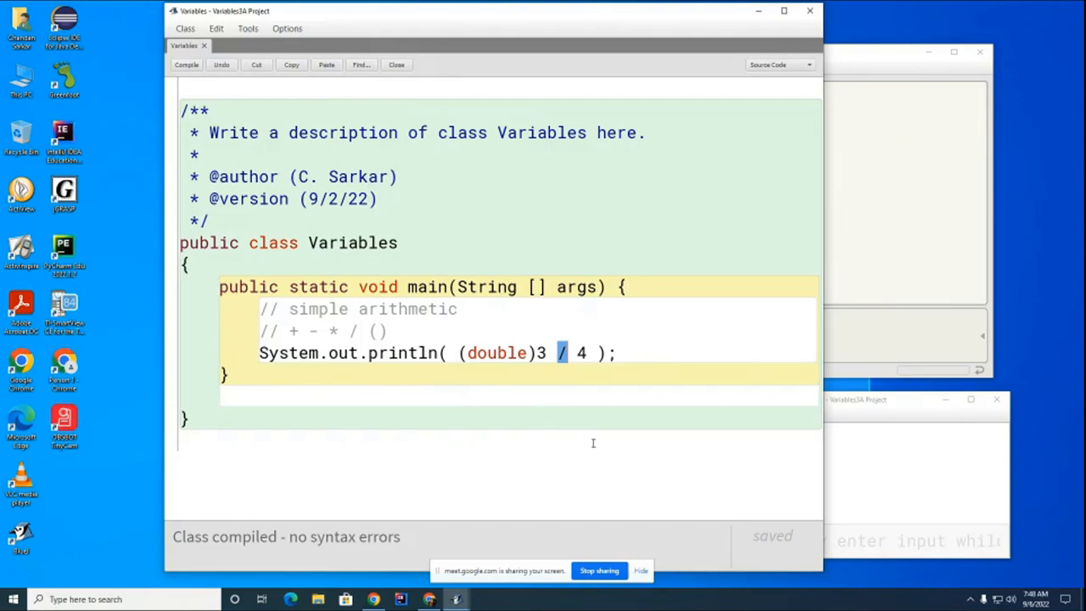
mouse_move(597, 459)
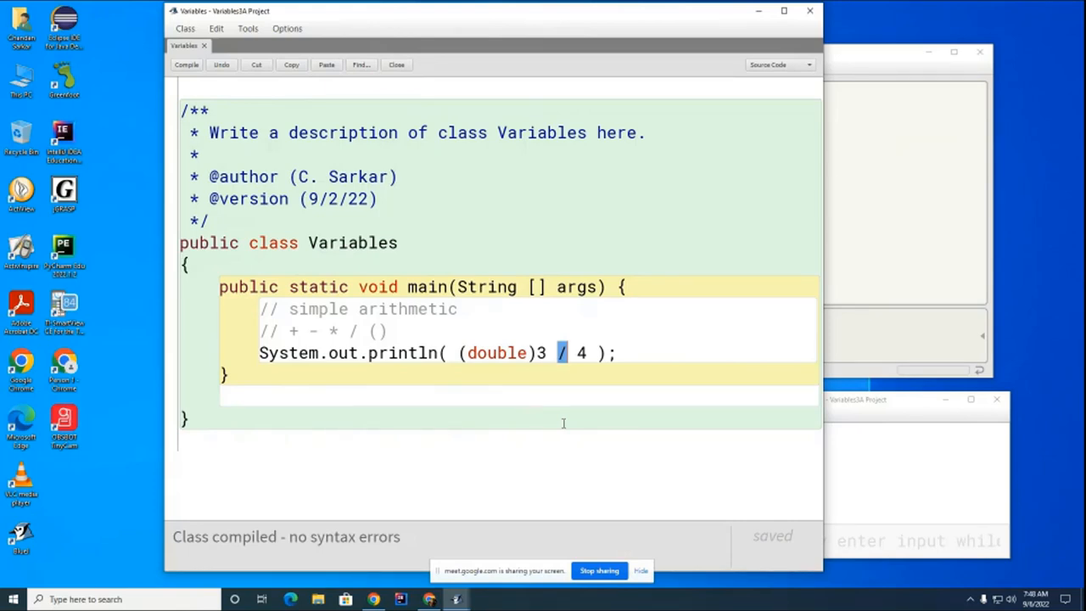
mouse_move(594, 423)
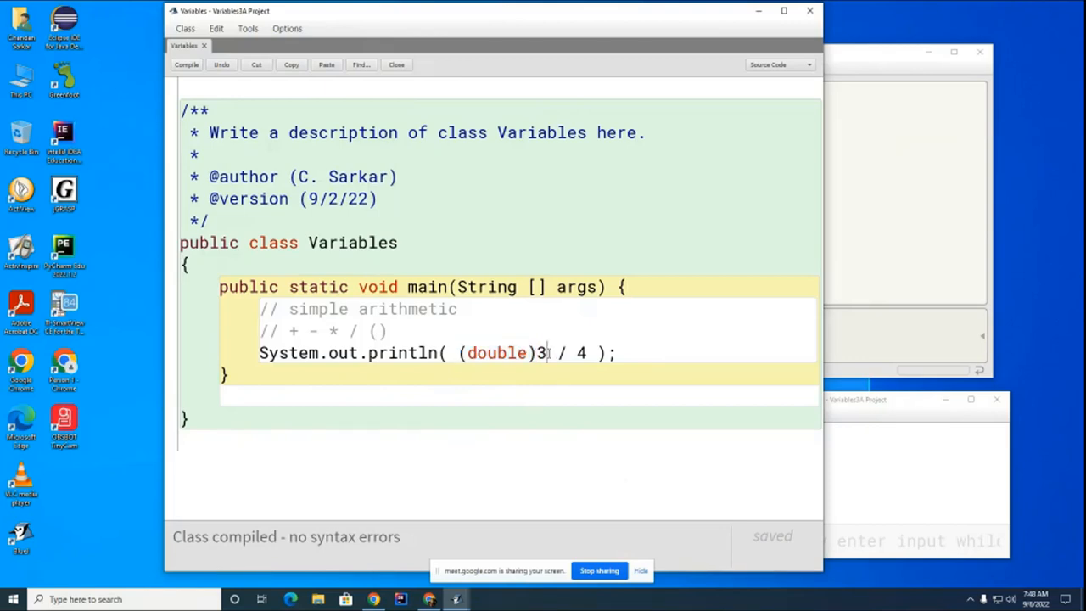
text())
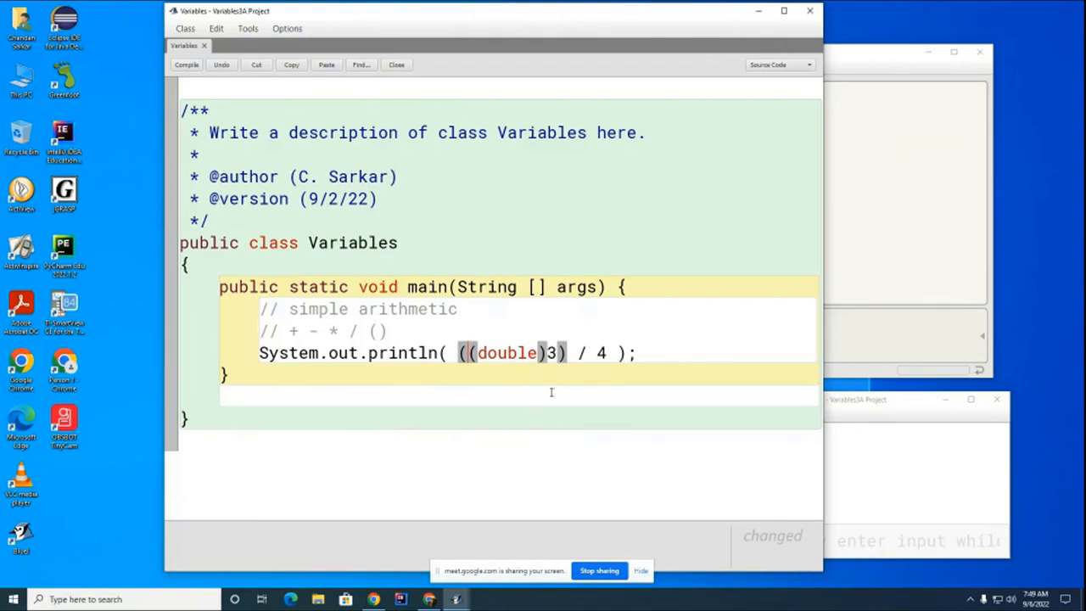
mouse_move(651, 446)
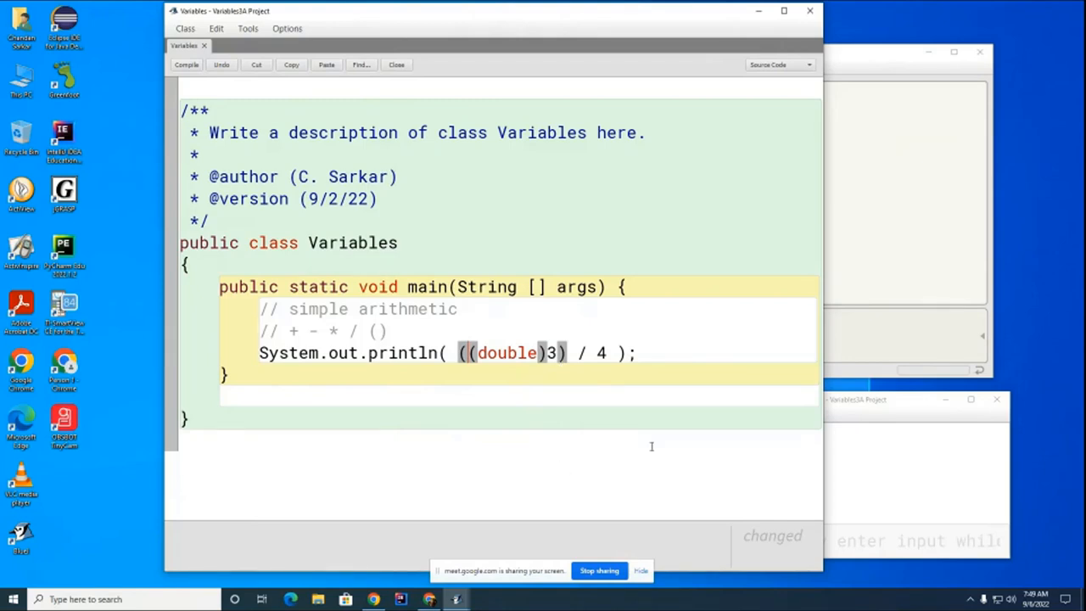
mouse_move(621, 399)
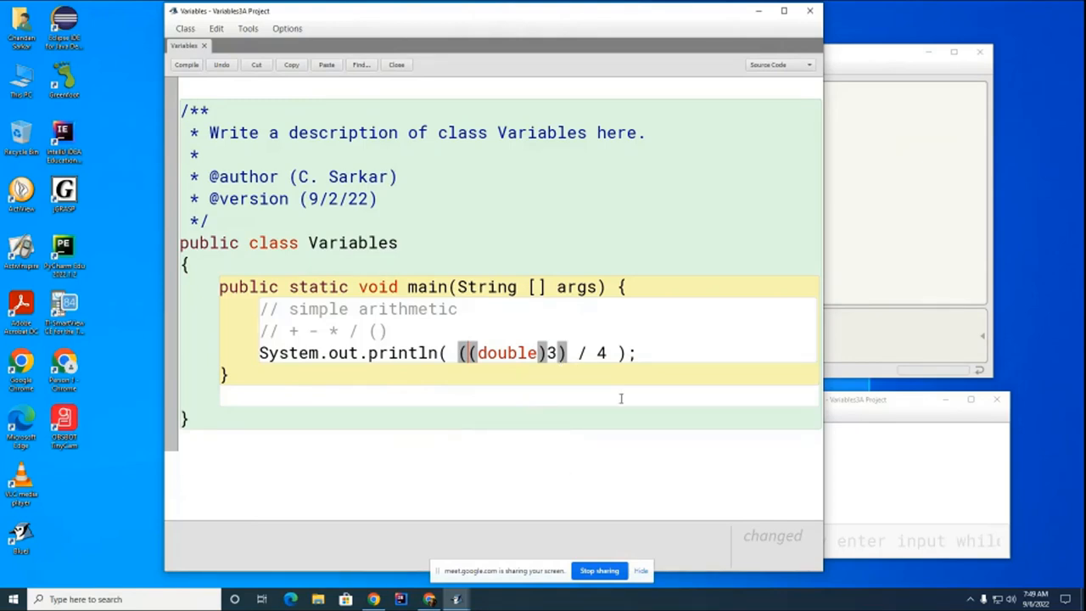
key(ctrl+s)
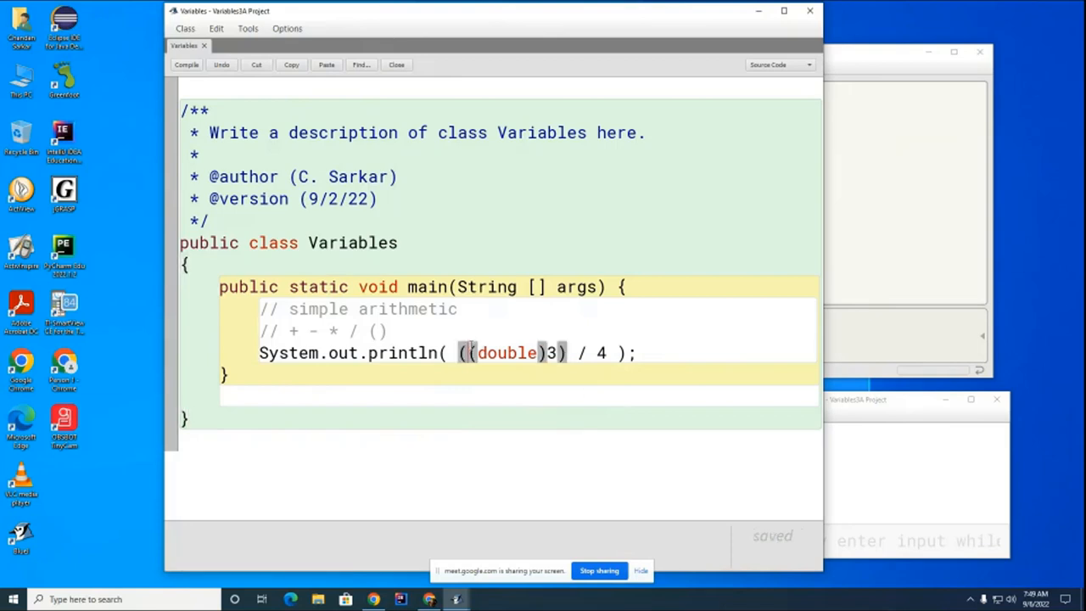
Delete the ((double)3) / 4 expression from the print statement
drag(458, 353, 607, 353)
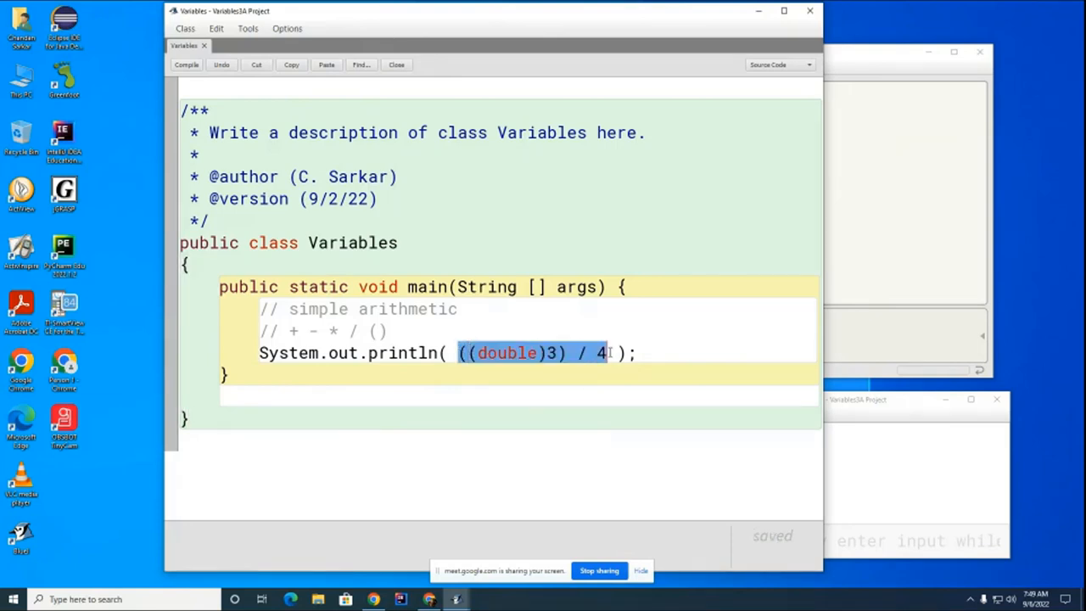
key(Delete)
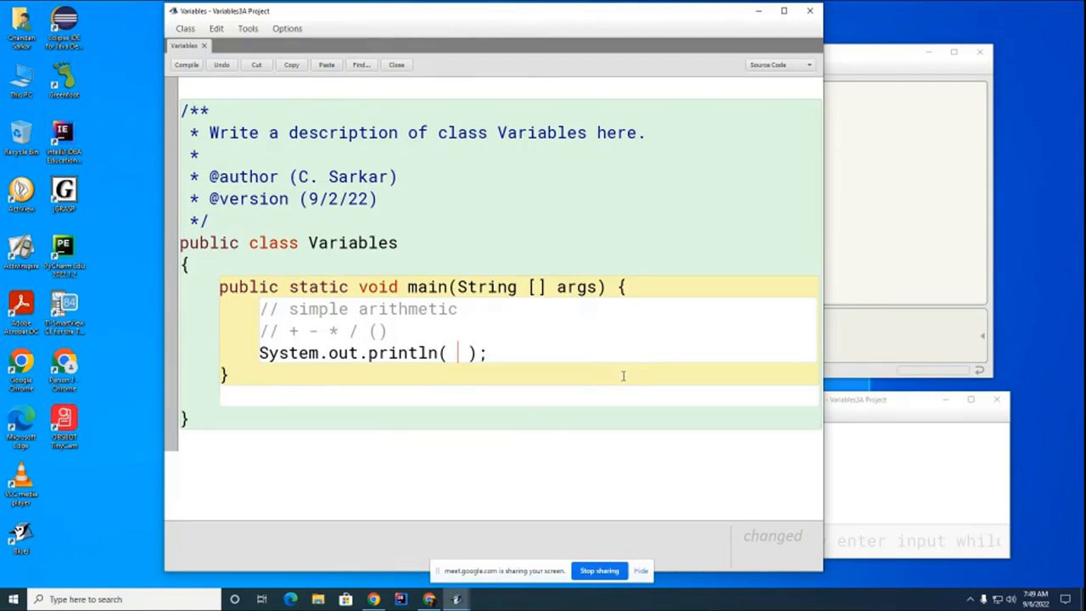
Make the statement print 6/(double)4, compile, and run main
text(6/)
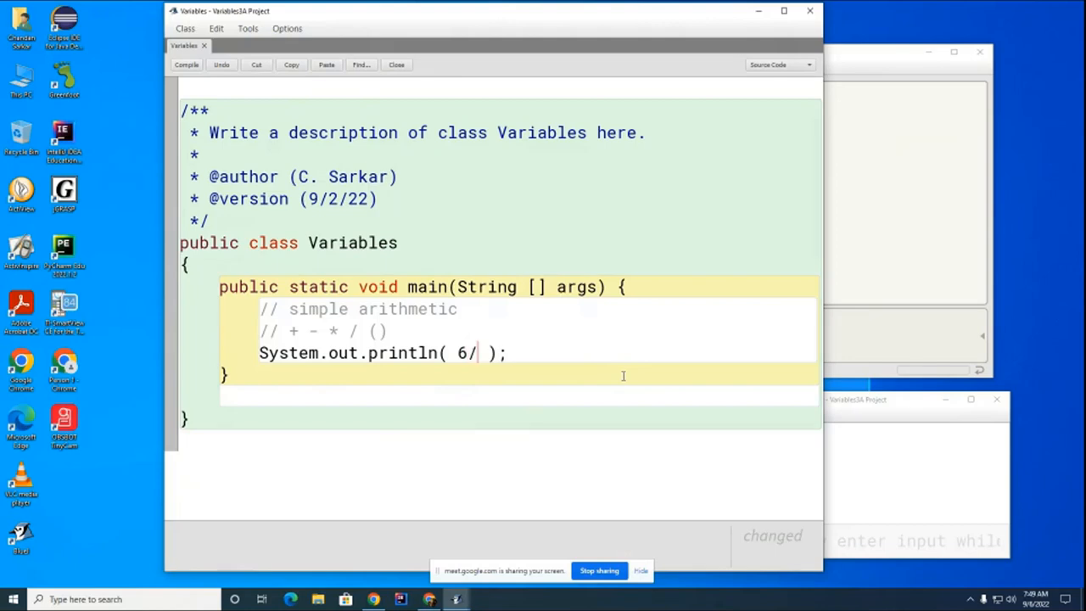
text((double))
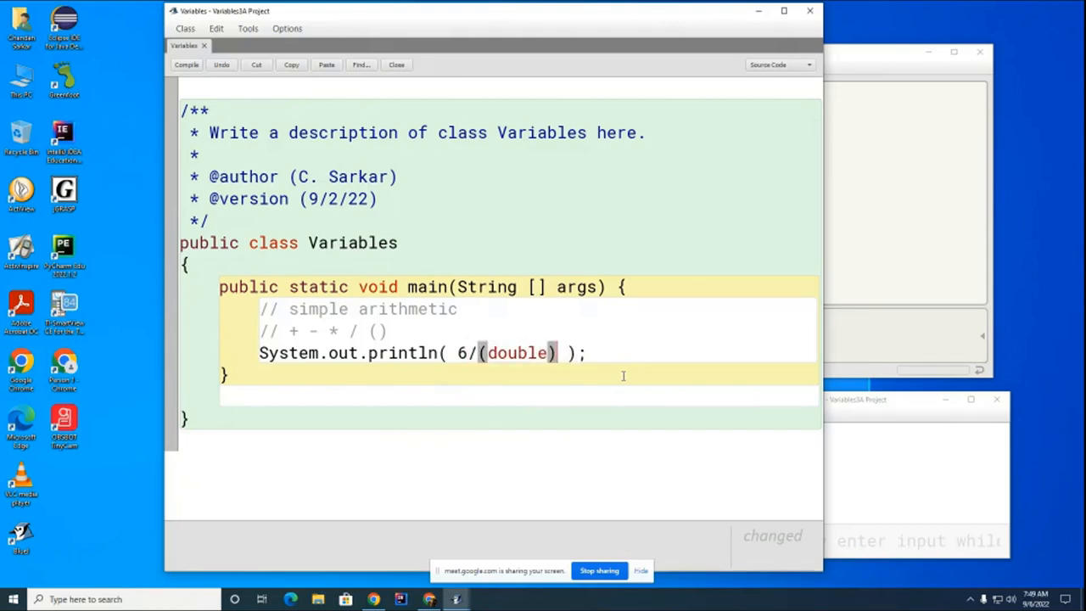
text(4)
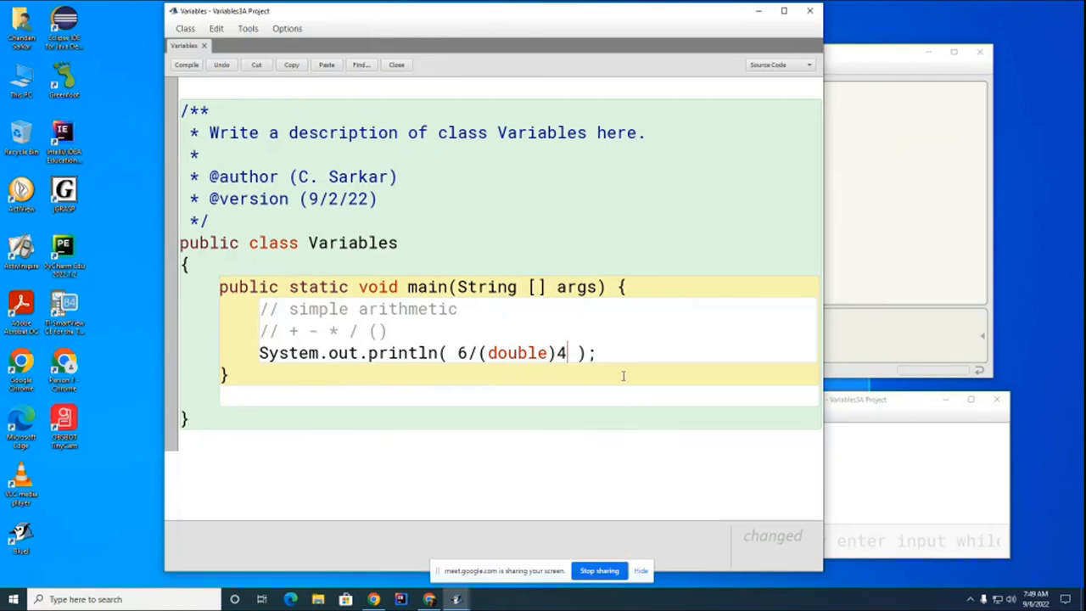
click(186, 64)
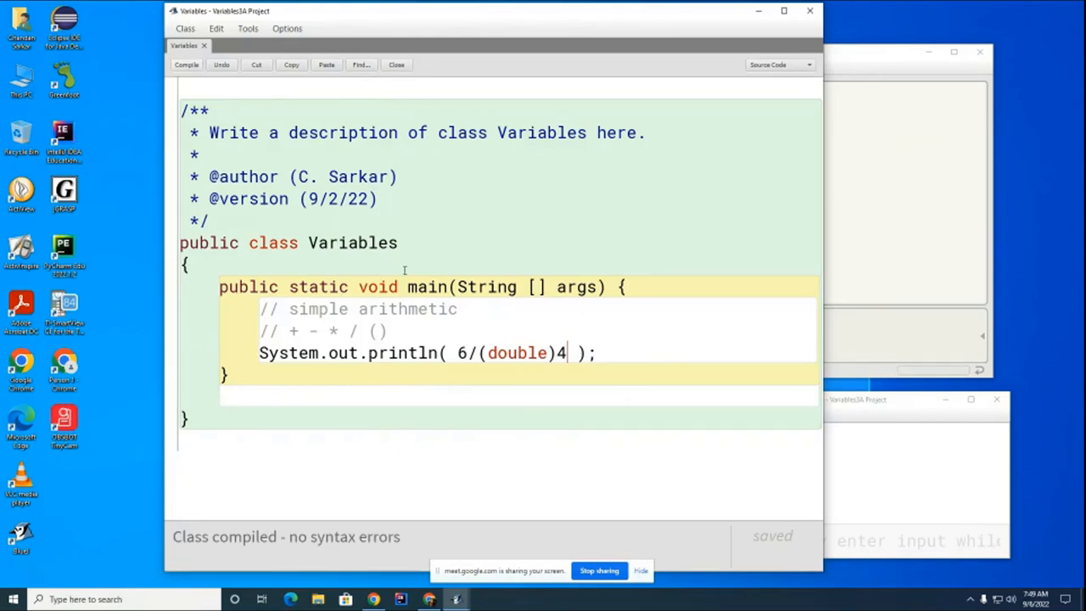
mouse_move(838, 315)
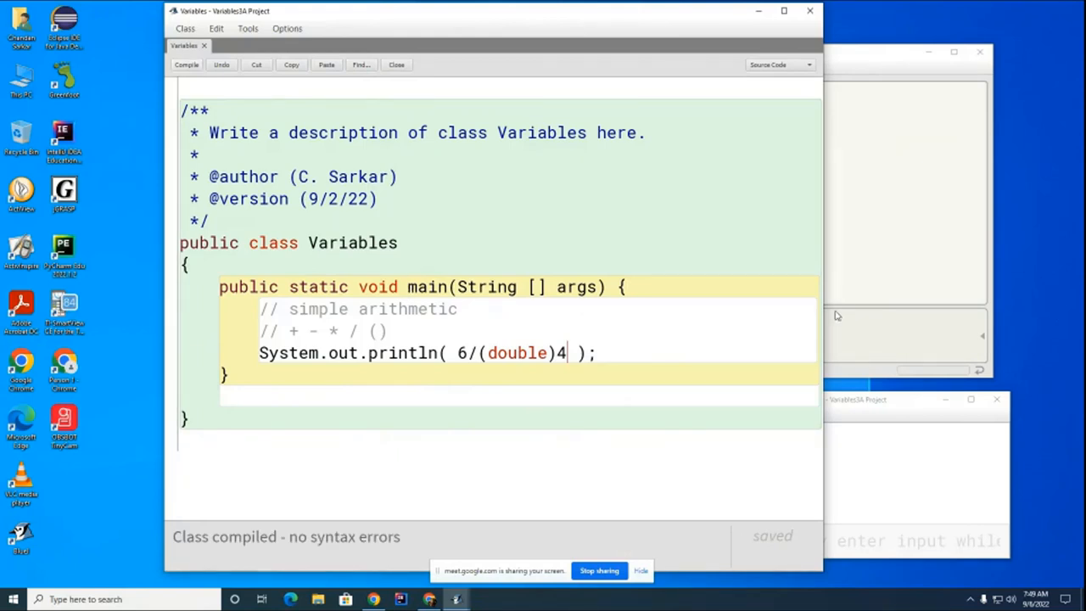
mouse_move(875, 275)
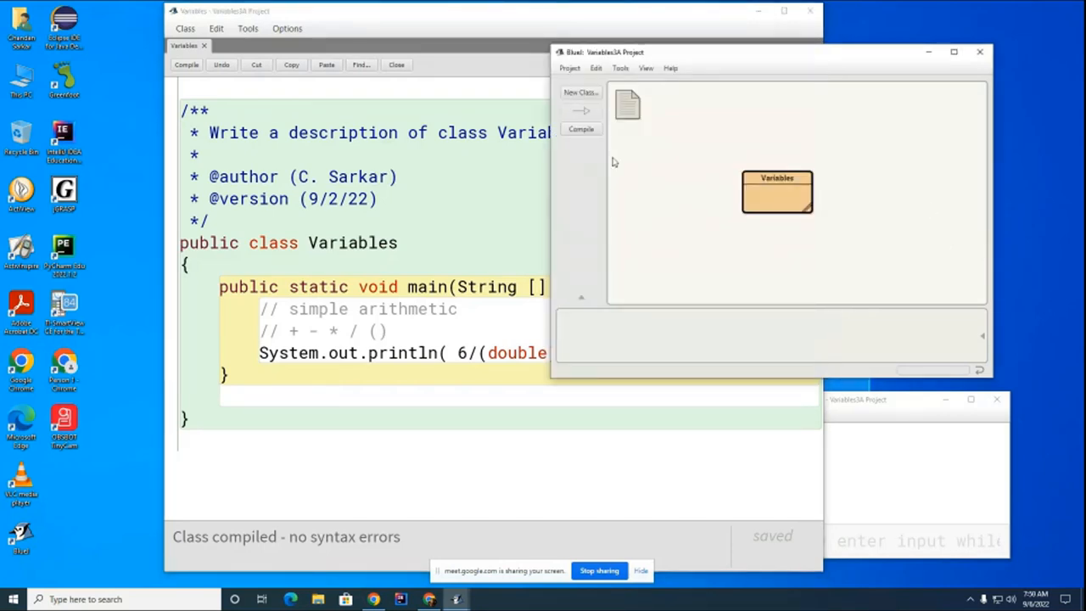
right_click(777, 190)
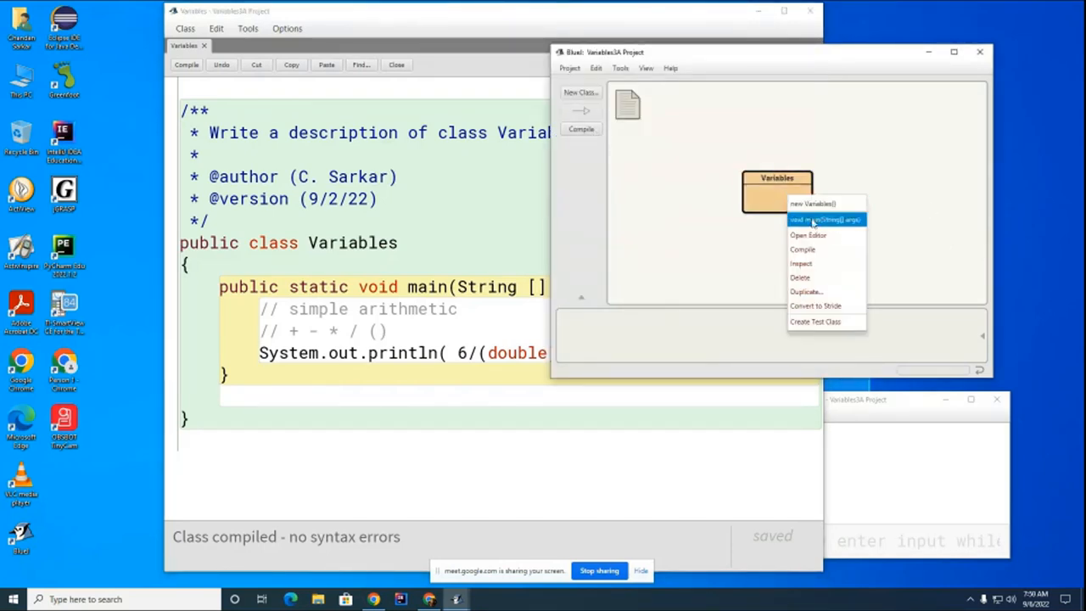
click(824, 219)
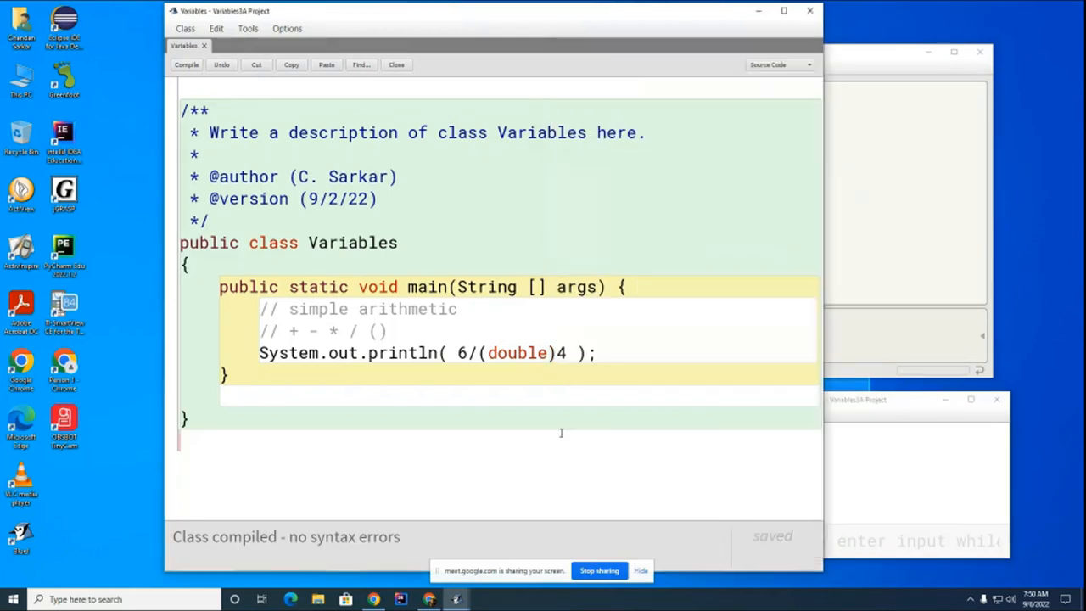
Remove the (double) cast so the line prints 6 / 4
double_click(516, 353)
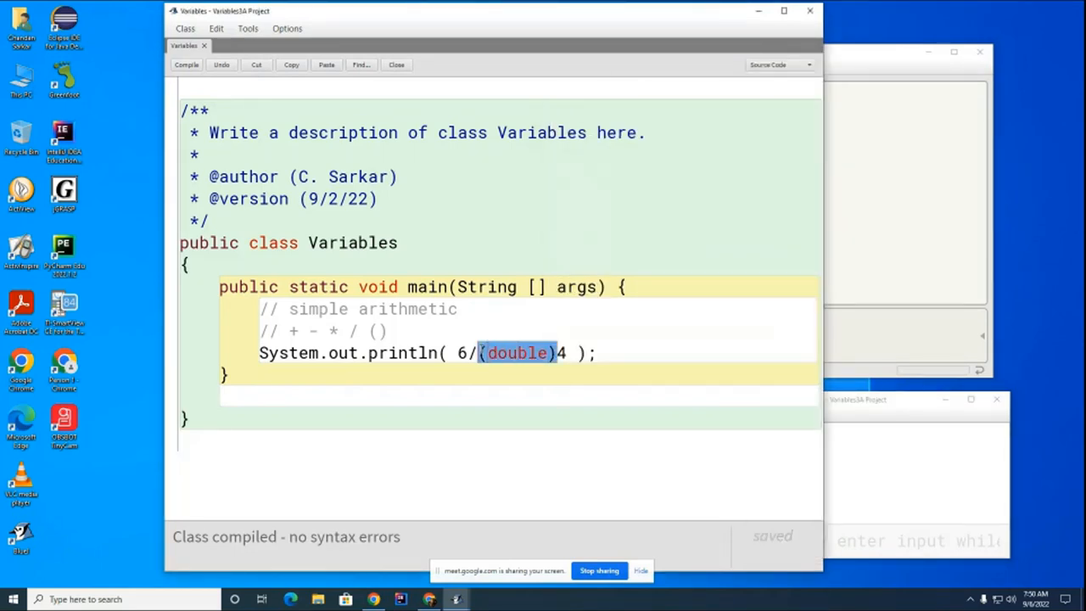
key(Delete)
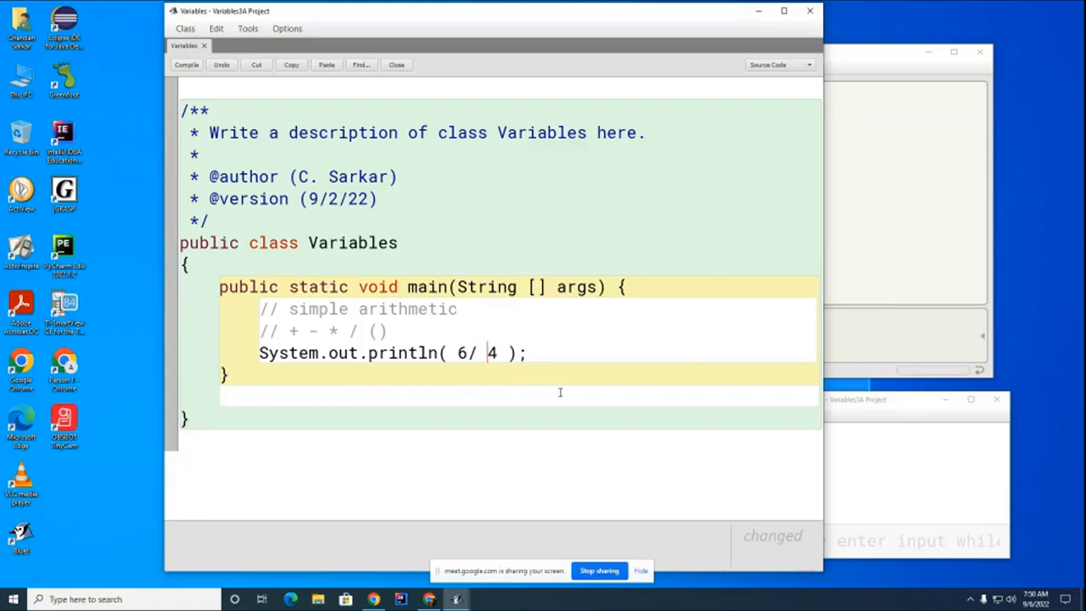
mouse_move(712, 407)
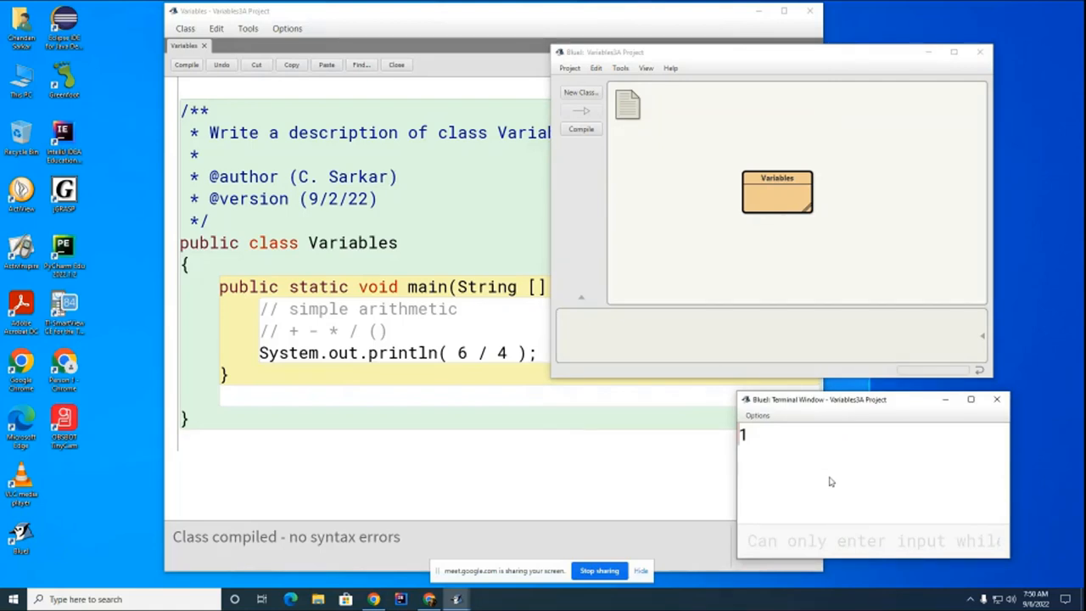
mouse_move(805, 478)
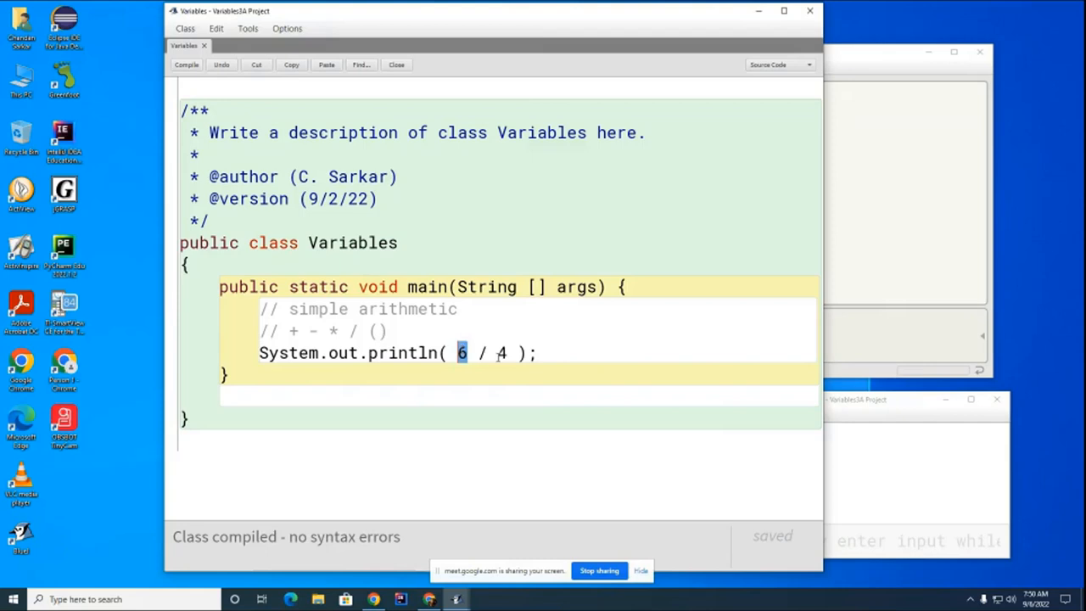
Change the printed division from 6 / 4 to 99 / 100
text(9)
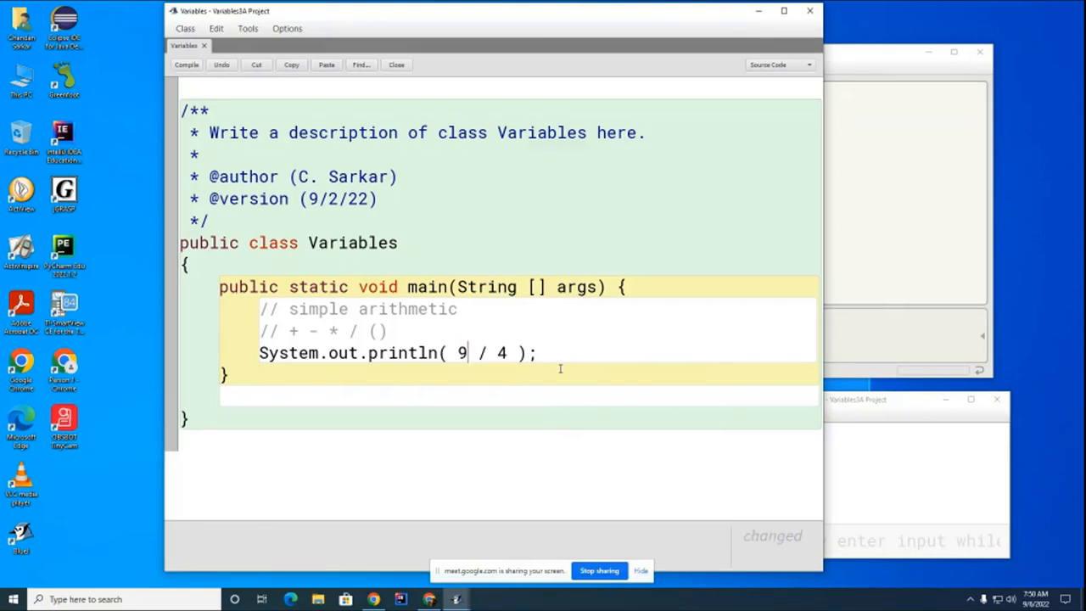
text(9)
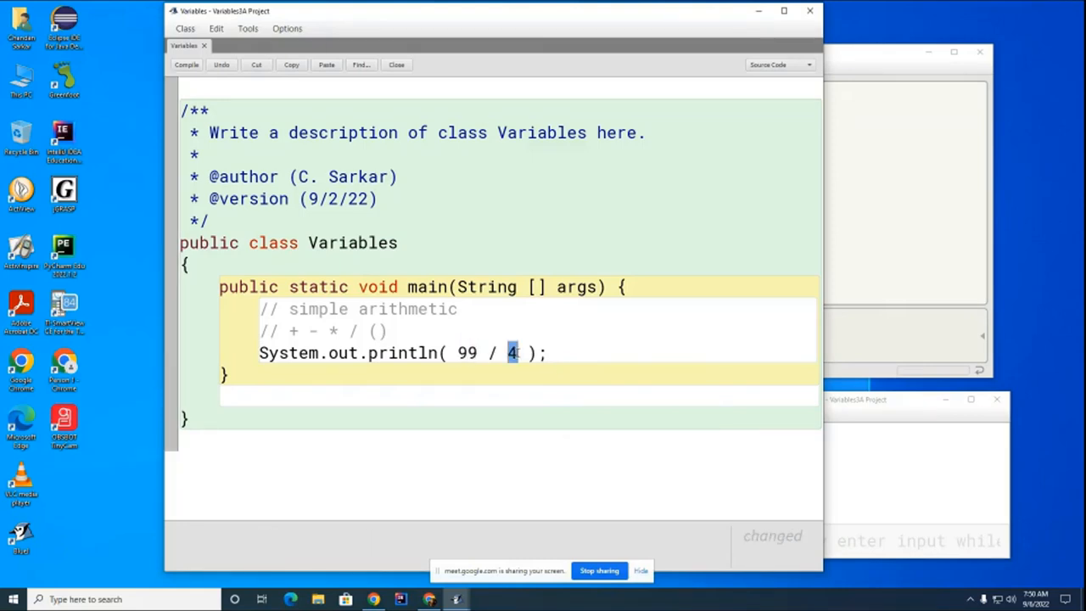
text(100)
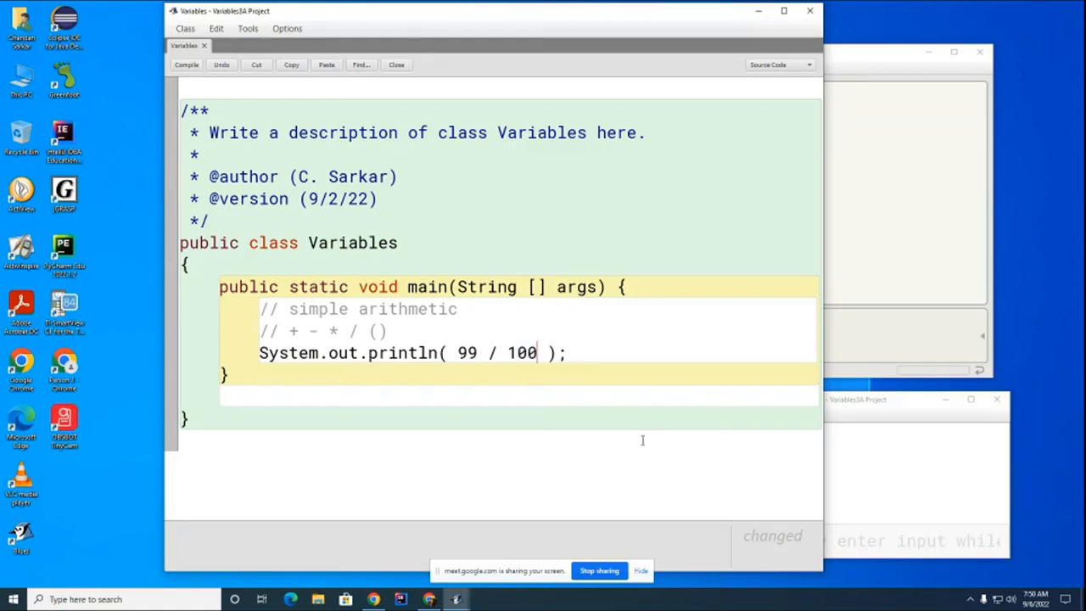
mouse_move(654, 434)
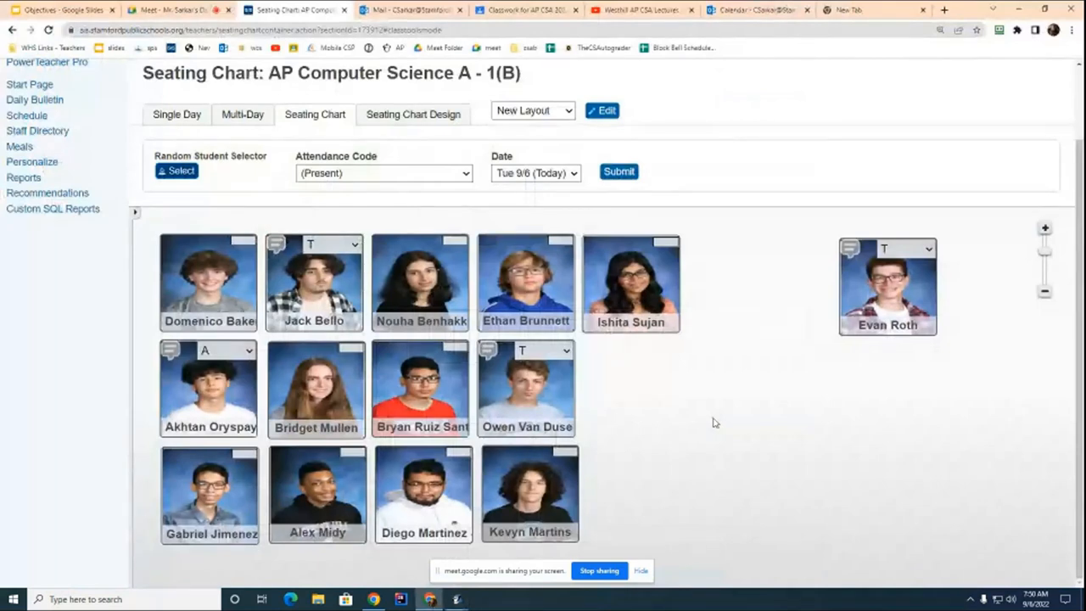
mouse_move(1038, 52)
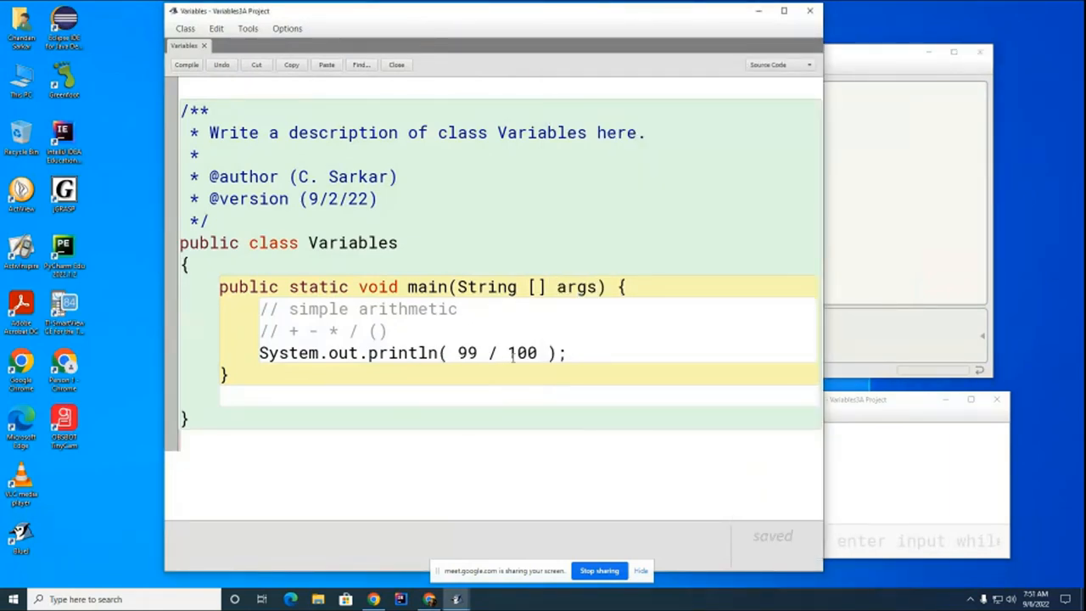
mouse_move(565, 475)
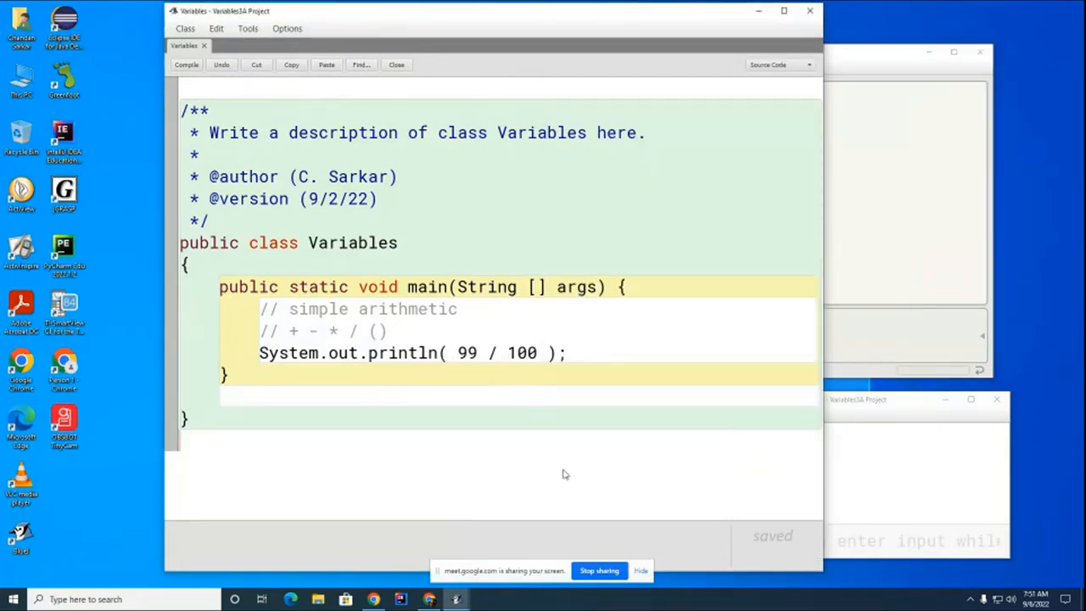
mouse_move(509, 458)
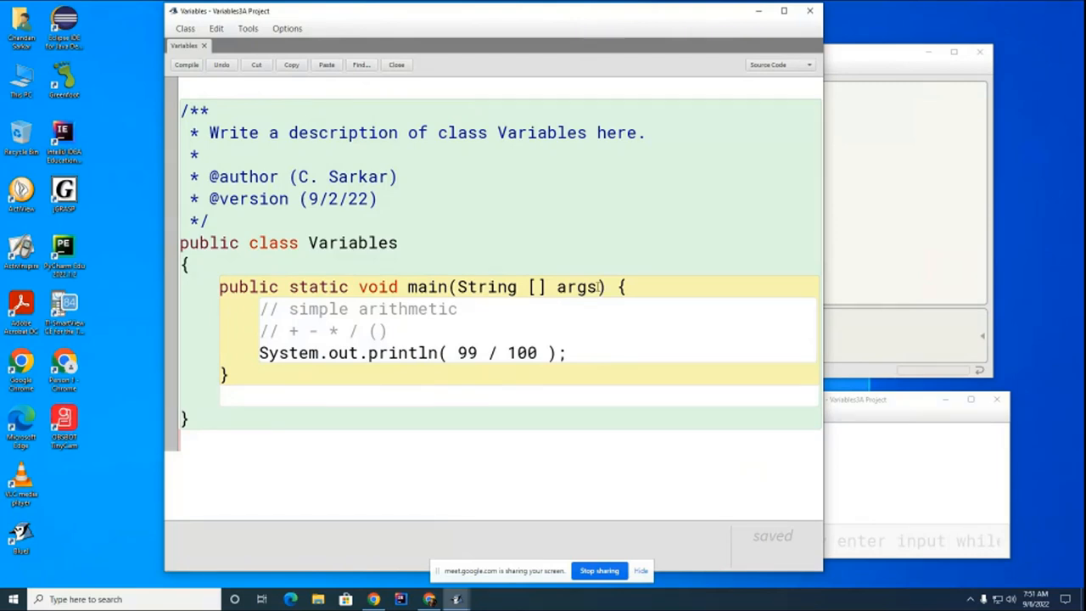
Compile the 99 / 100 version, reopen the source, and insert a (double) cast before 99
click(187, 64)
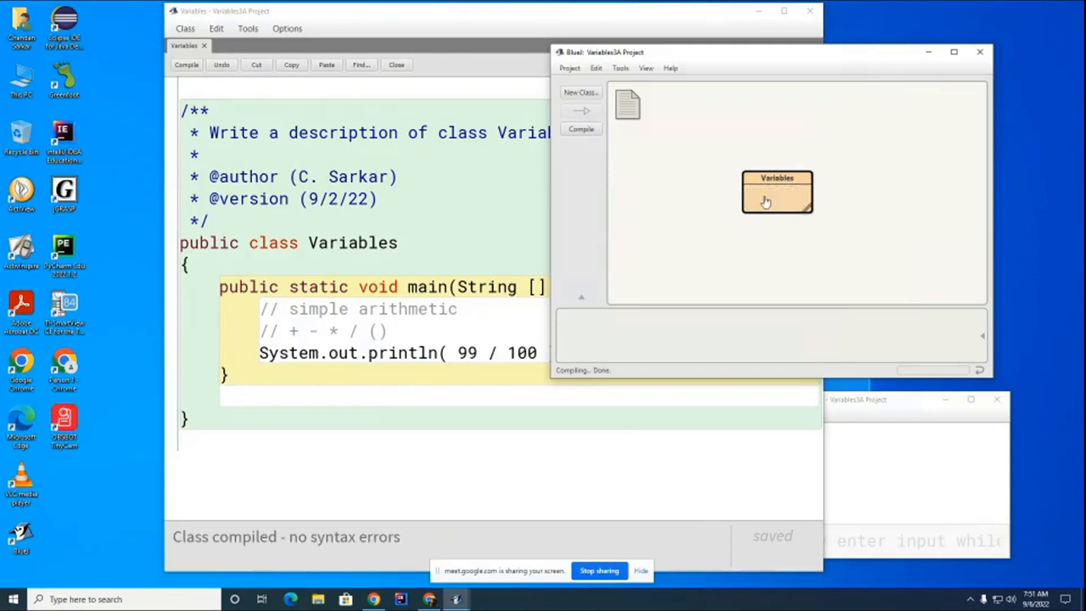
double_click(777, 190)
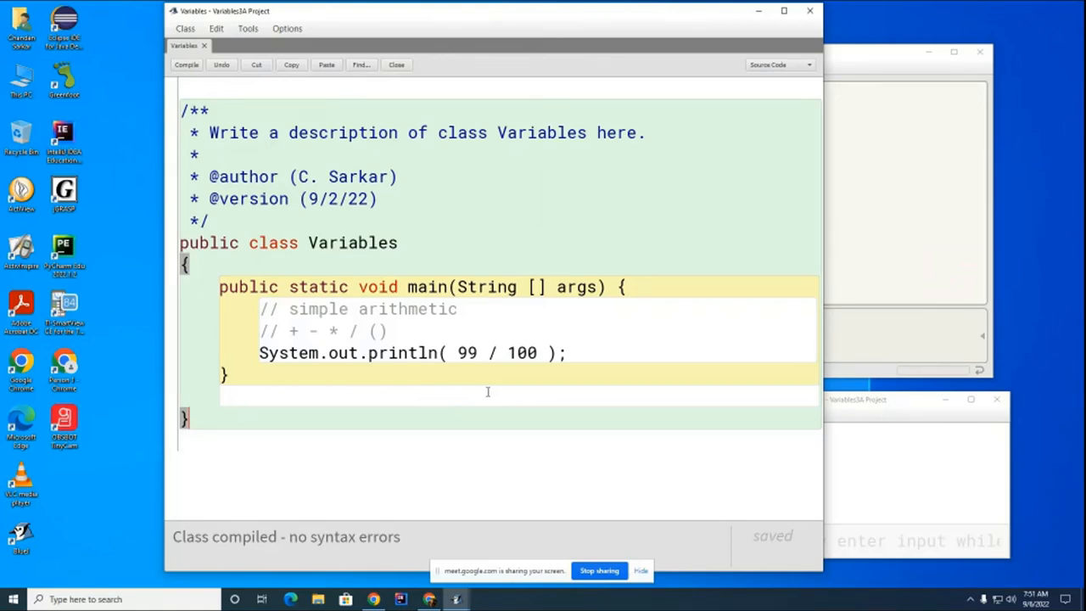
mouse_move(505, 383)
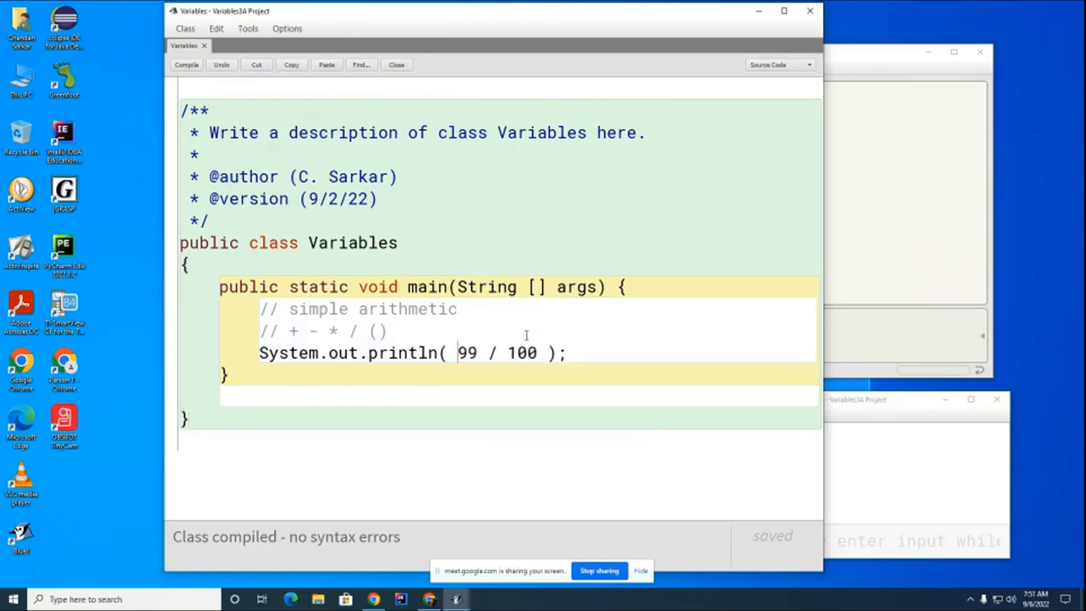
text((double))
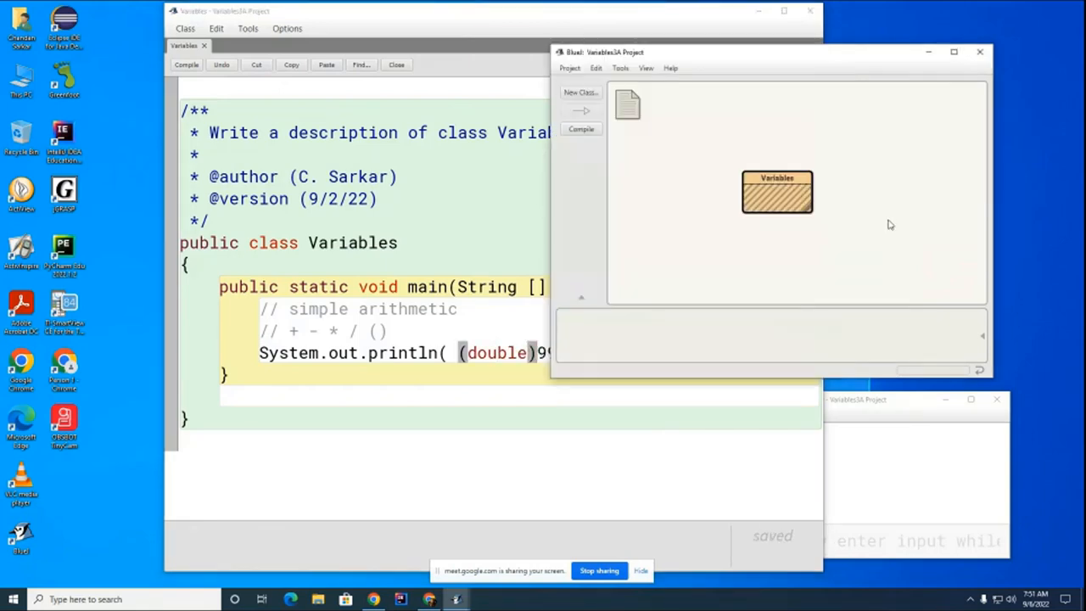
mouse_move(892, 234)
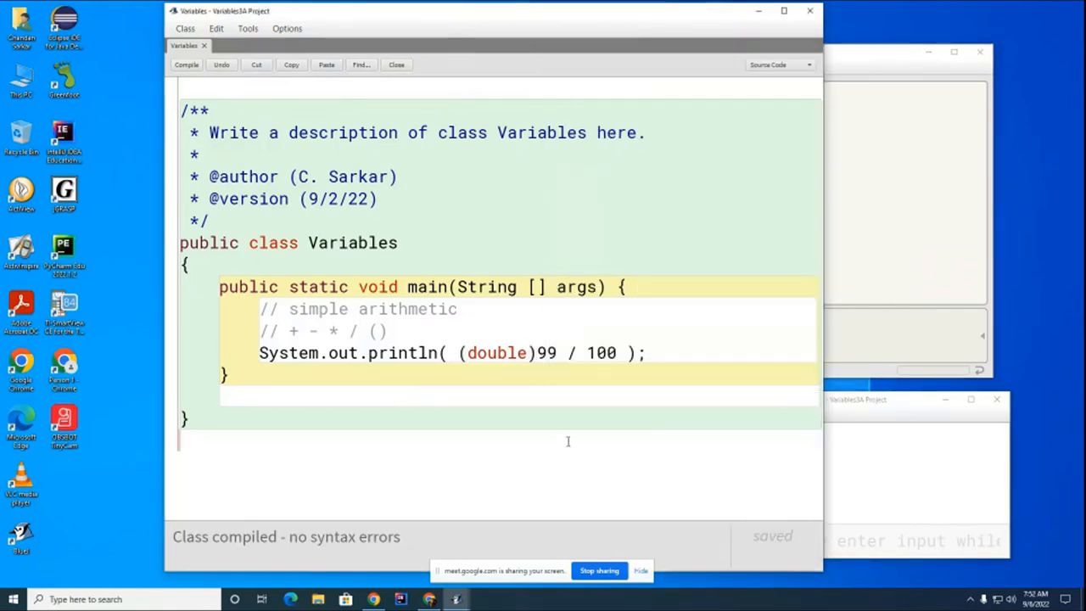
Select the (double) cast in front of 99 for removal
double_click(495, 352)
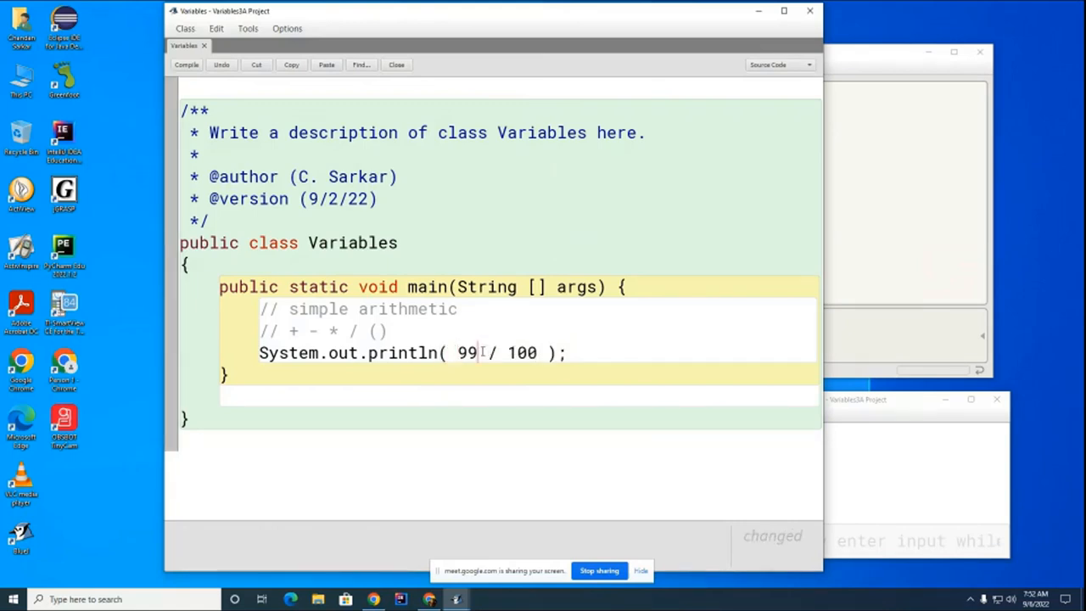
Replace the cast so the statement prints 99 * 1.0 / 100 and return to the source
text(* 1)
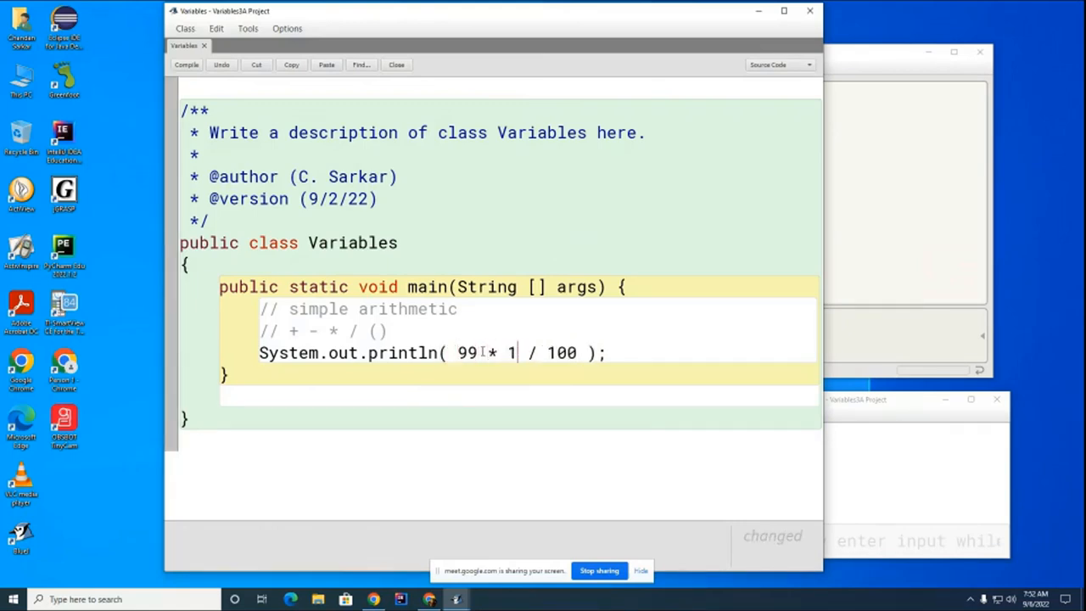
text(.0)
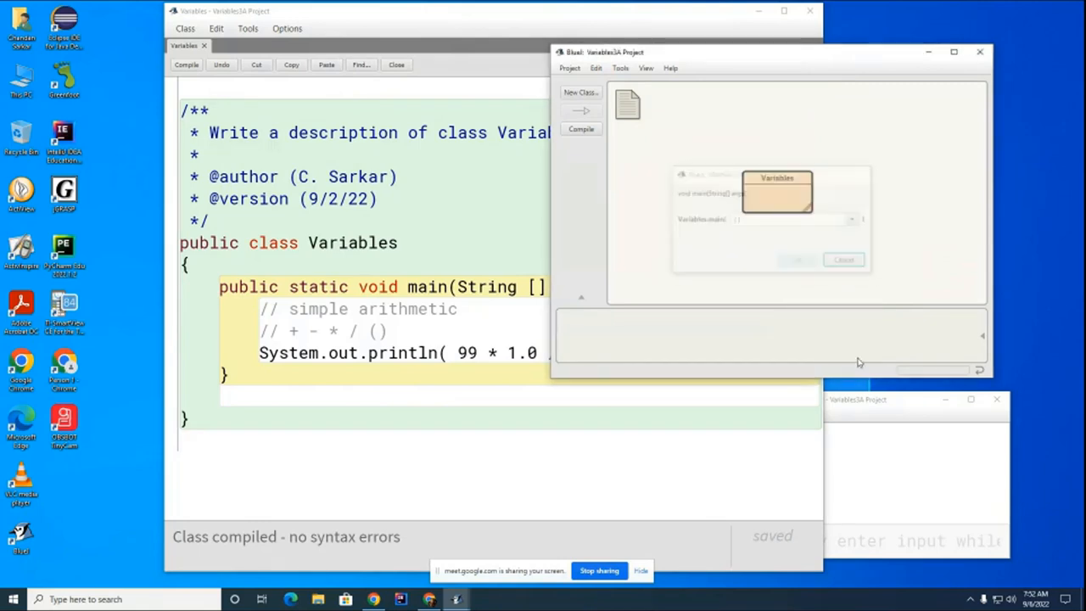
click(797, 260)
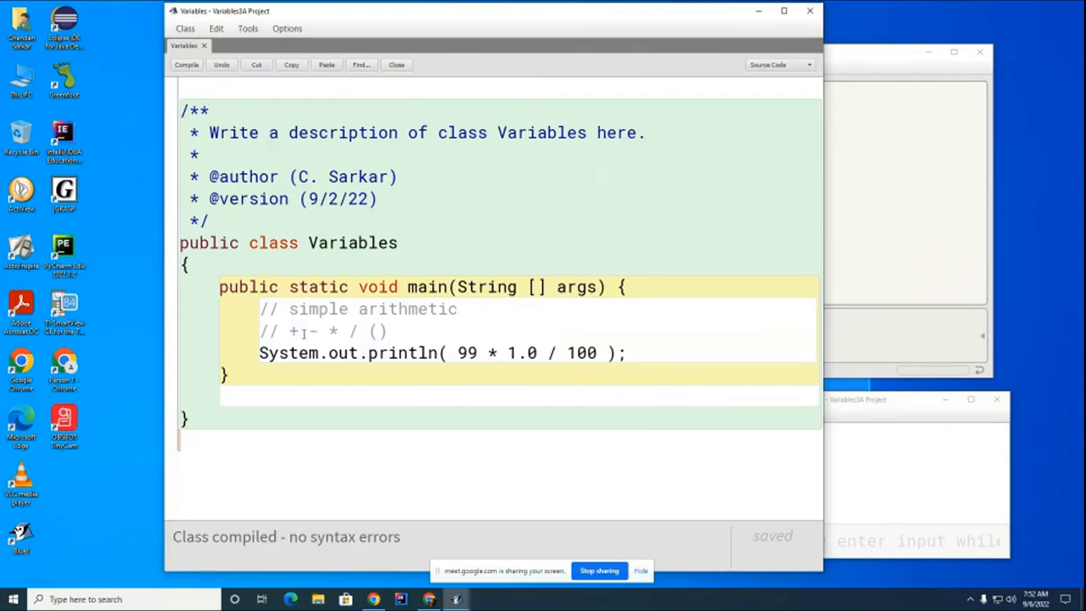
drag(291, 331, 387, 330)
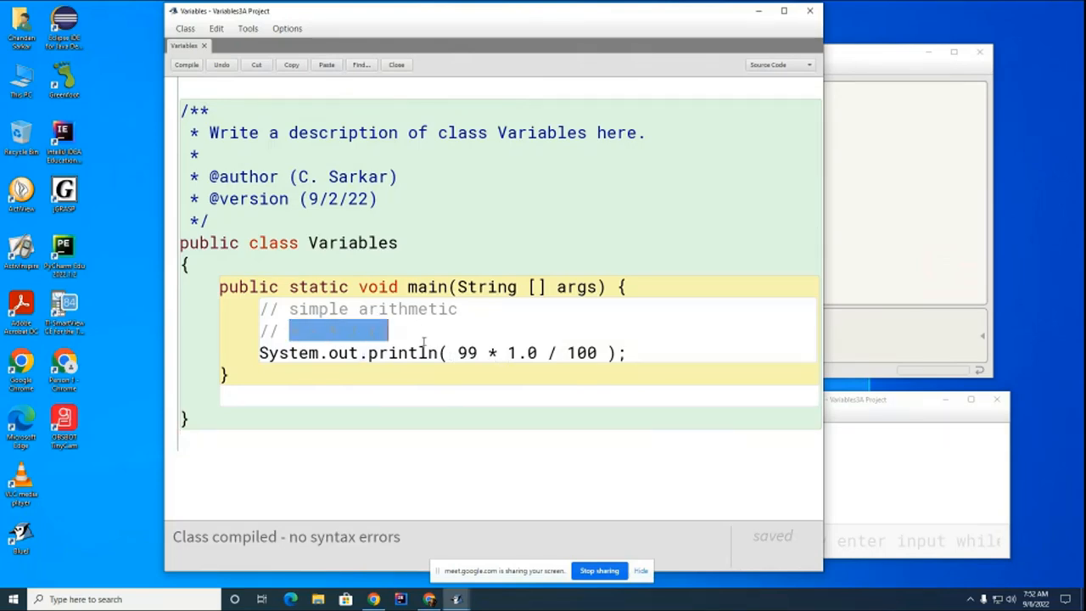
text(+ - * / ())
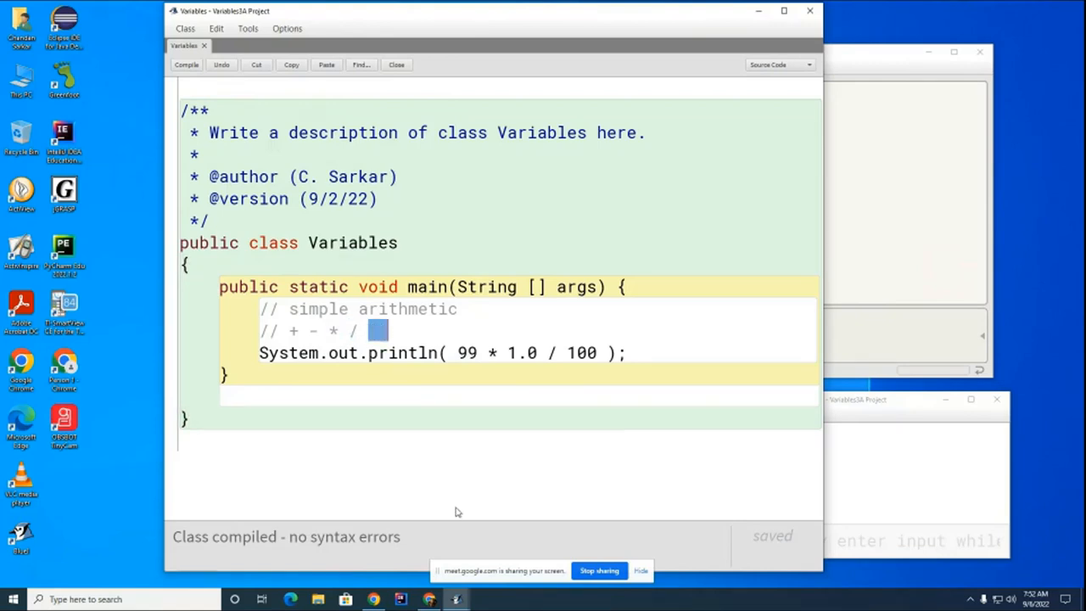
mouse_move(487, 526)
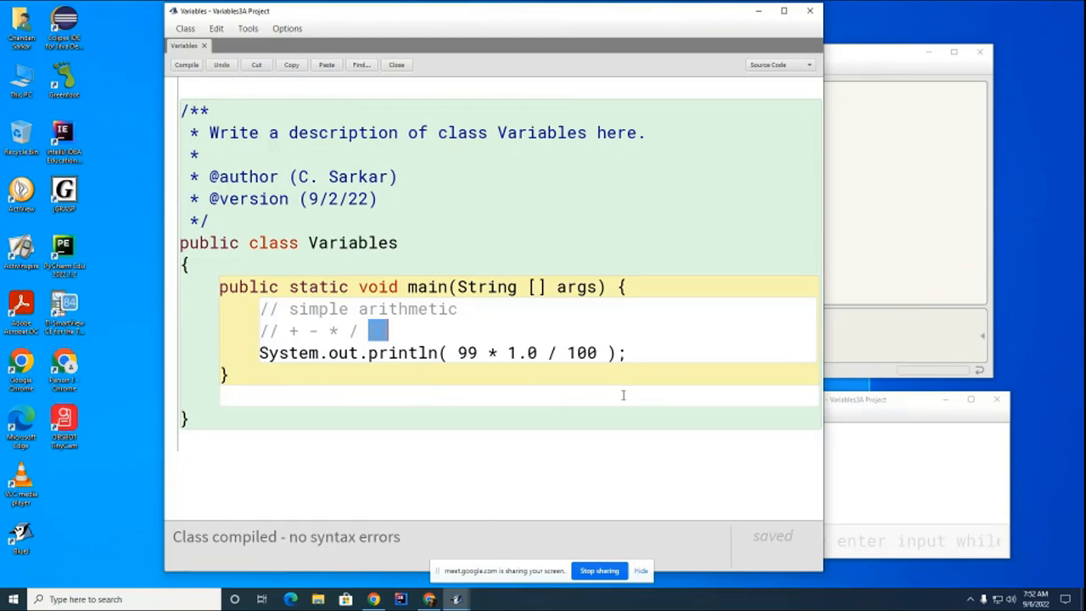
mouse_move(814, 292)
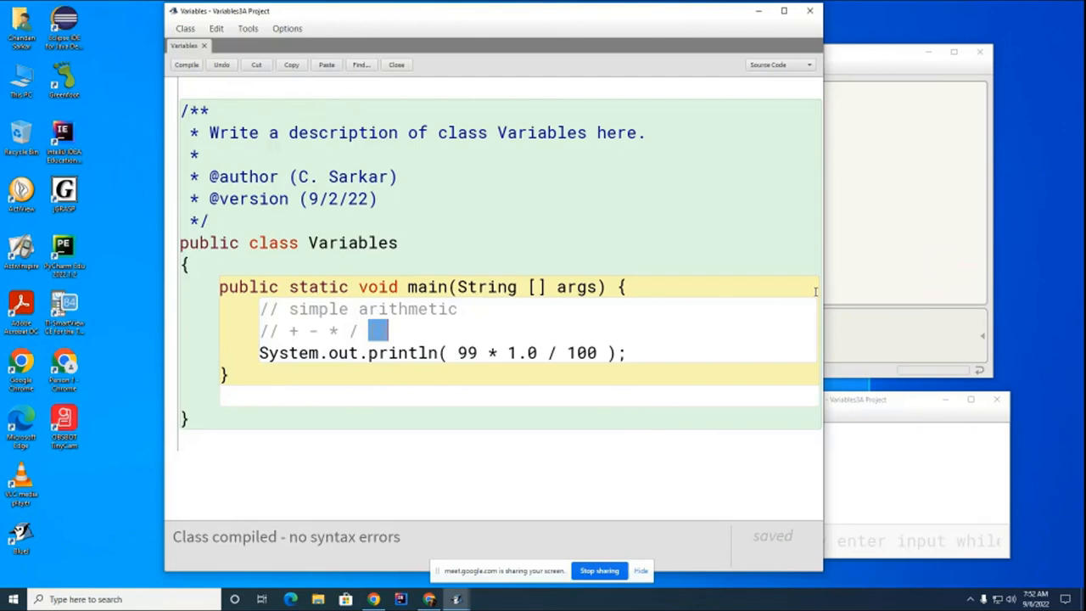
mouse_move(896, 295)
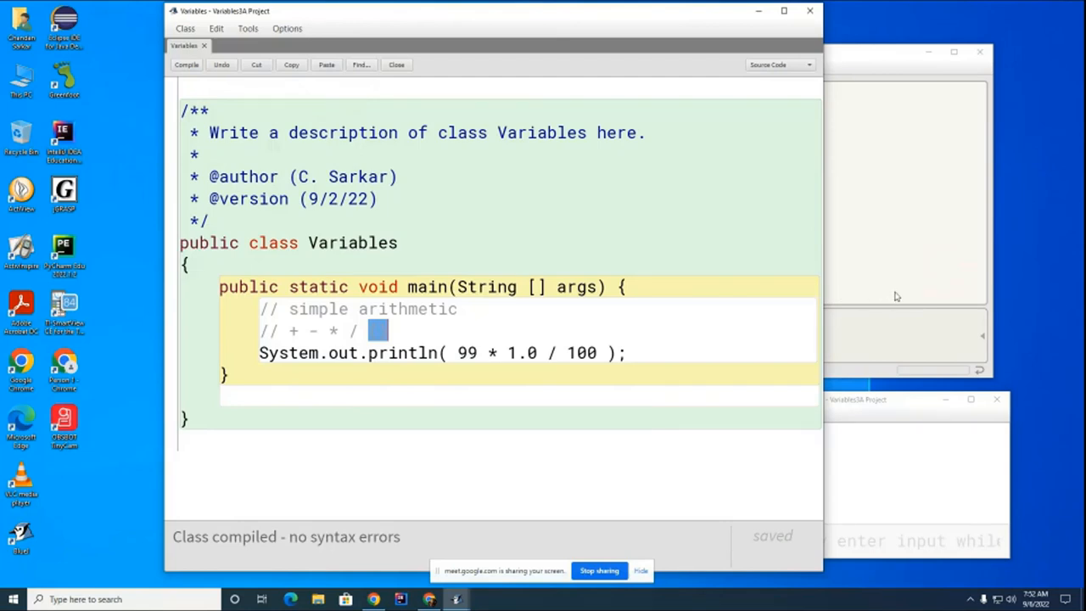
mouse_move(843, 245)
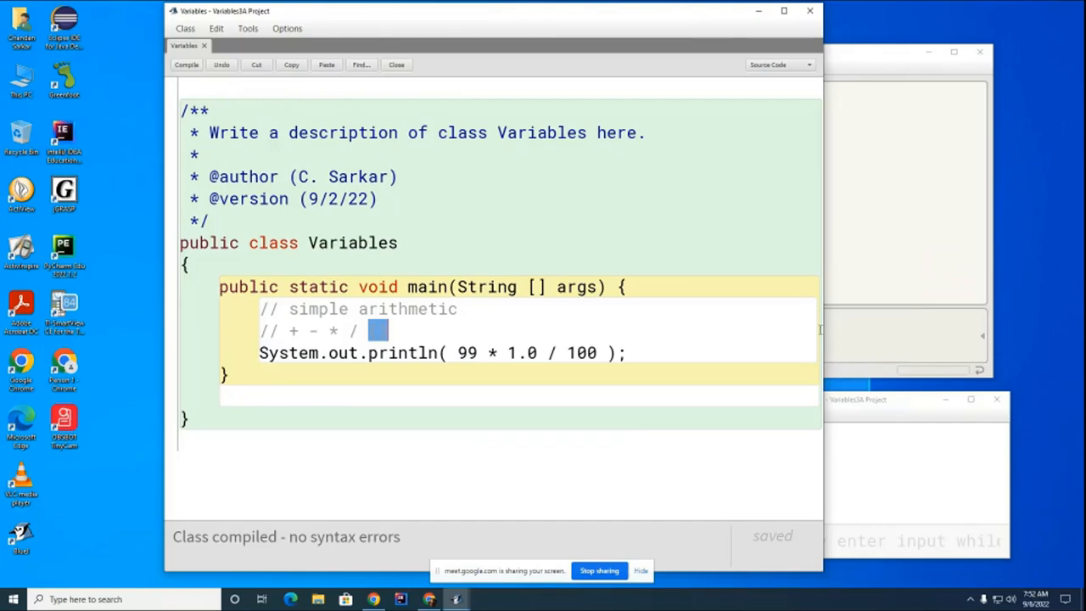
mouse_move(680, 336)
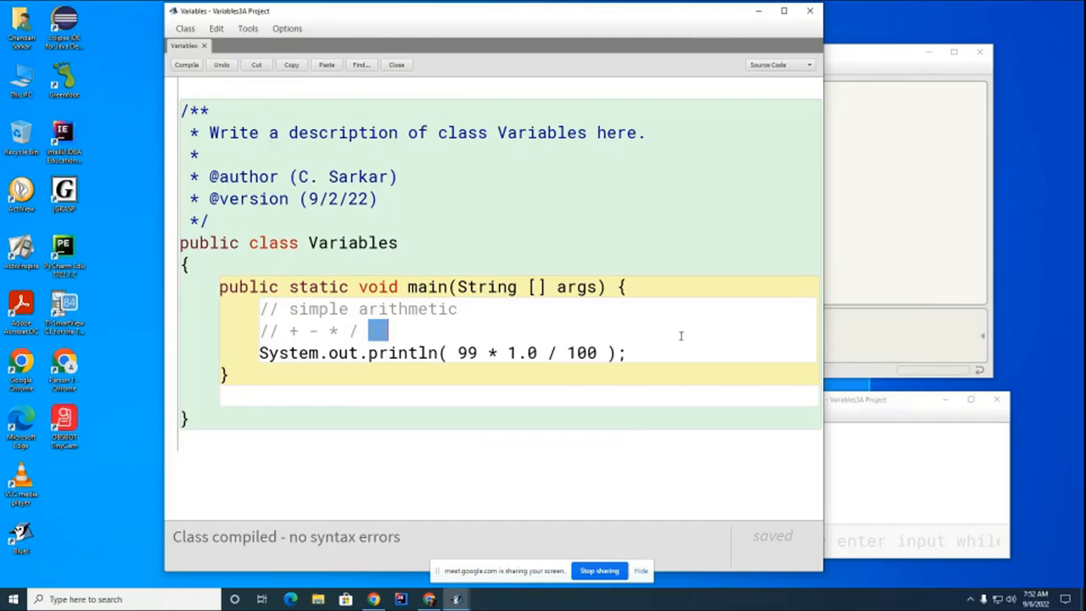
mouse_move(677, 519)
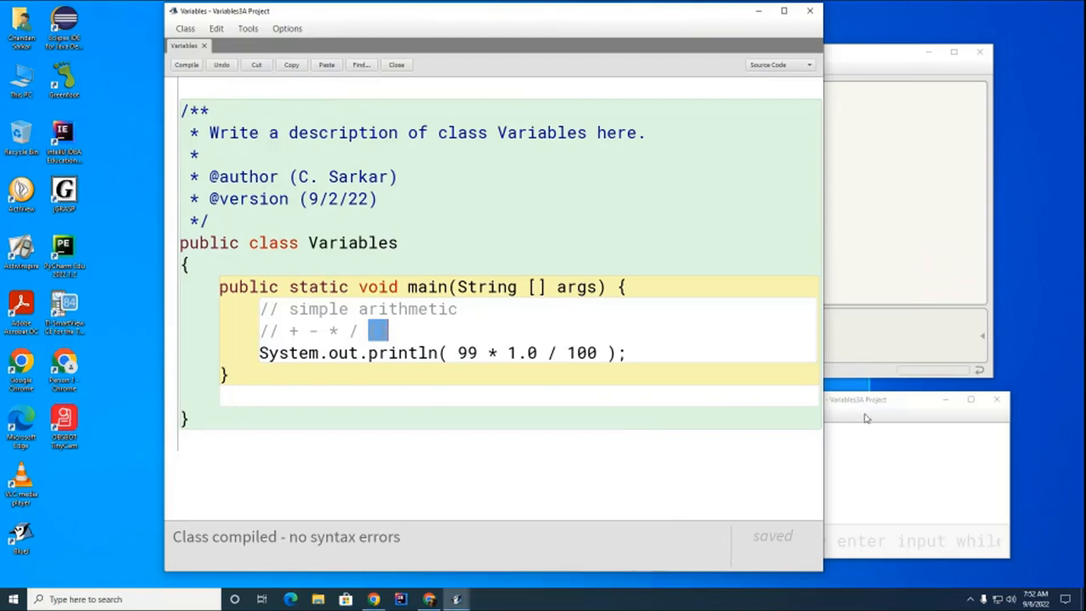
mouse_move(904, 409)
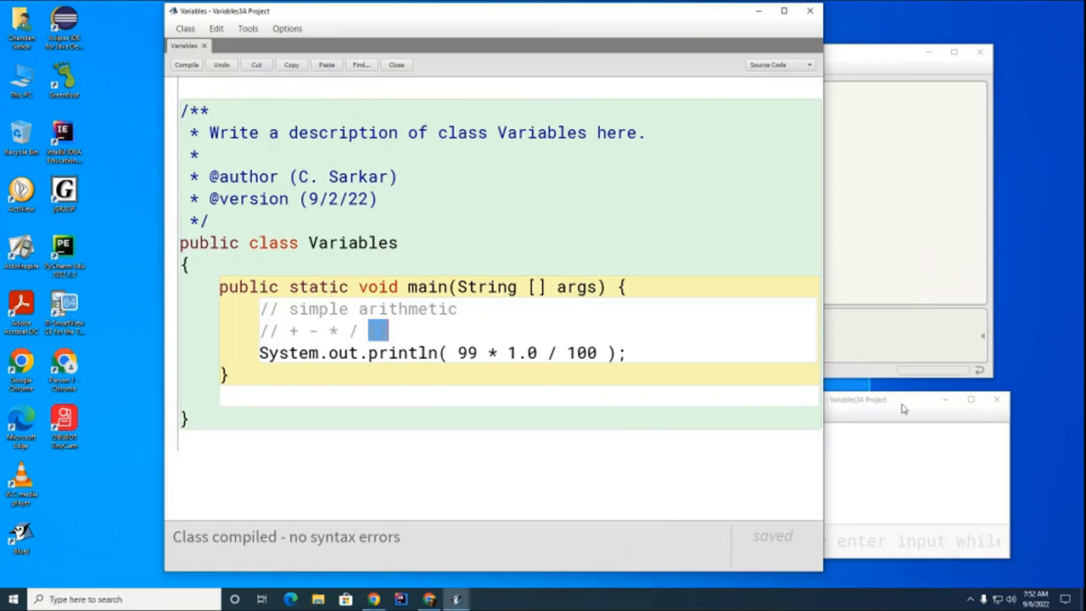